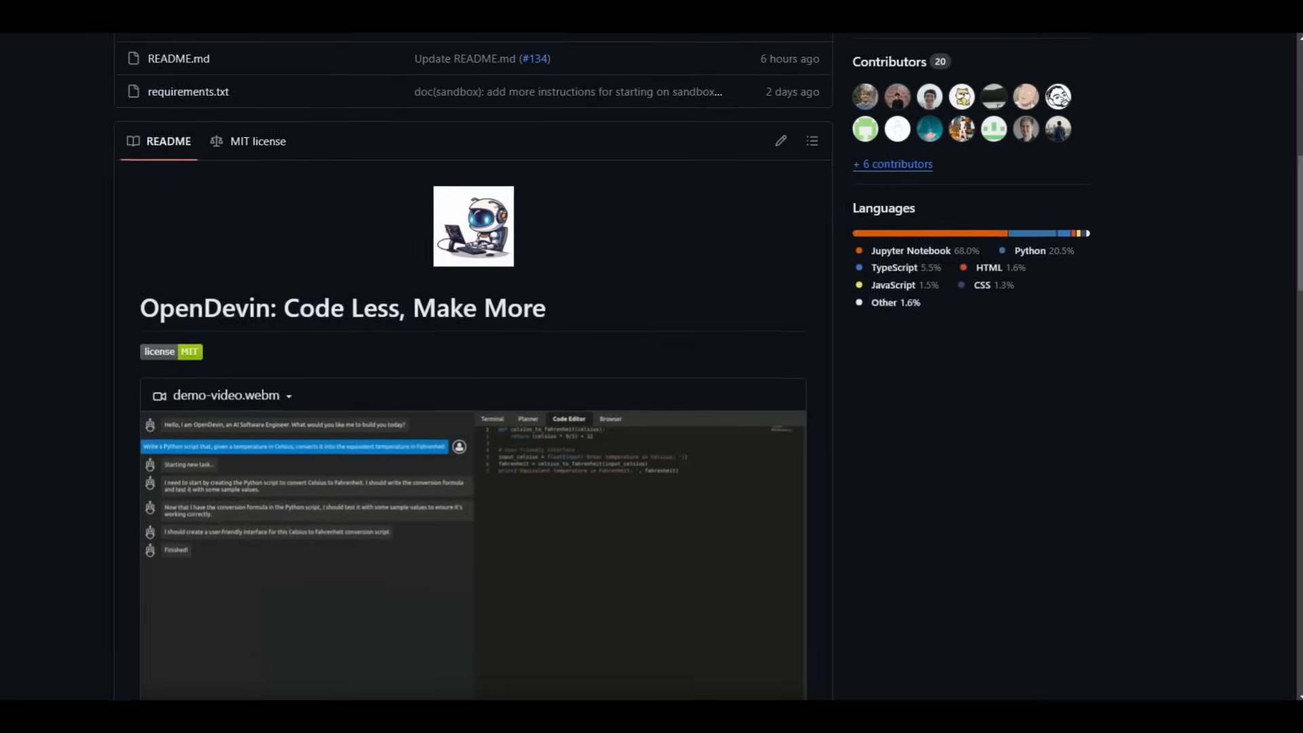
# - Scroll the OpenDevin README down to the Work in Progress backend and frontend commands
pyautogui.scroll(-3)
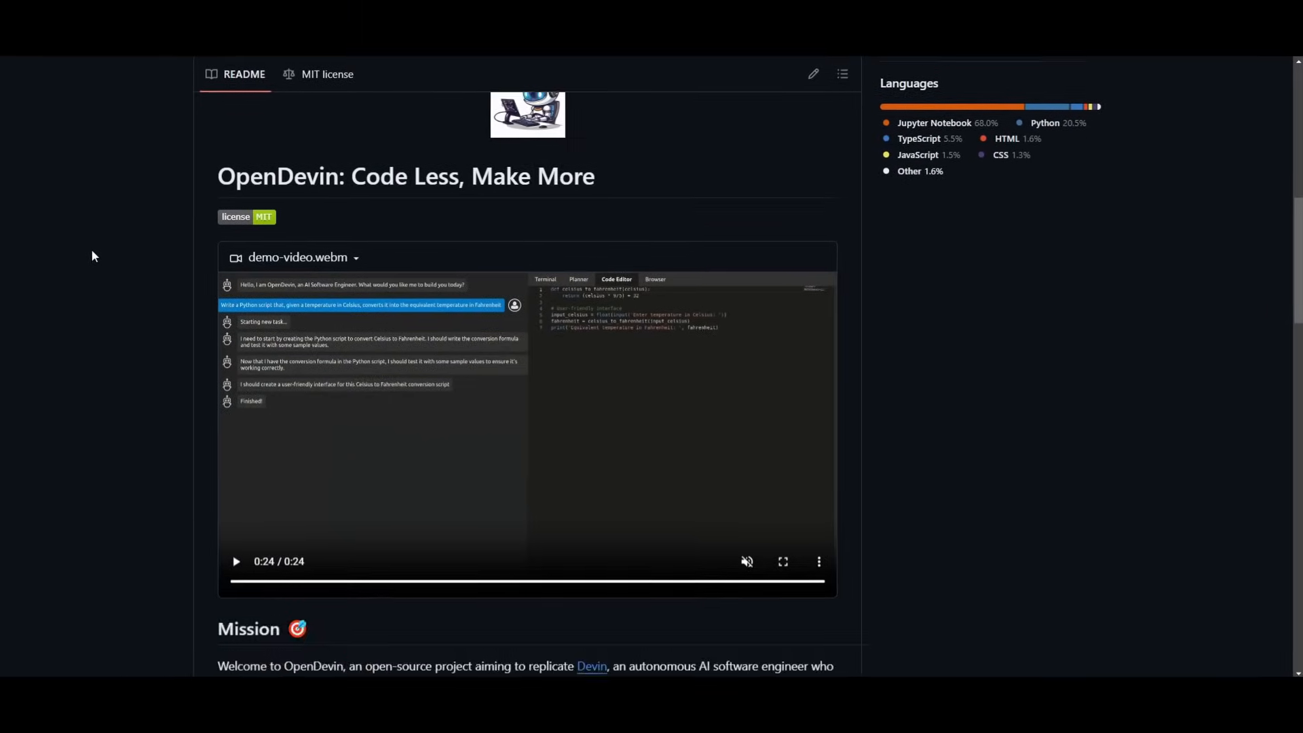
pyautogui.scroll(-3)
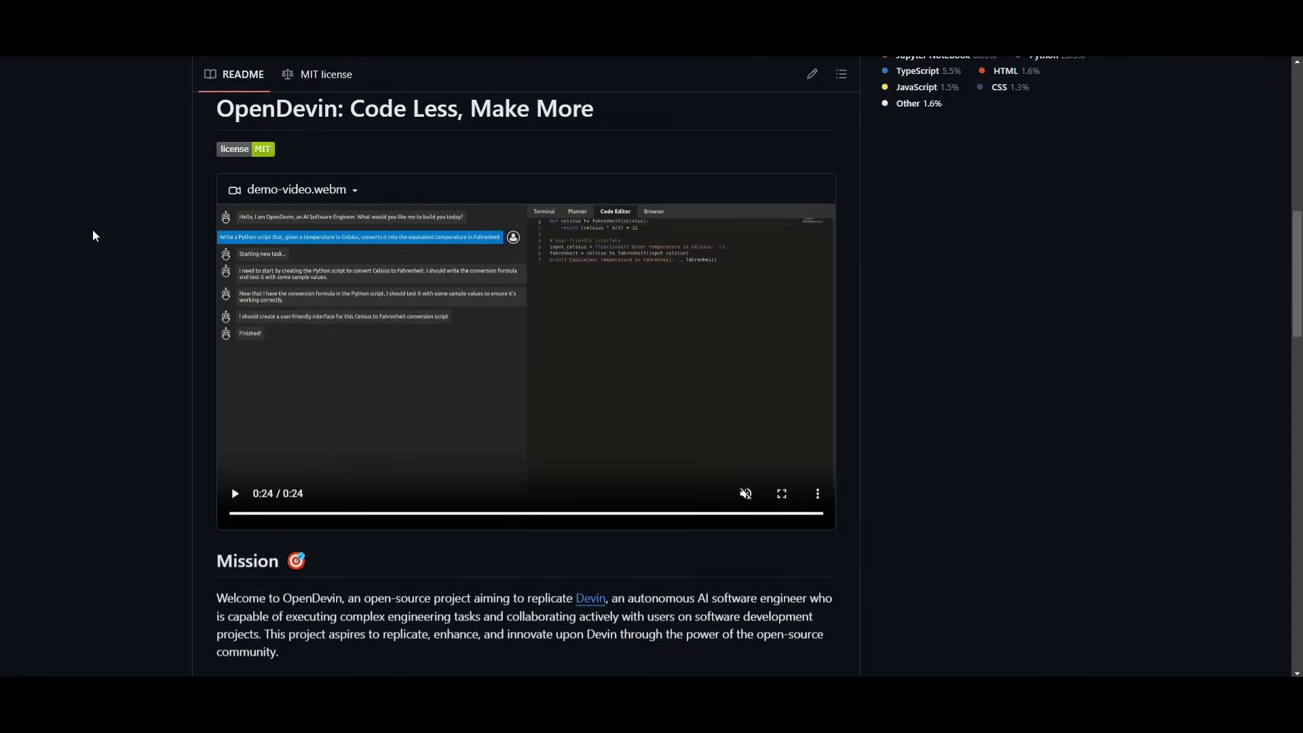
pyautogui.moveTo(125, 211)
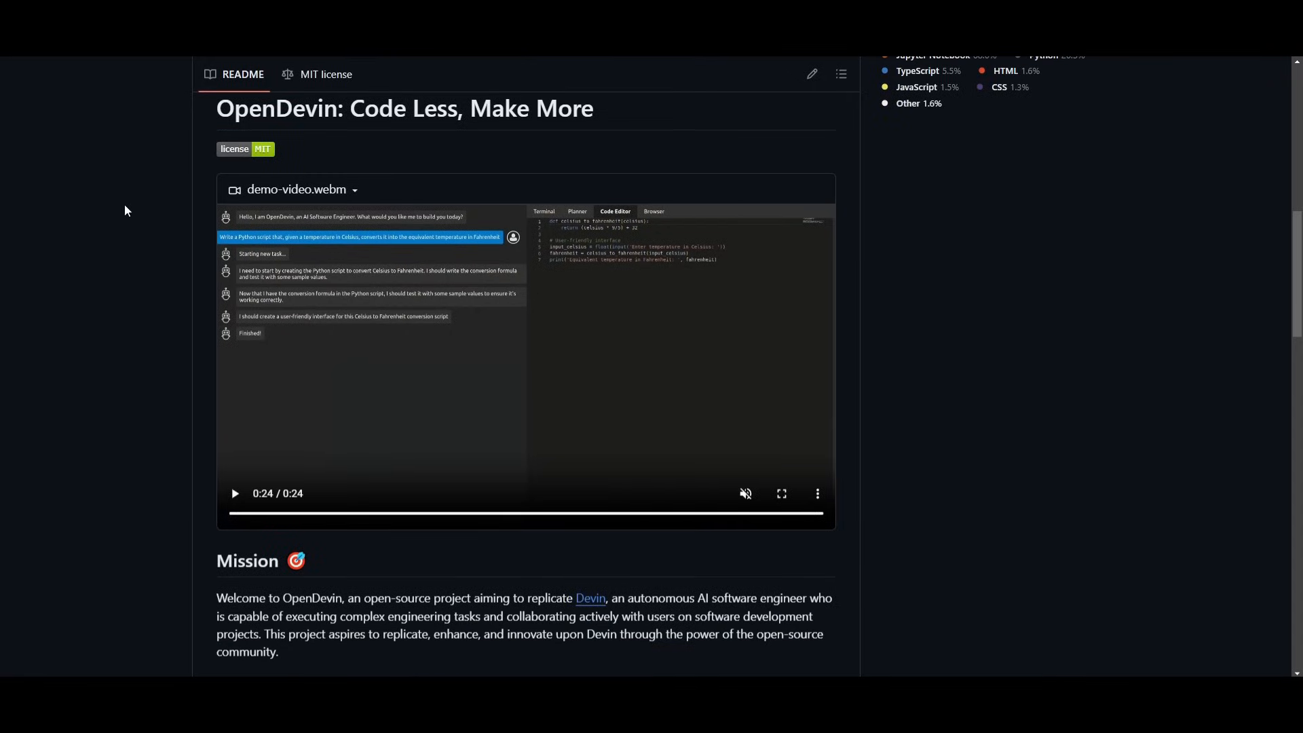
pyautogui.scroll(-3)
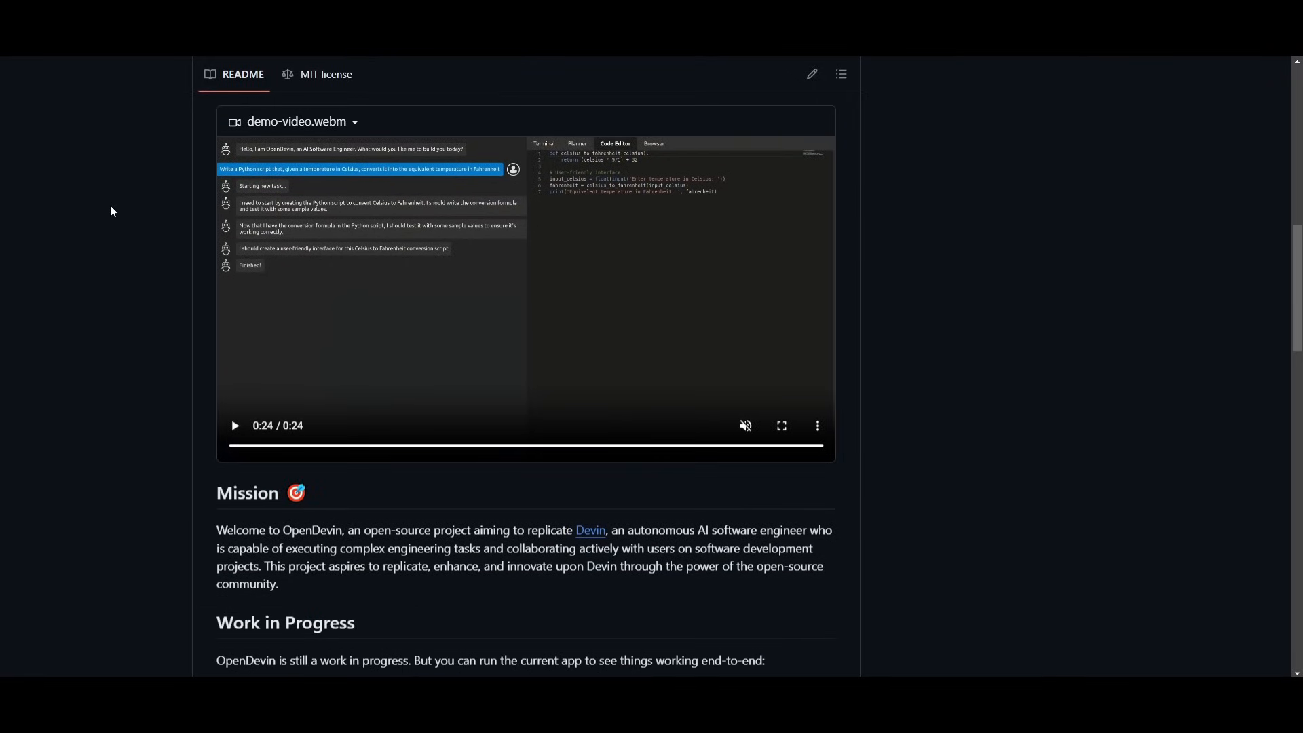
pyautogui.scroll(-3)
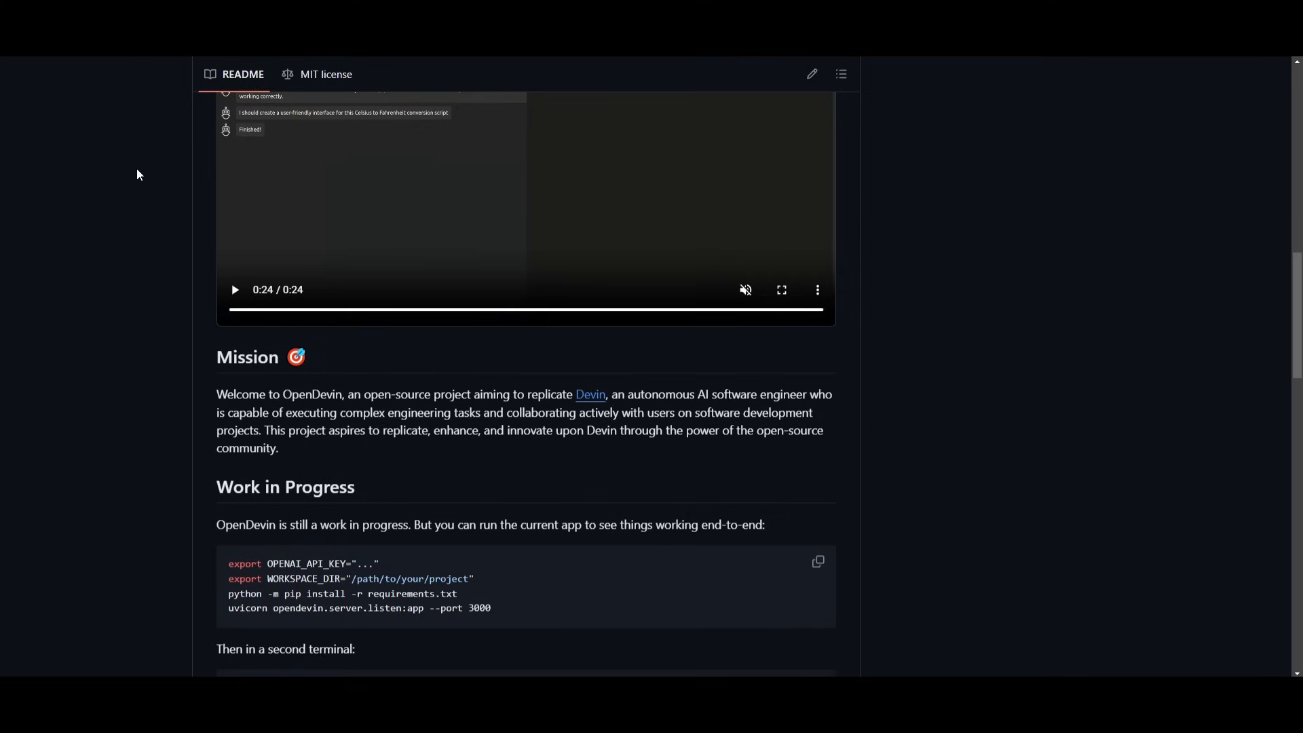
pyautogui.moveTo(74, 198)
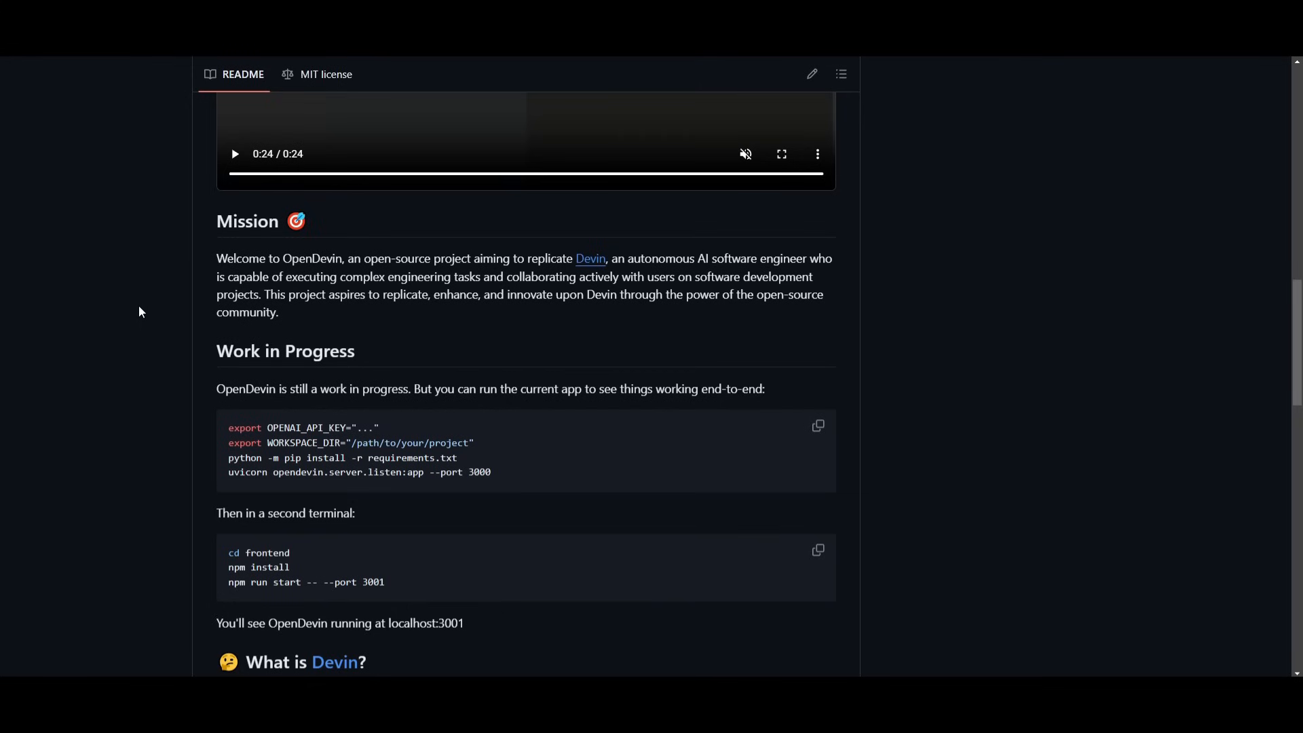
pyautogui.moveTo(148, 286)
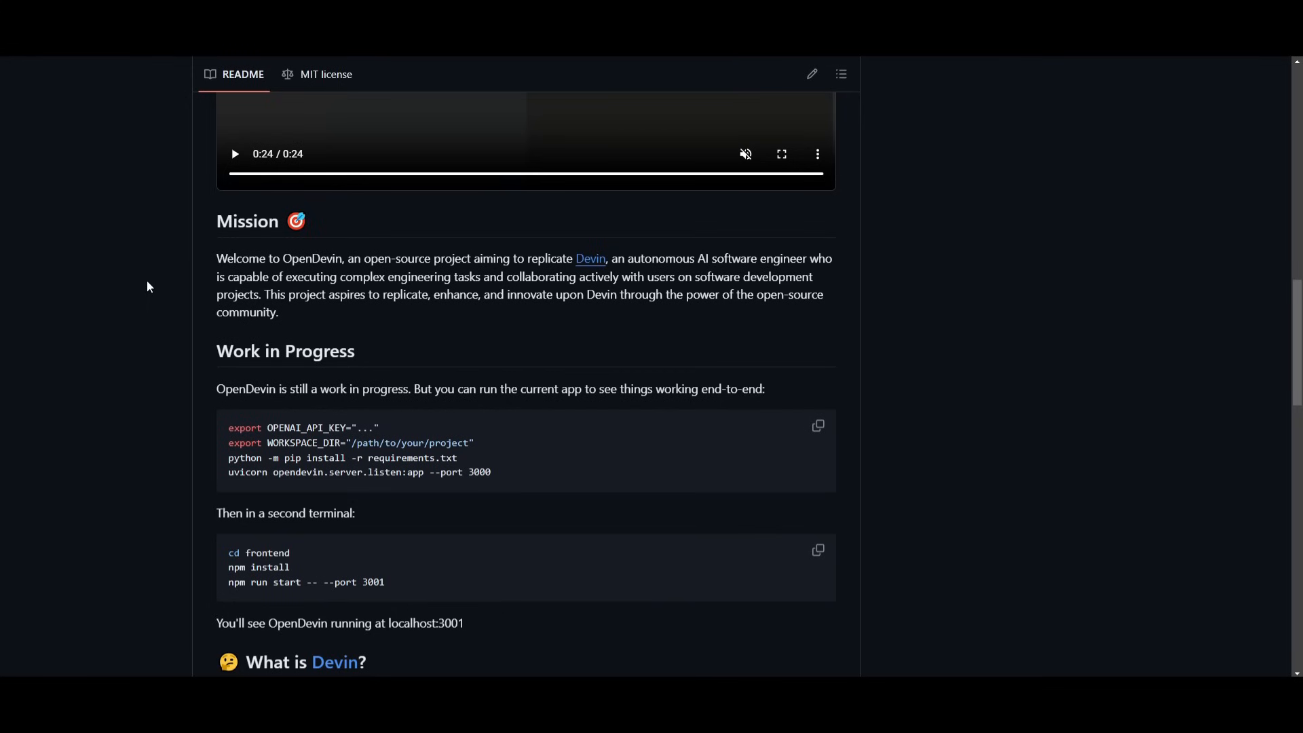
pyautogui.scroll(-3)
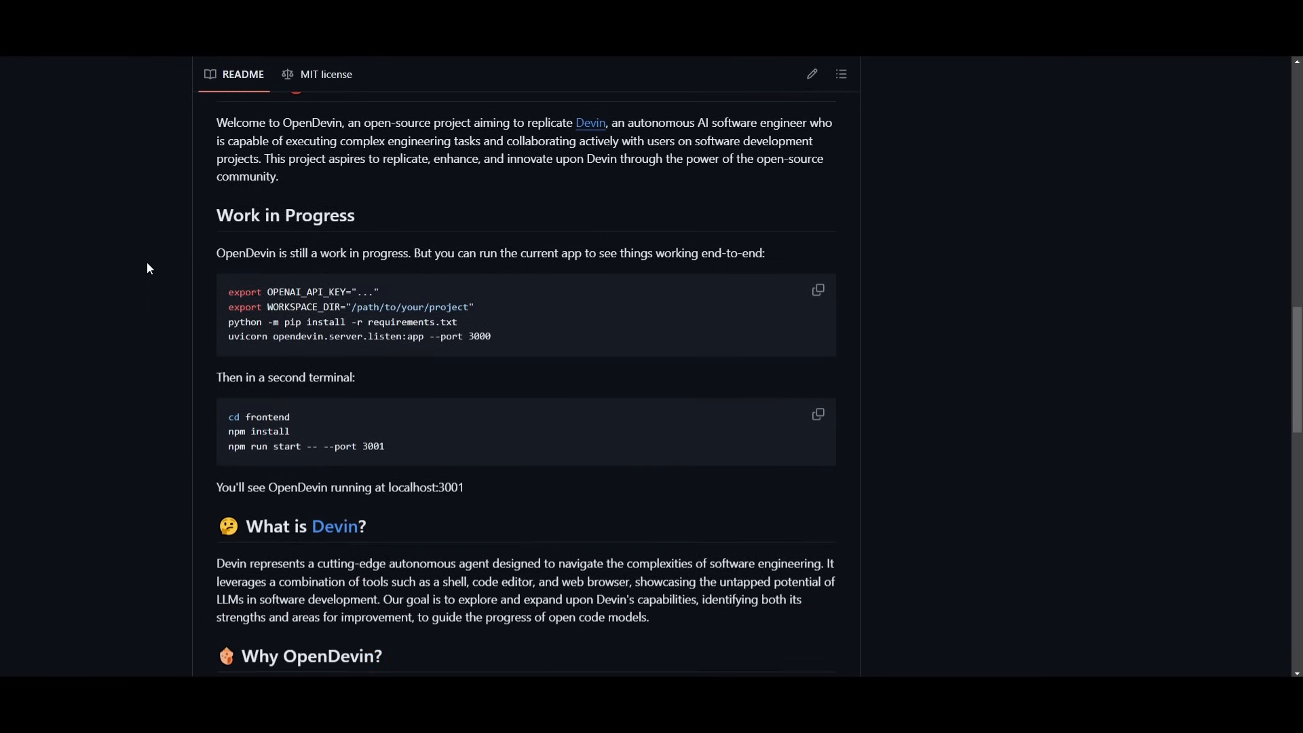
pyautogui.scroll(-3)
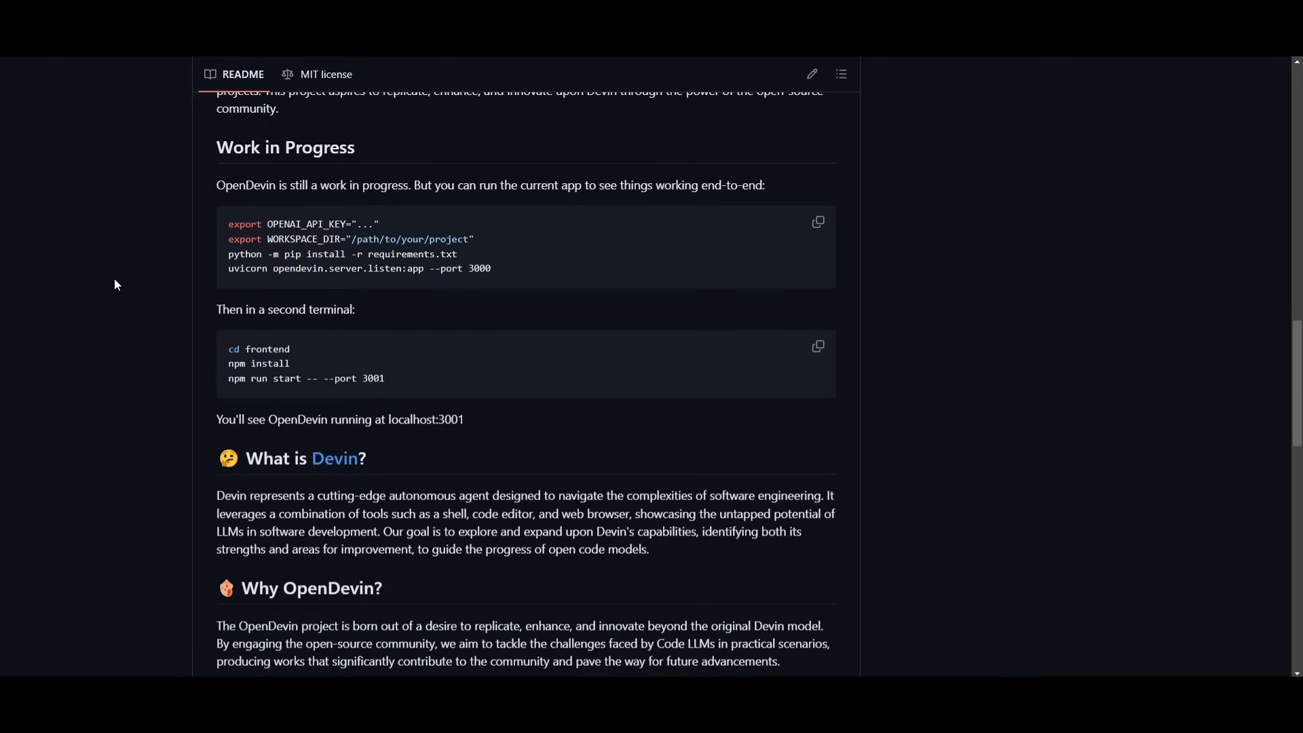
pyautogui.moveTo(108, 264)
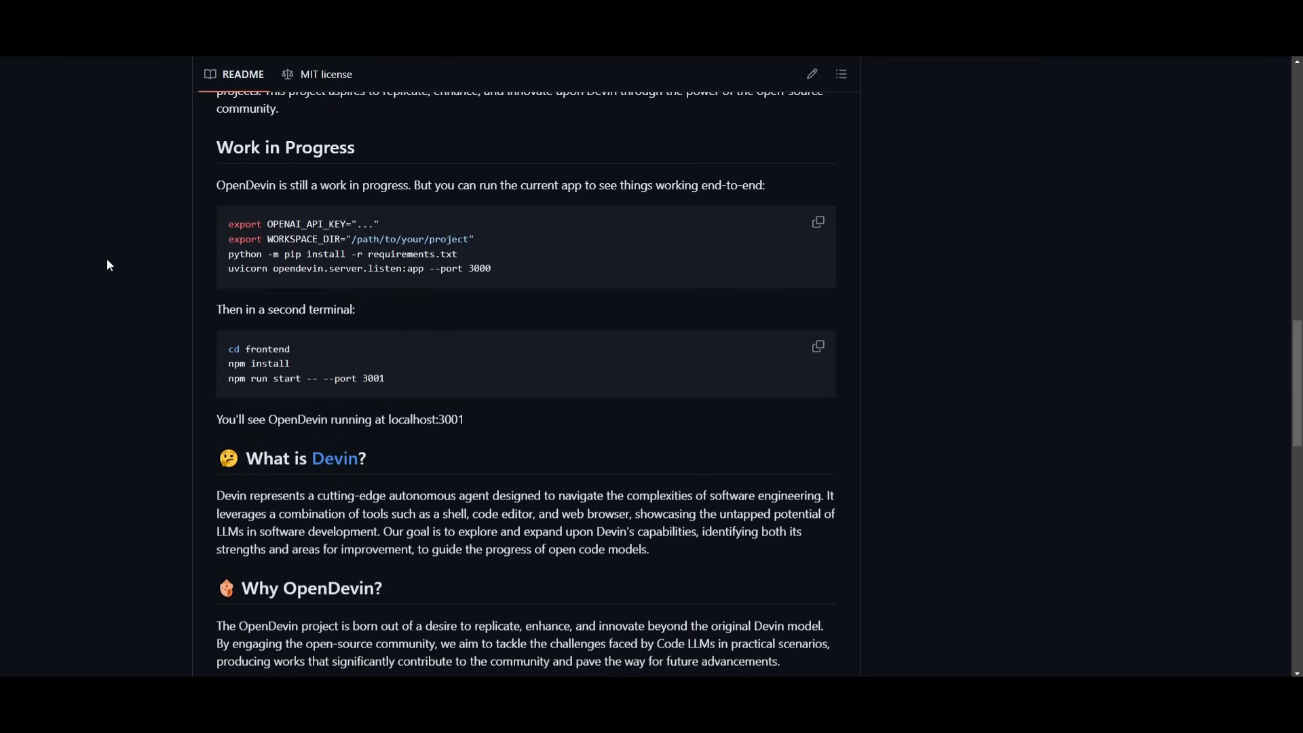
pyautogui.moveTo(118, 253)
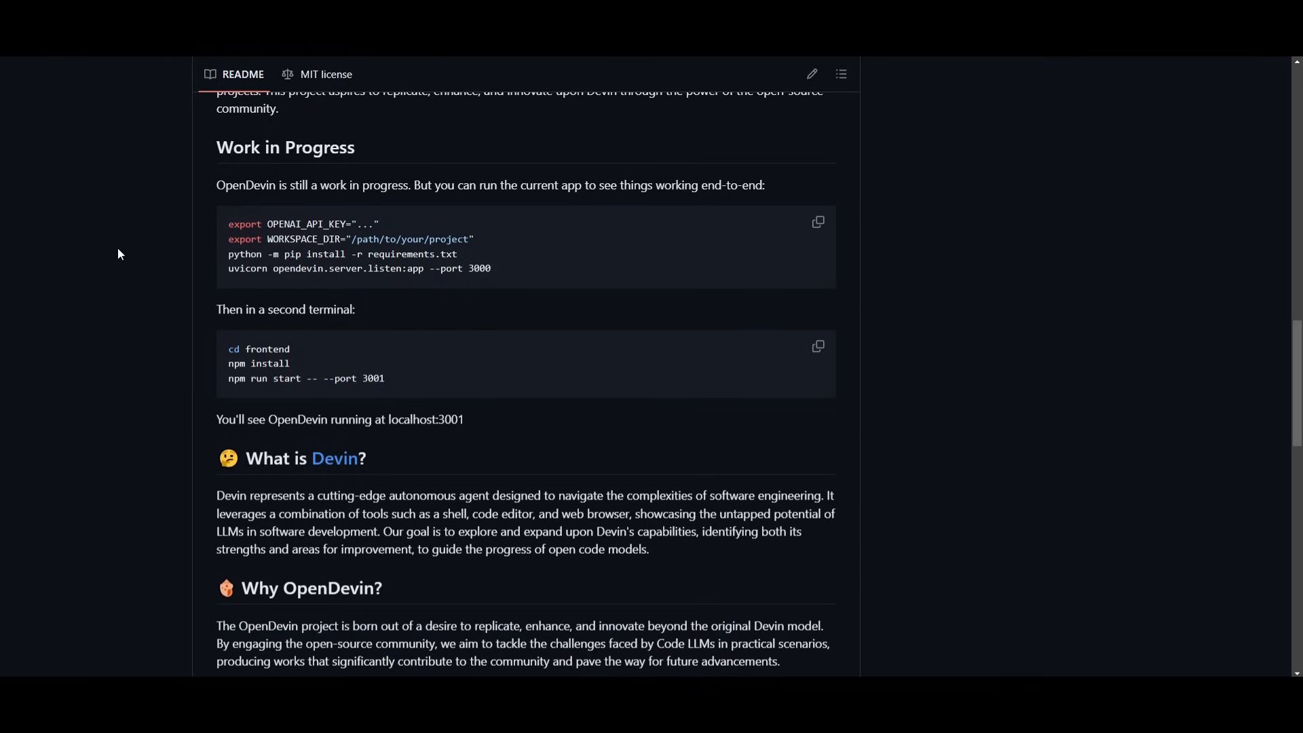
pyautogui.moveTo(105, 260)
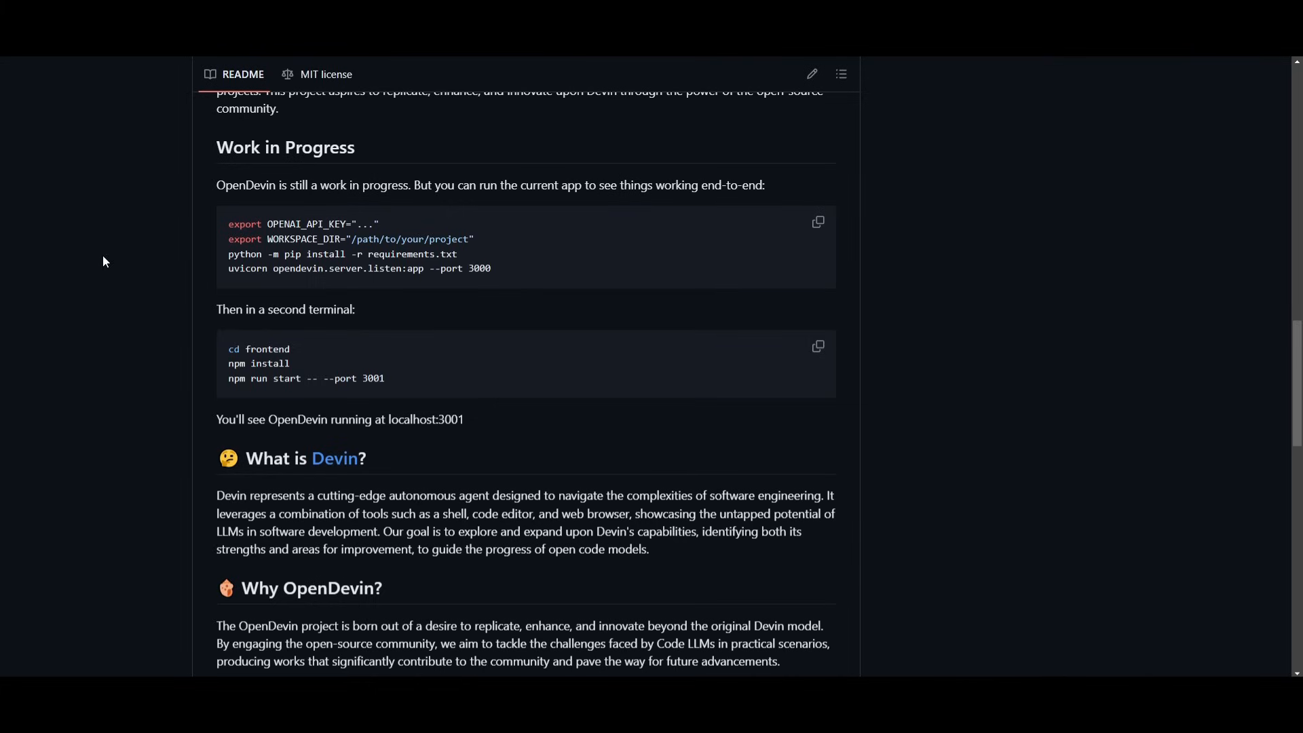
pyautogui.moveTo(129, 237)
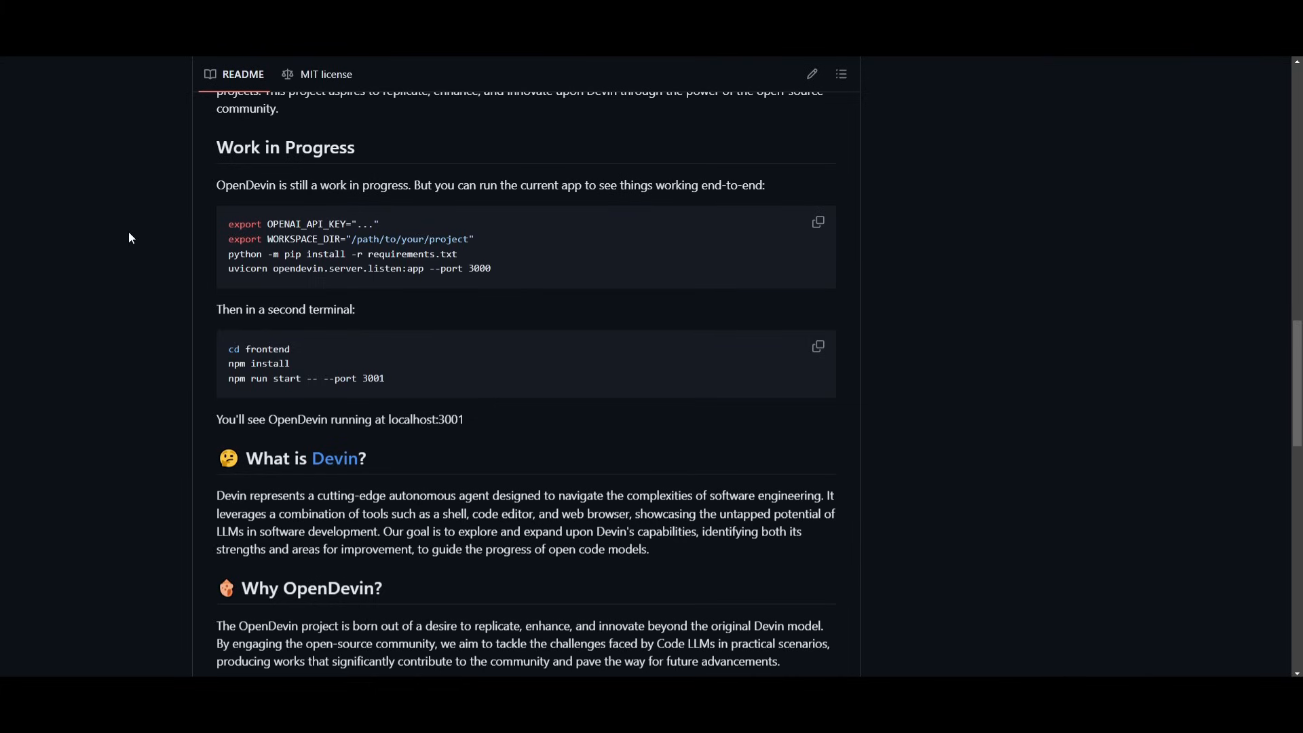
pyautogui.scroll(-3)
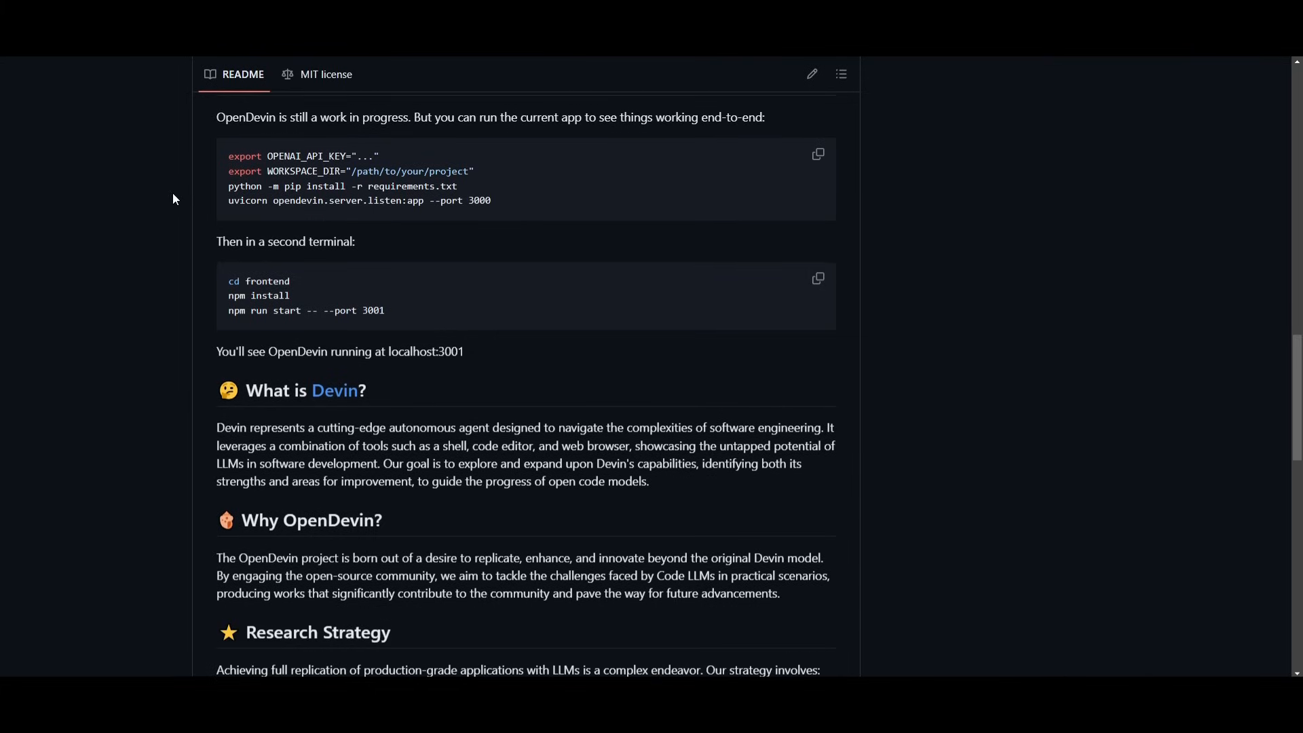
pyautogui.scroll(-3)
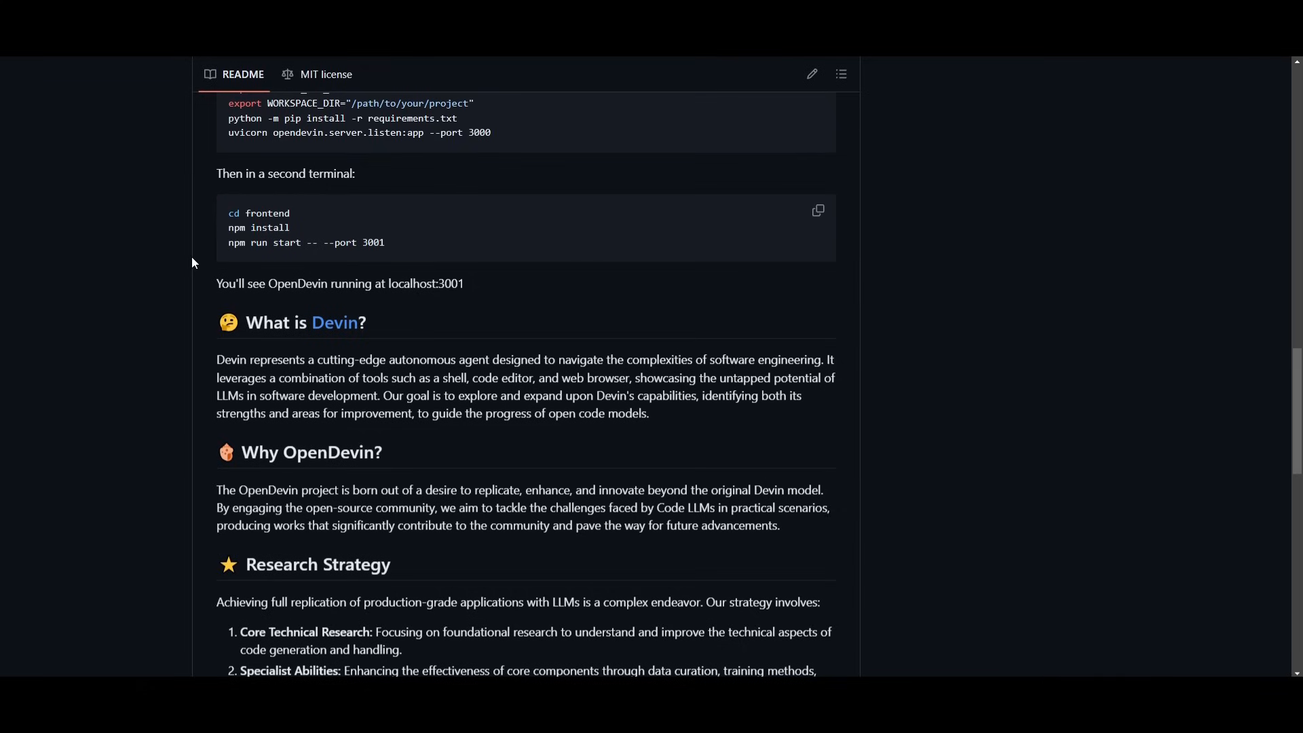
pyautogui.moveTo(173, 226)
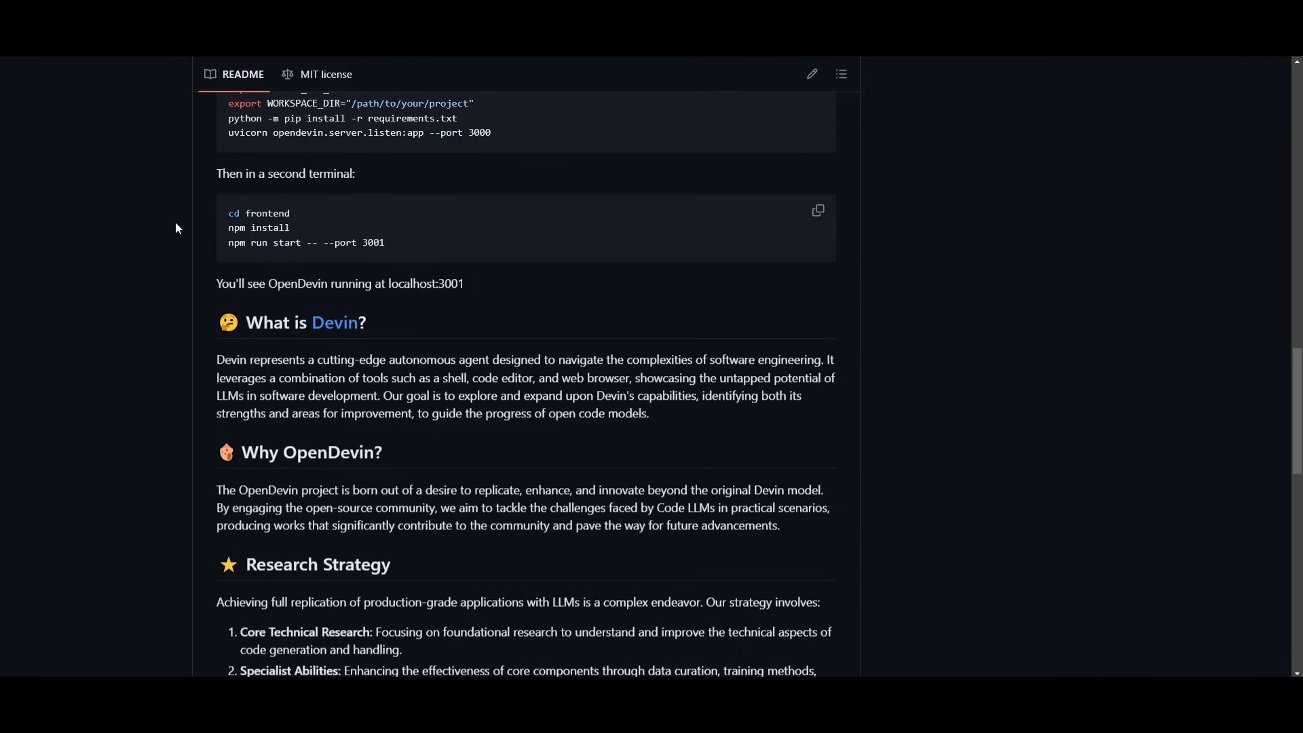
pyautogui.moveTo(170, 228)
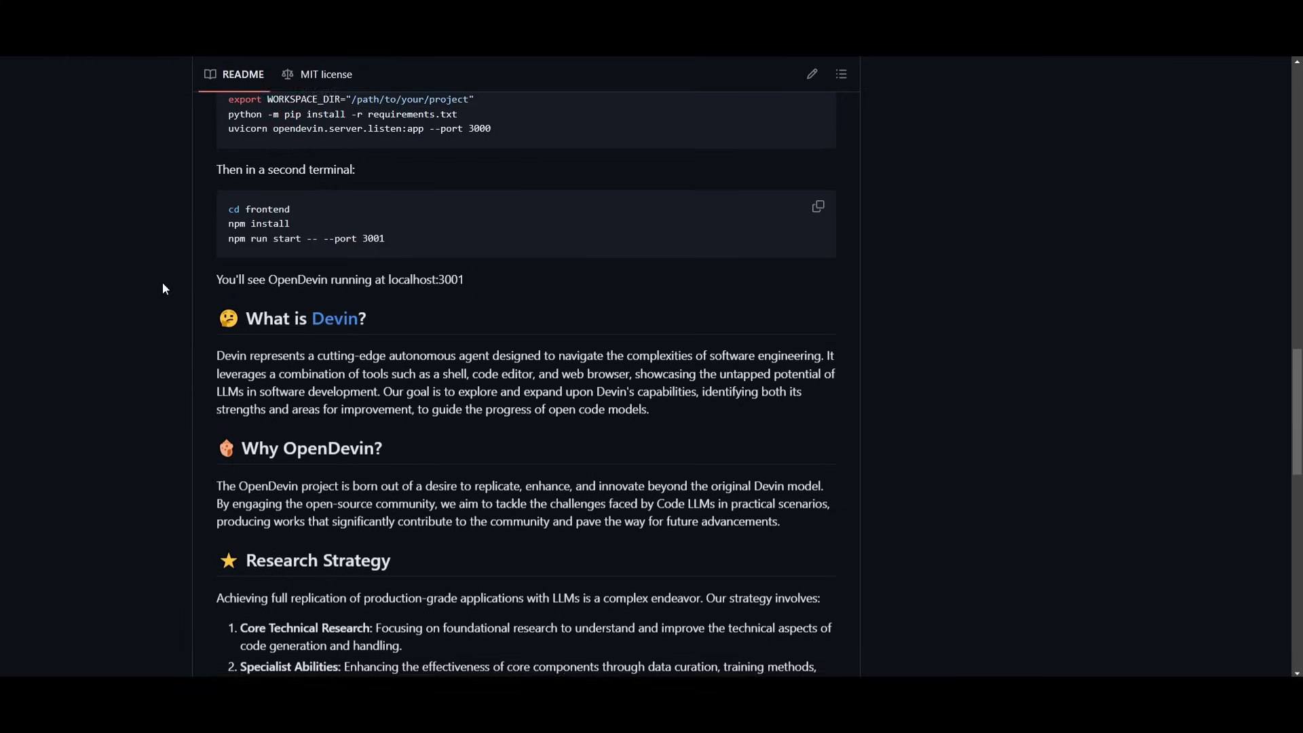
pyautogui.scroll(-3)
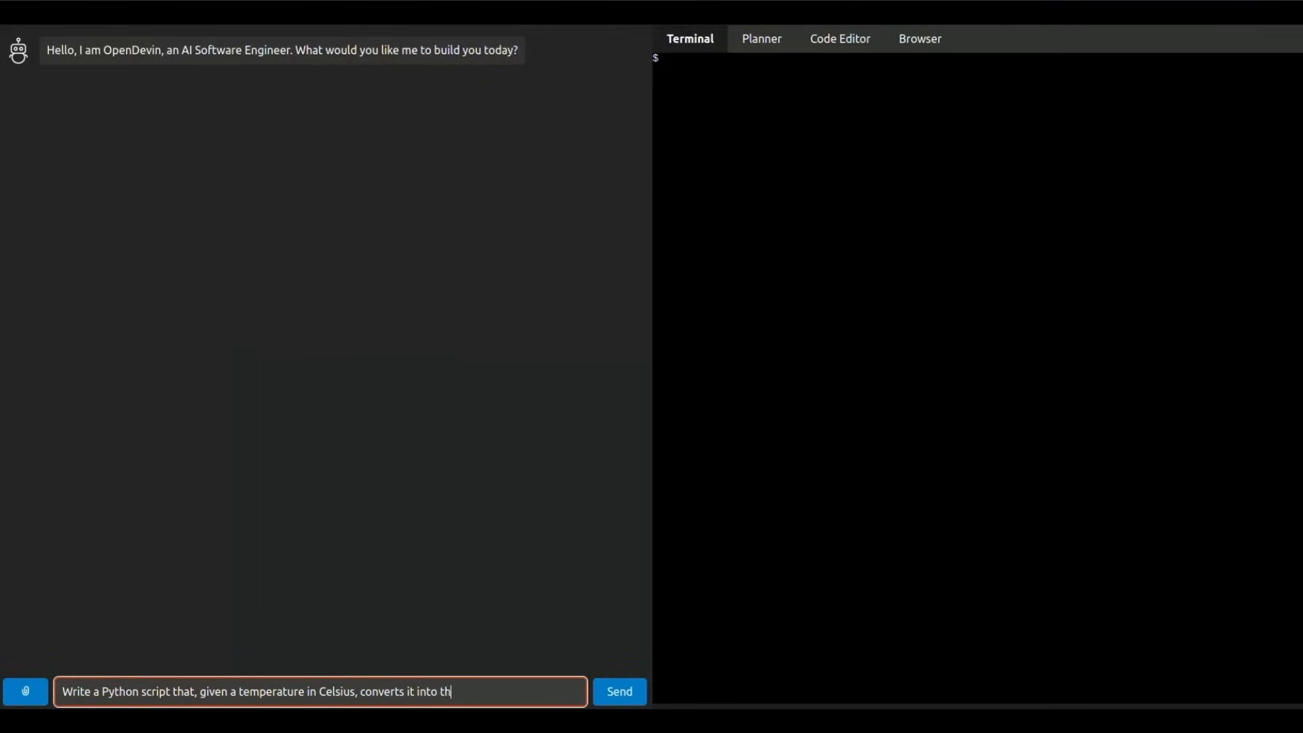
# - Play the demo until the agent reports Finished, then rewind it to 0:00
pyautogui.click(618, 691)
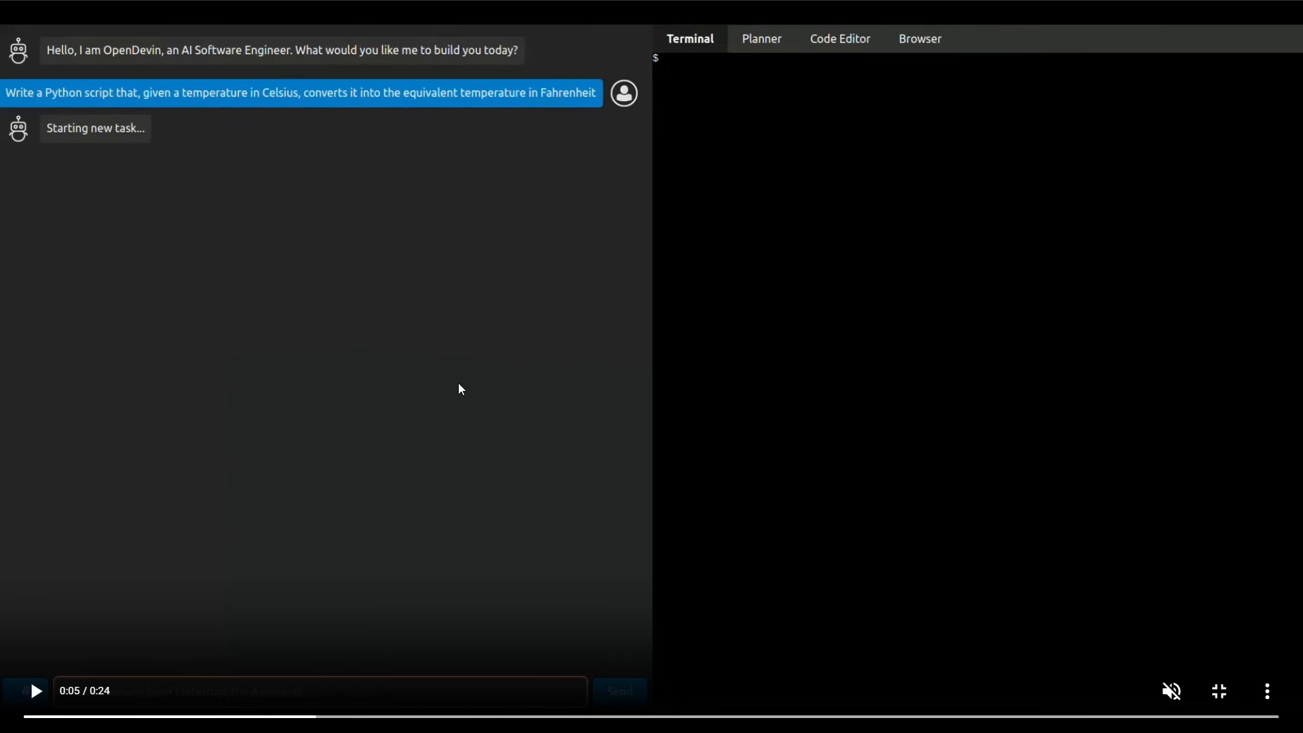
pyautogui.moveTo(152, 143)
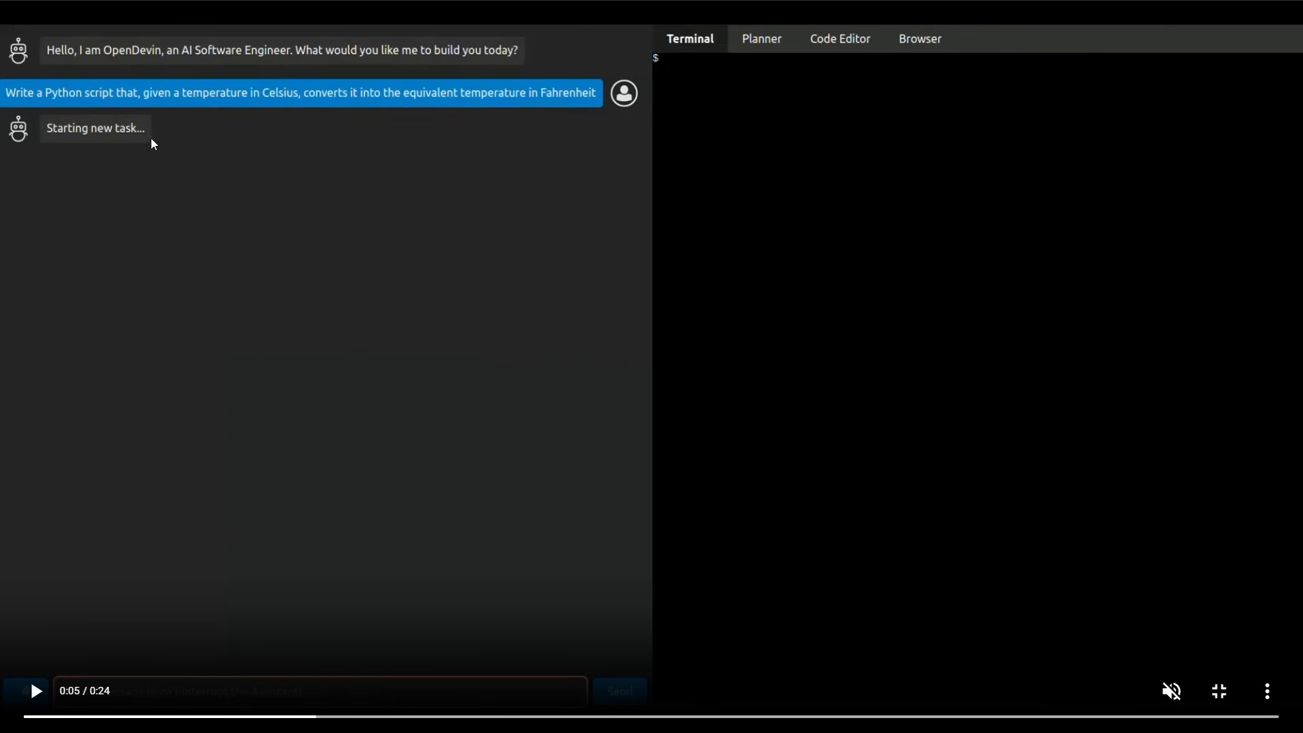
pyautogui.moveTo(59, 297)
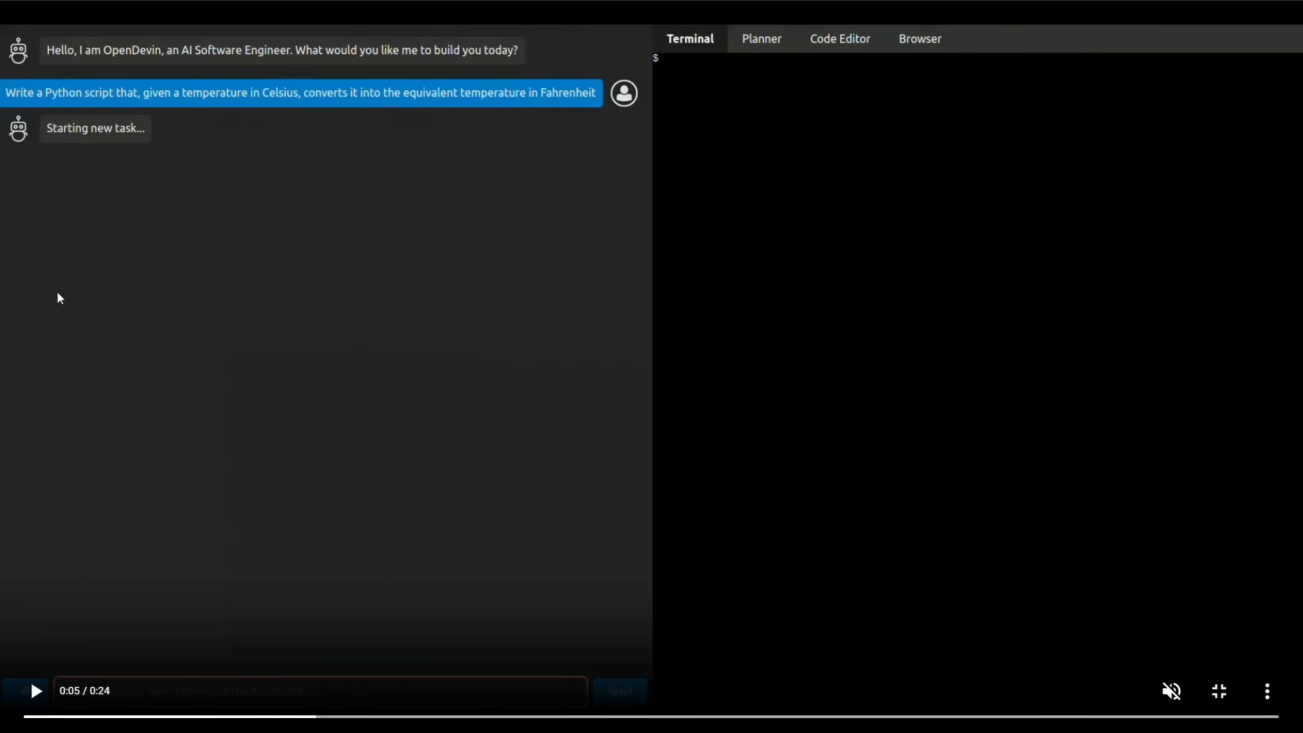
pyautogui.moveTo(953, 400)
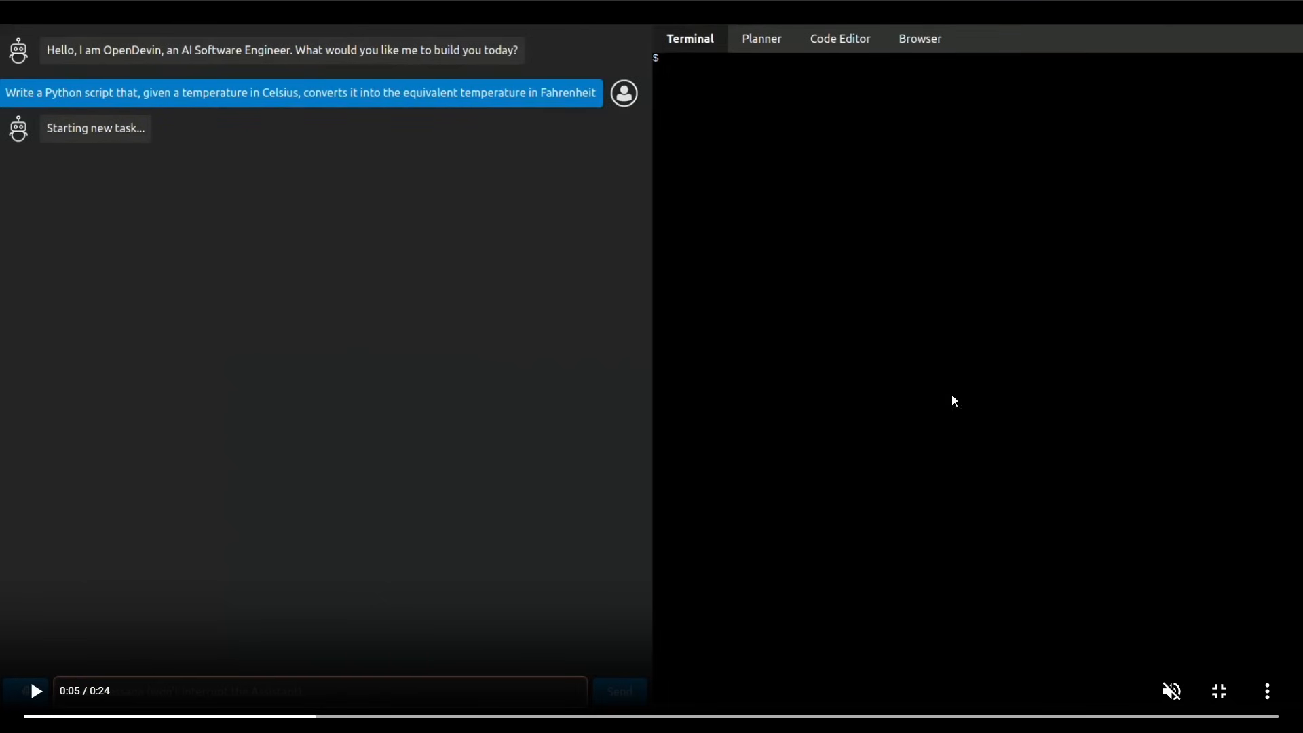
pyautogui.moveTo(766, 33)
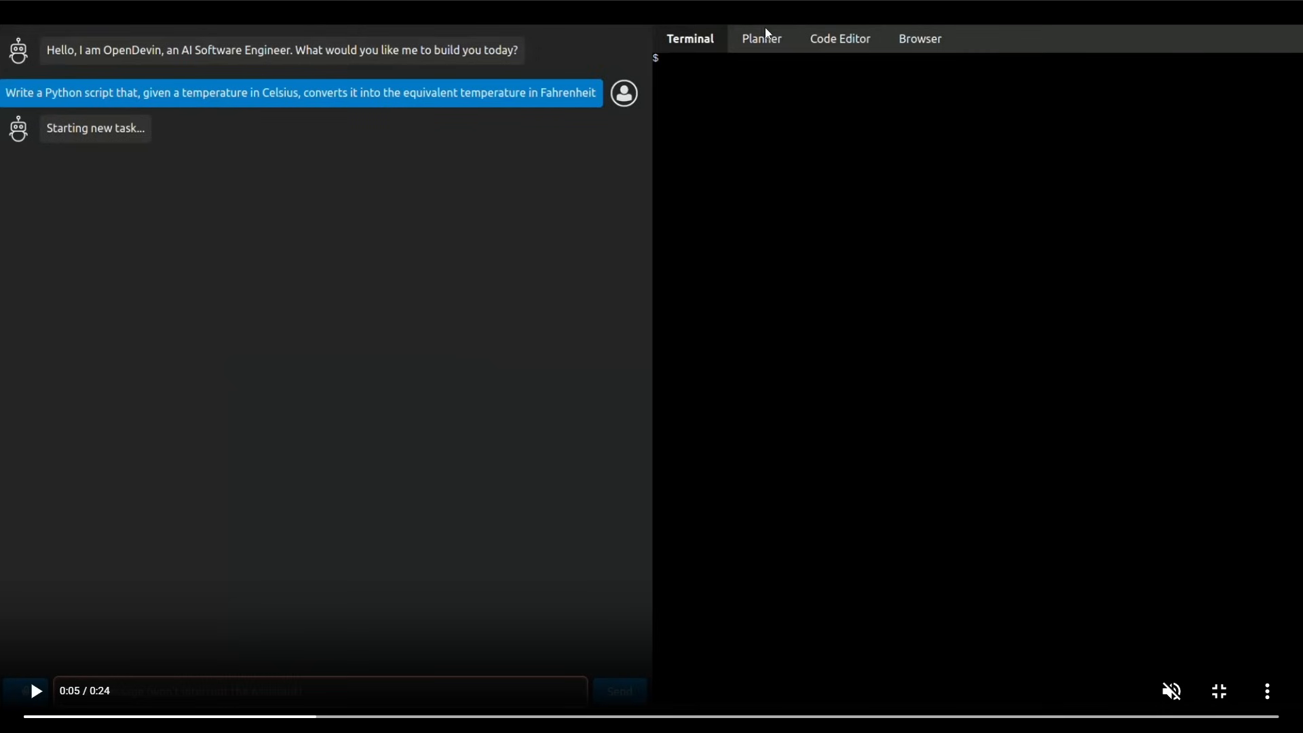
pyautogui.moveTo(841, 40)
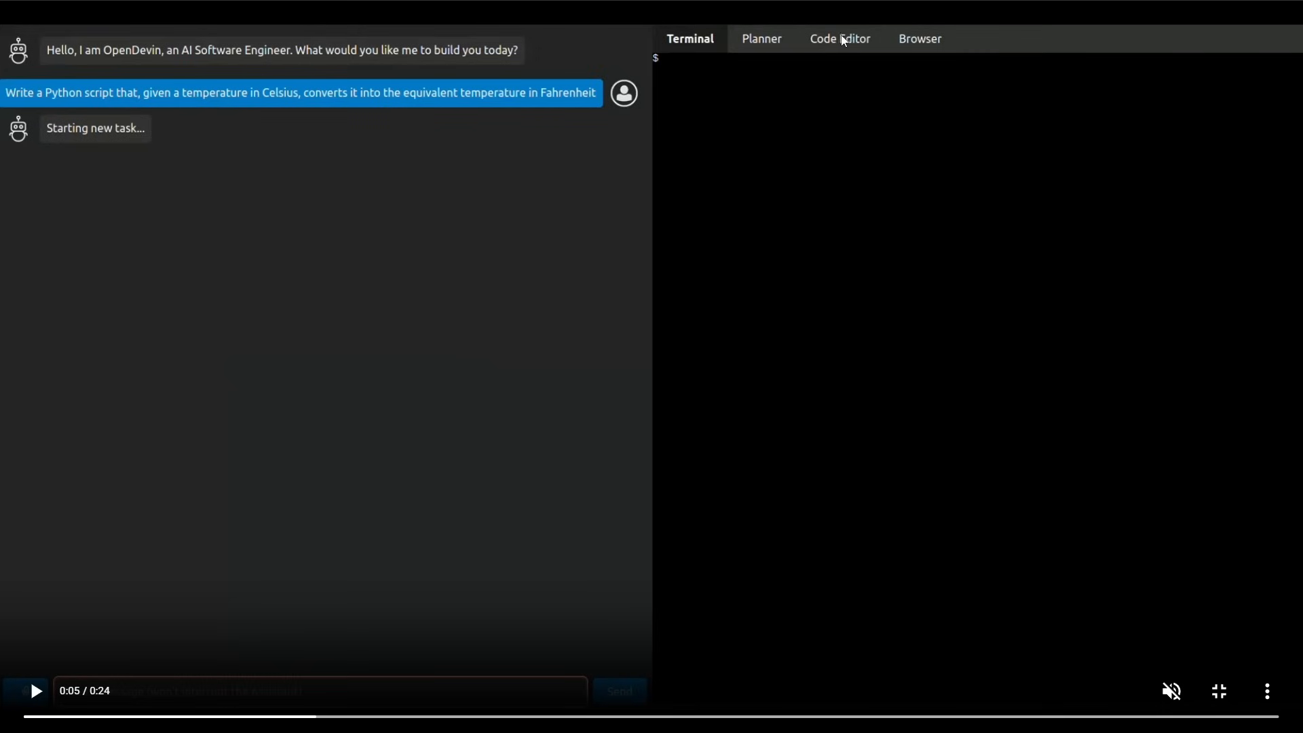
pyautogui.moveTo(926, 53)
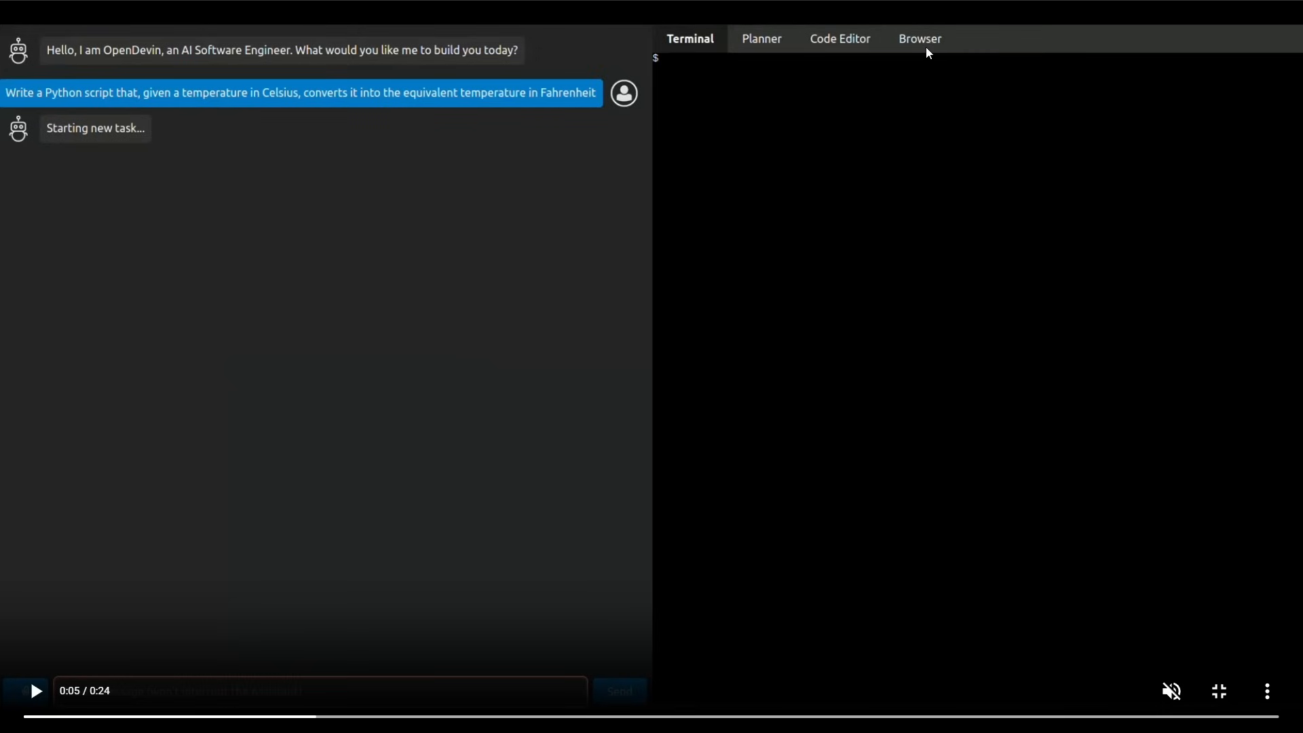
pyautogui.moveTo(595, 205)
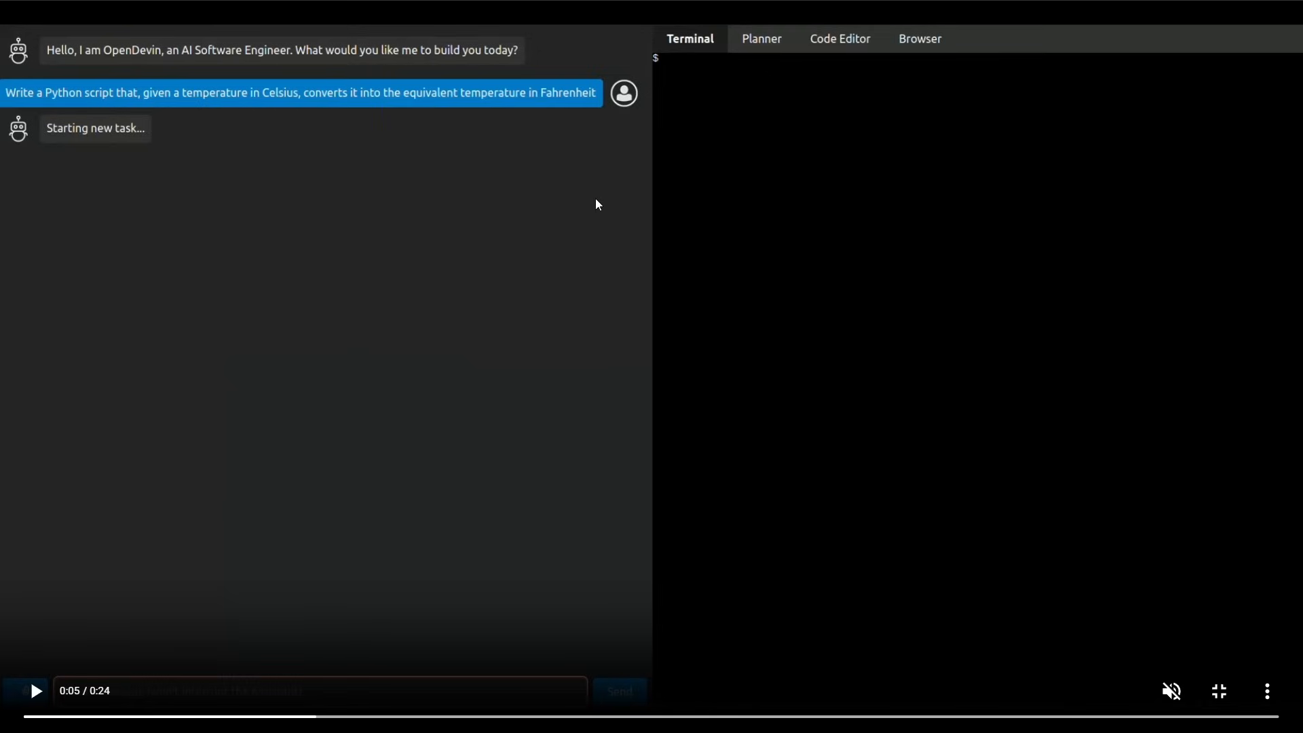
pyautogui.moveTo(524, 177)
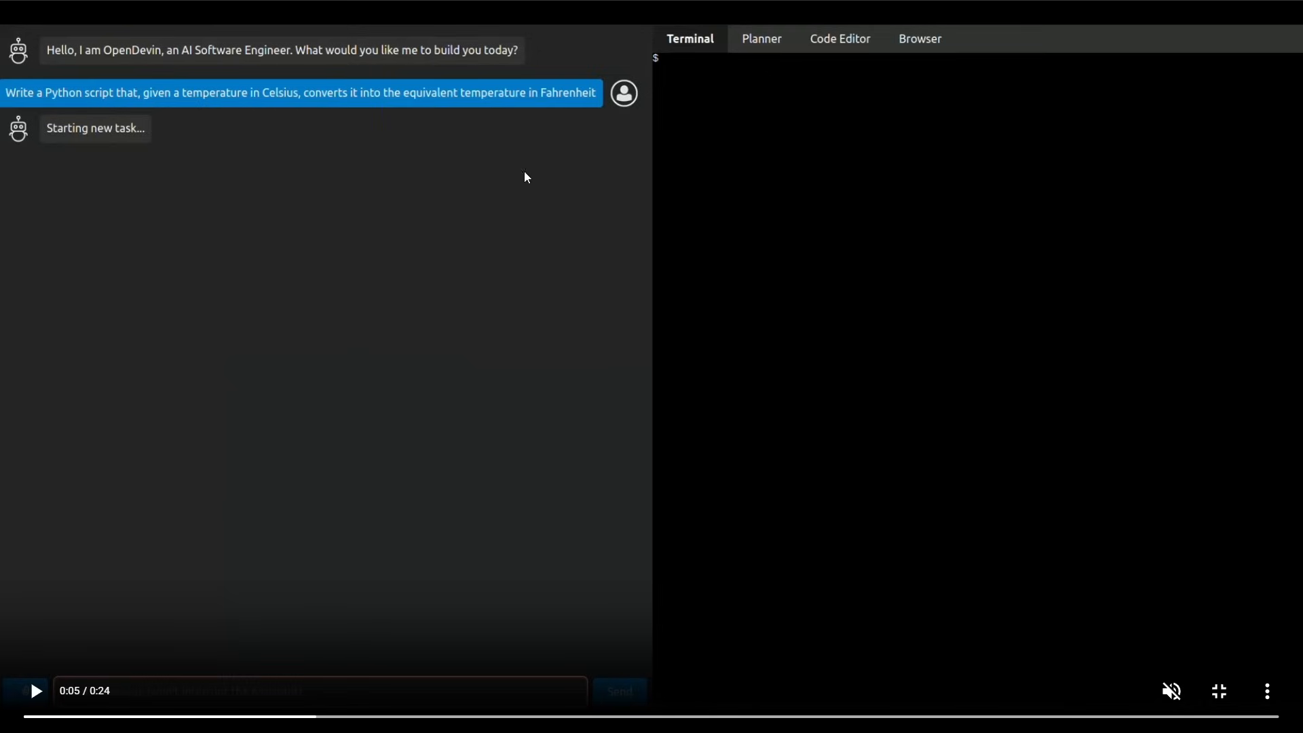
pyautogui.moveTo(52, 55)
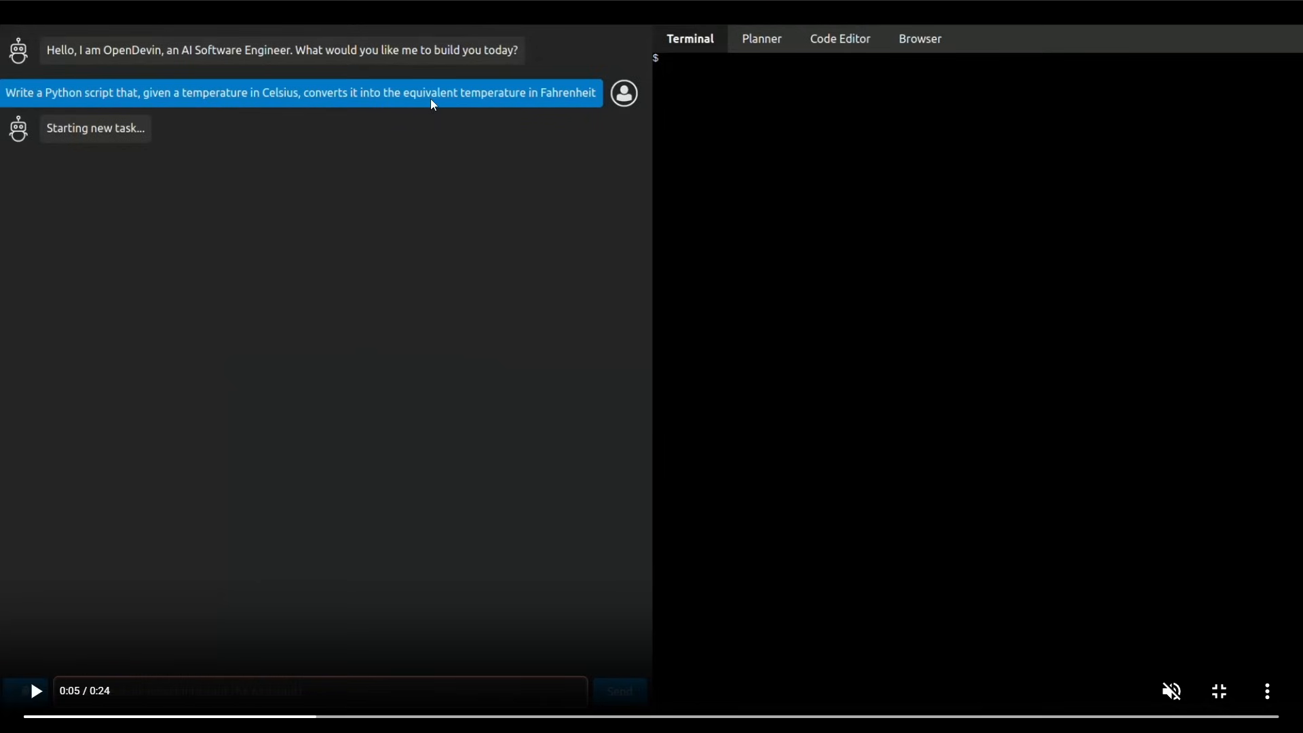
pyautogui.moveTo(525, 100)
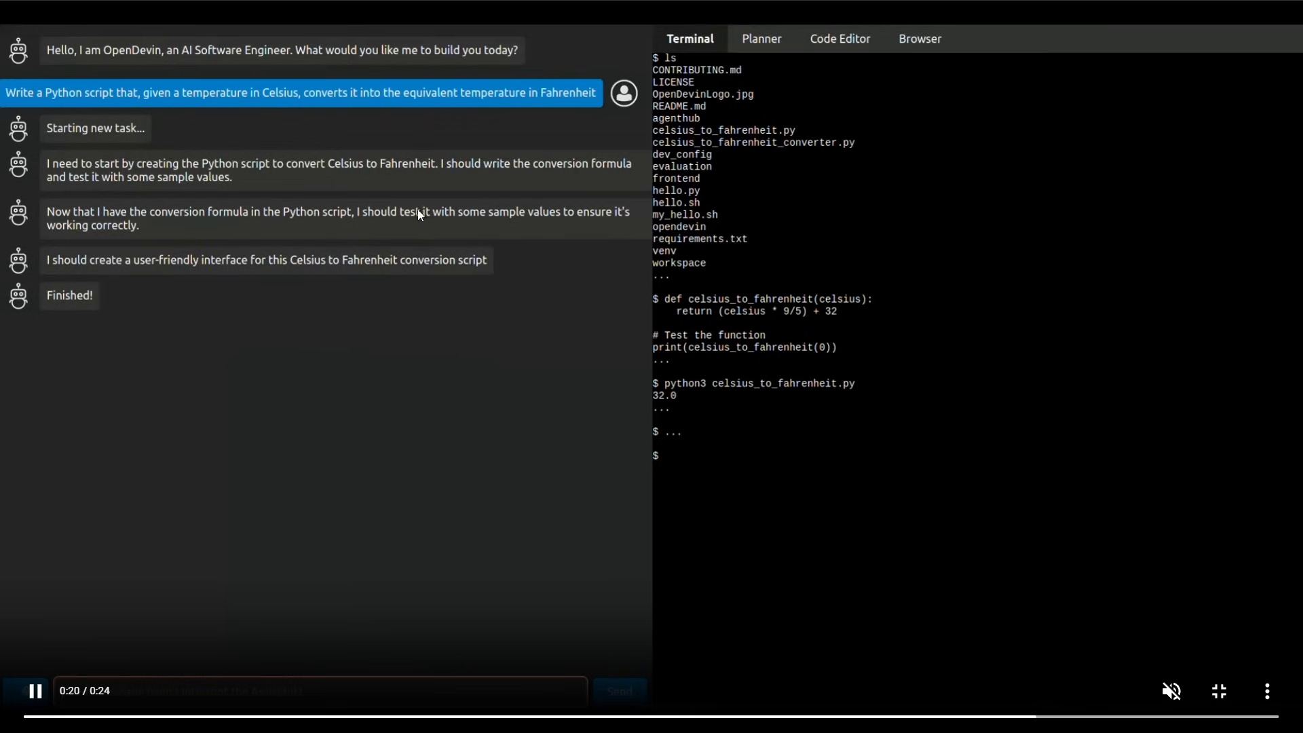
pyautogui.click(839, 38)
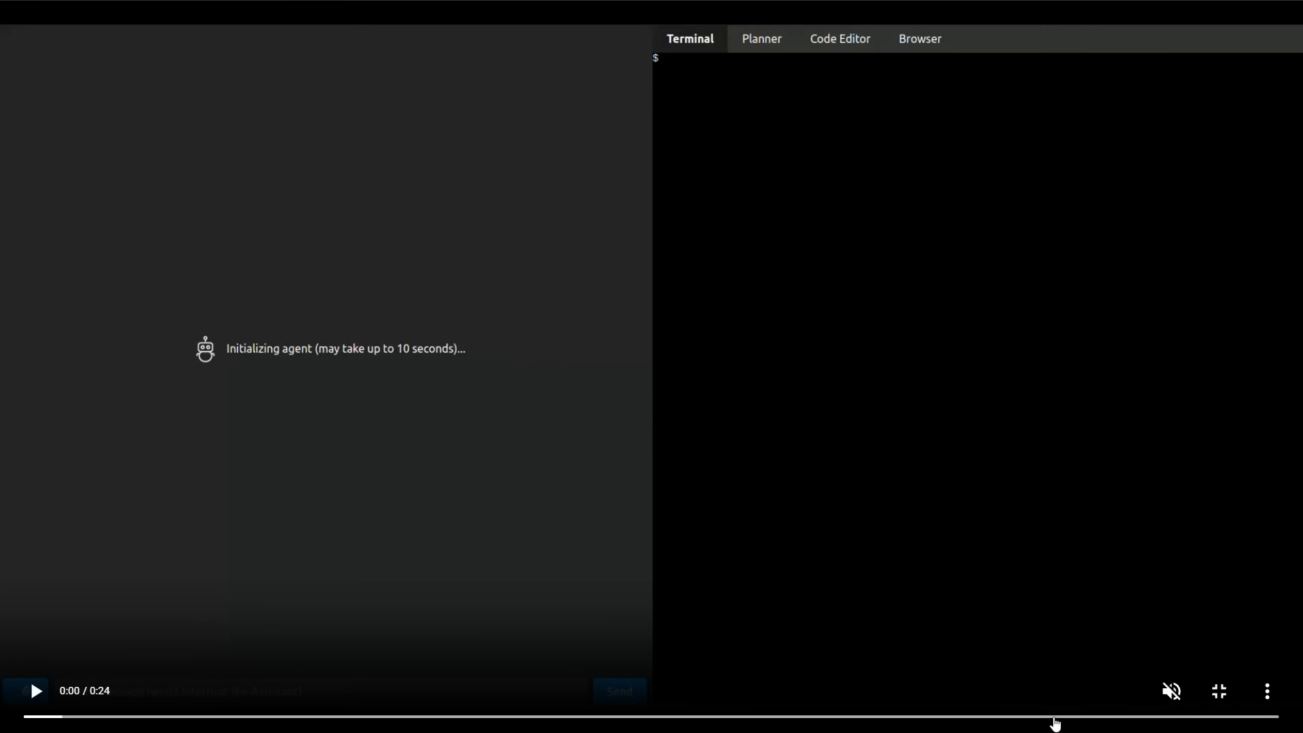
# - Jump the demo to the end to view the Celsius script, then restart playback
pyautogui.click(34, 689)
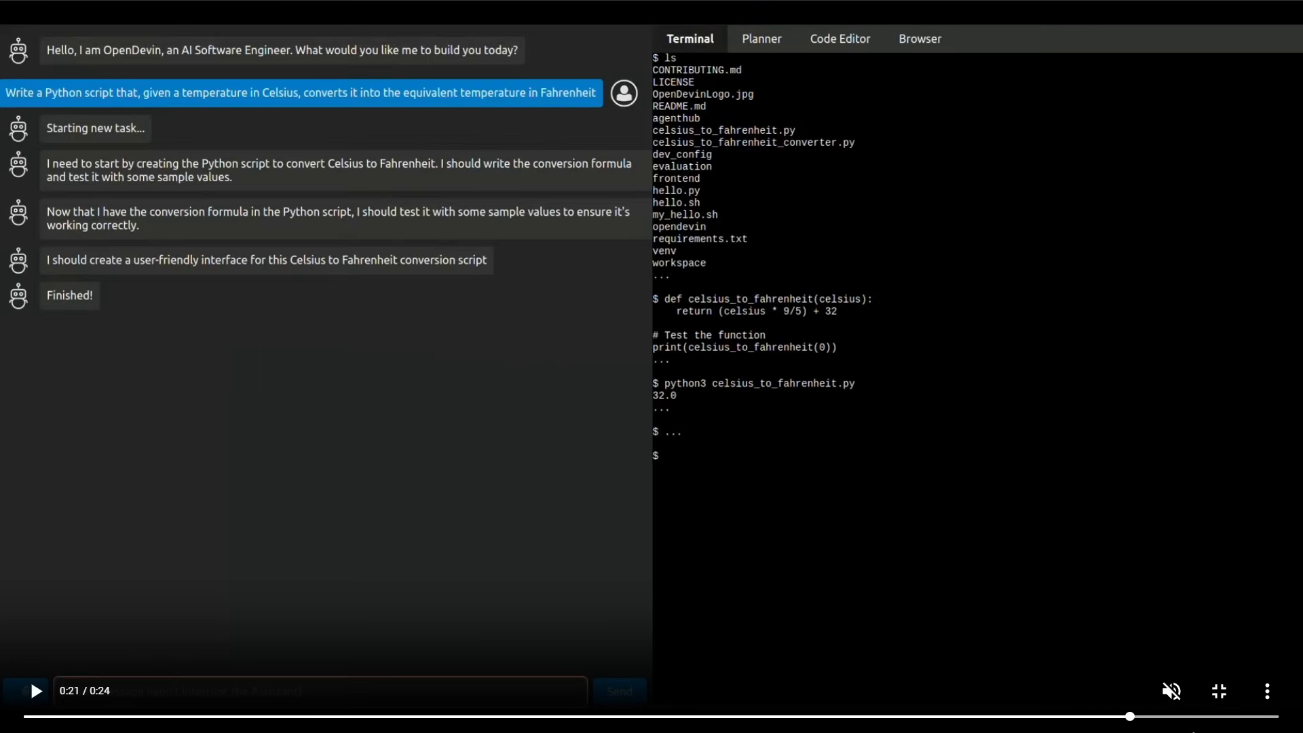
pyautogui.click(838, 38)
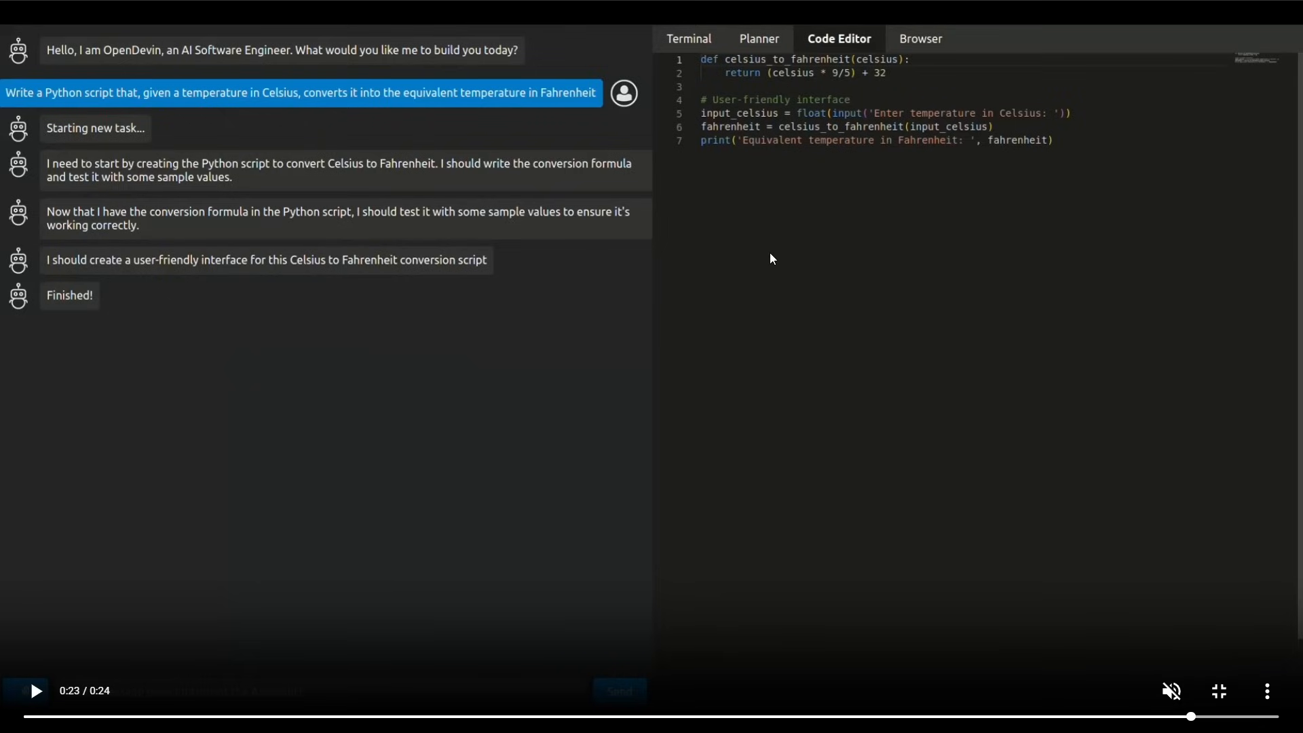
pyautogui.moveTo(602, 278)
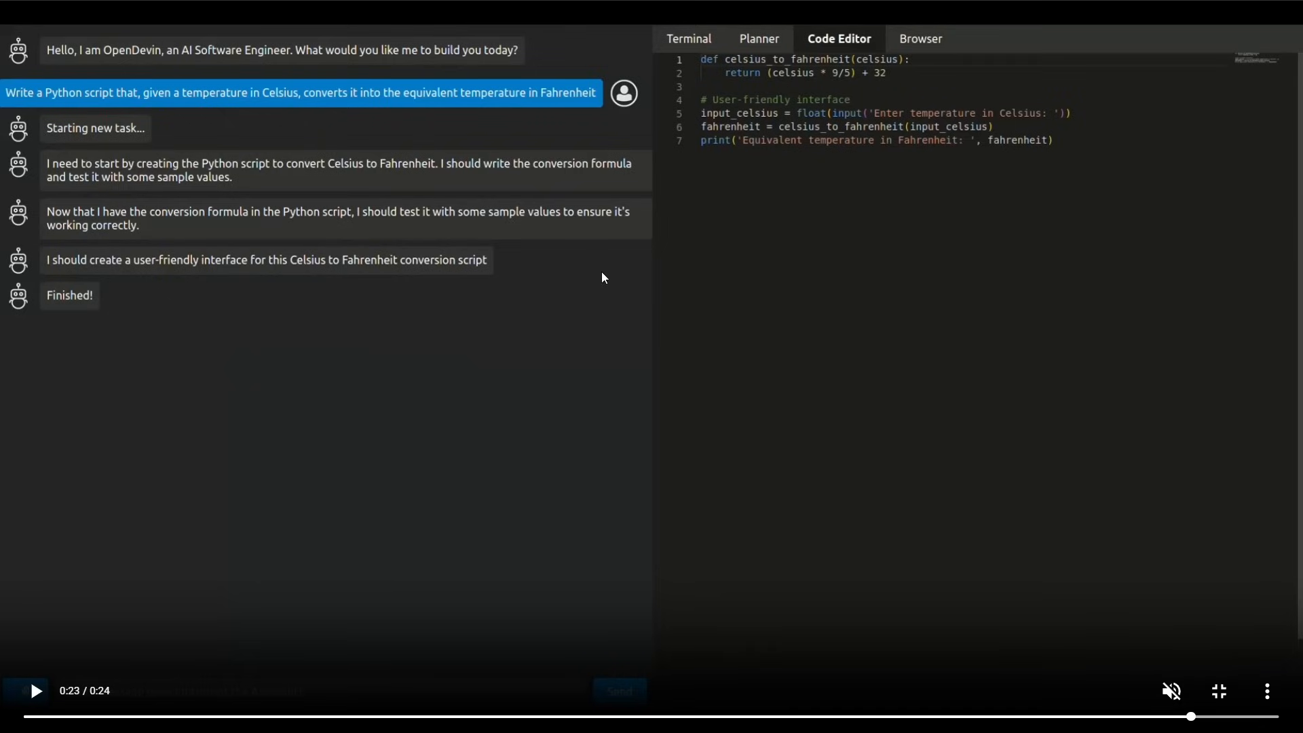
pyautogui.moveTo(544, 236)
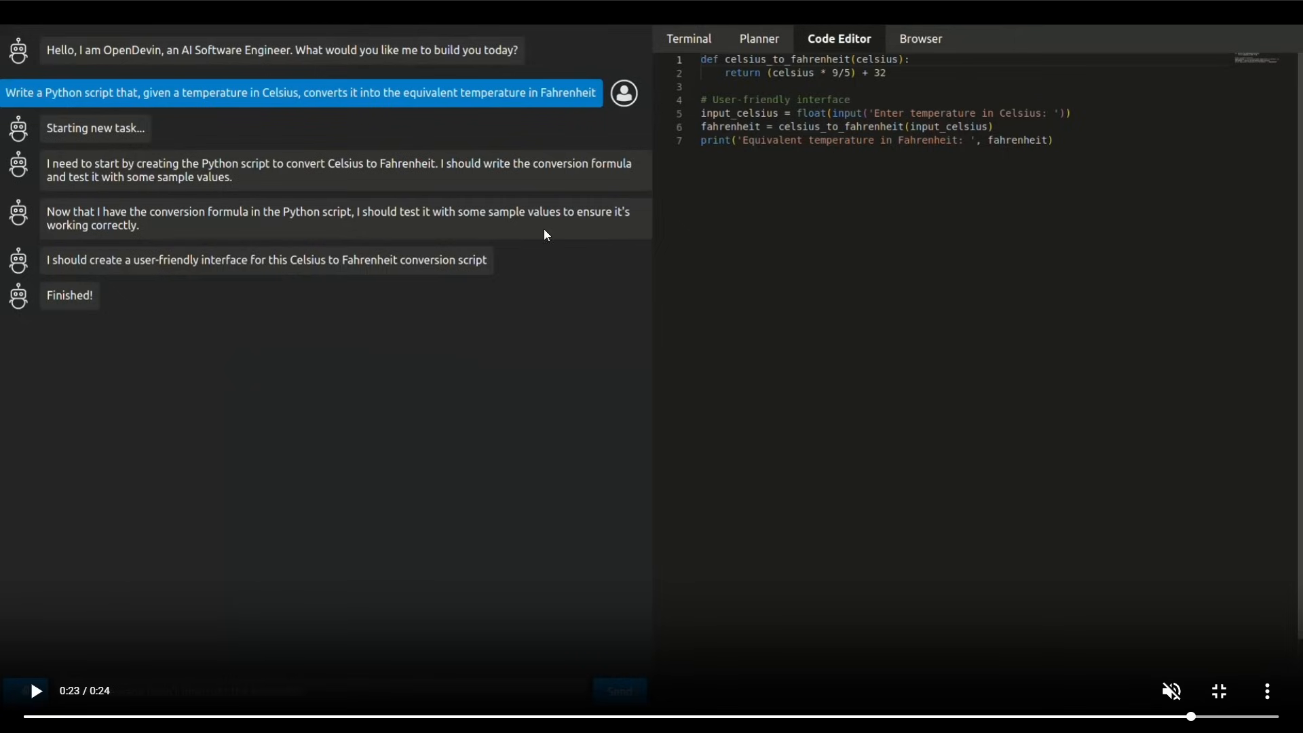
pyautogui.moveTo(190, 172)
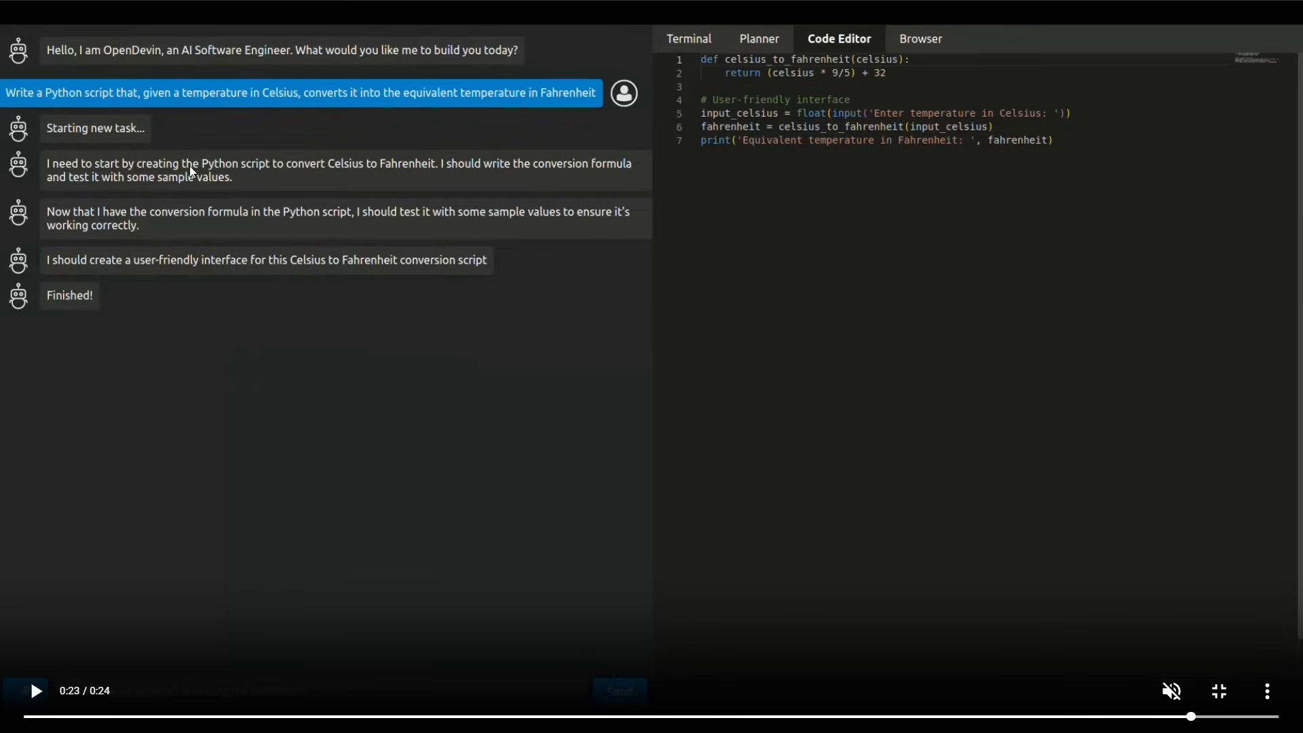
pyautogui.moveTo(357, 320)
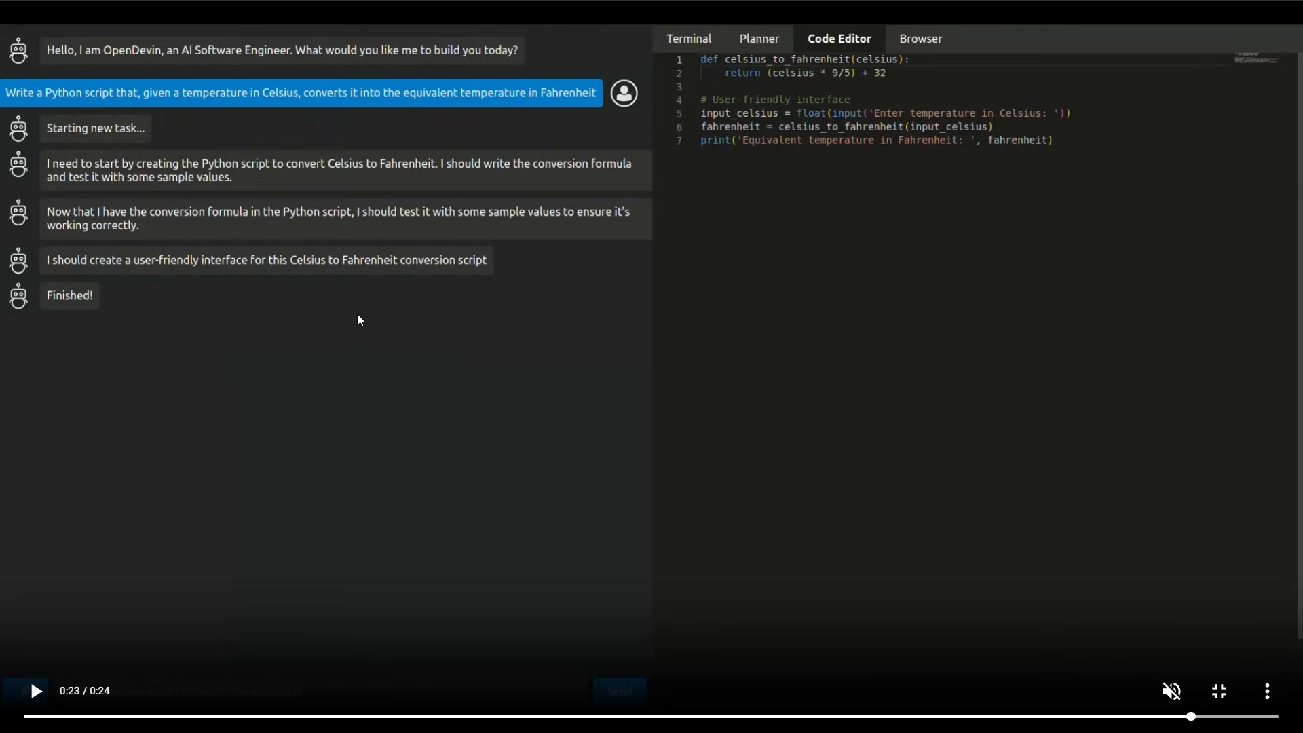
pyautogui.moveTo(822, 103)
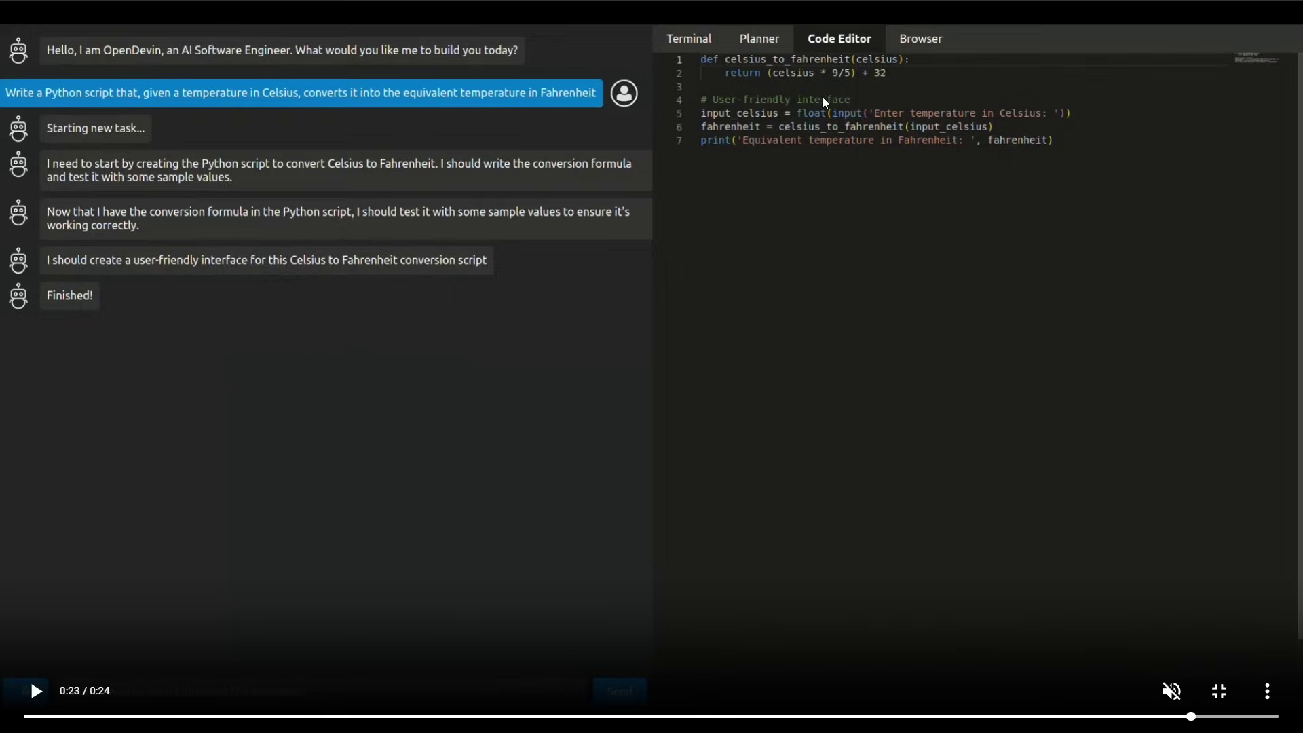
pyautogui.moveTo(867, 182)
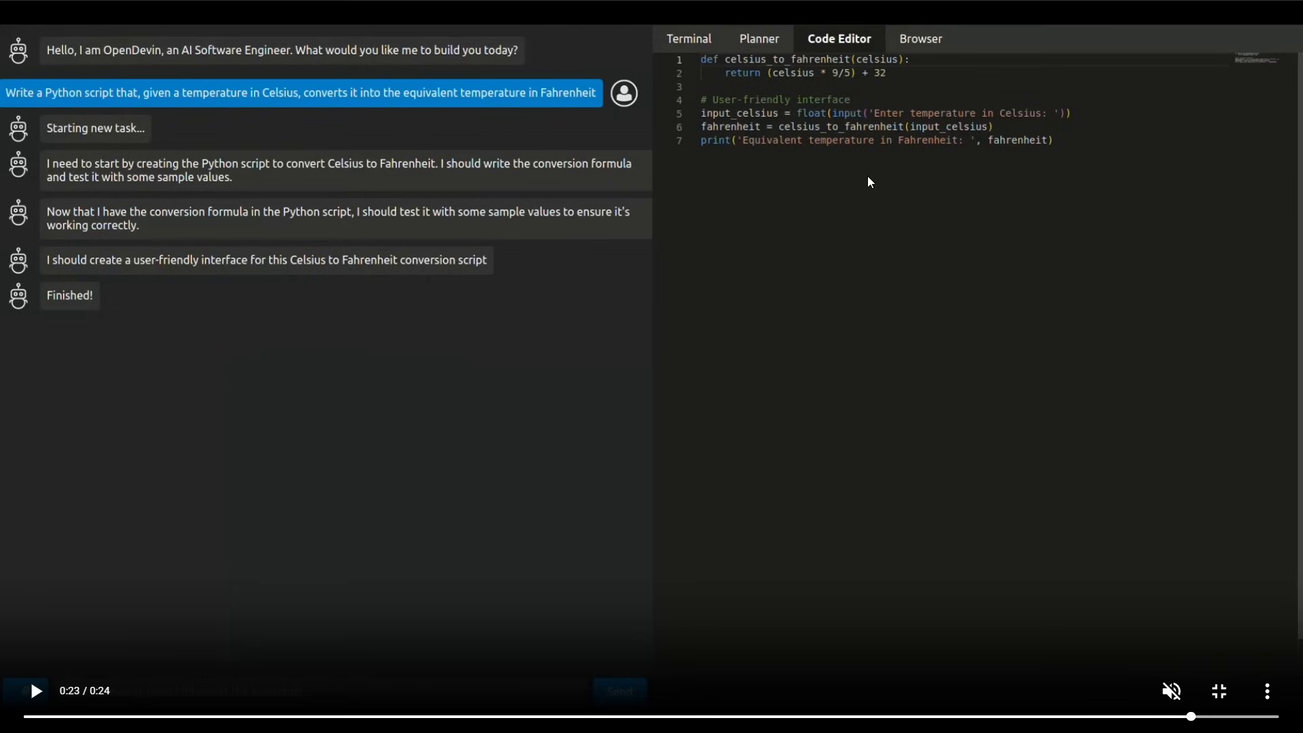
pyautogui.moveTo(810, 216)
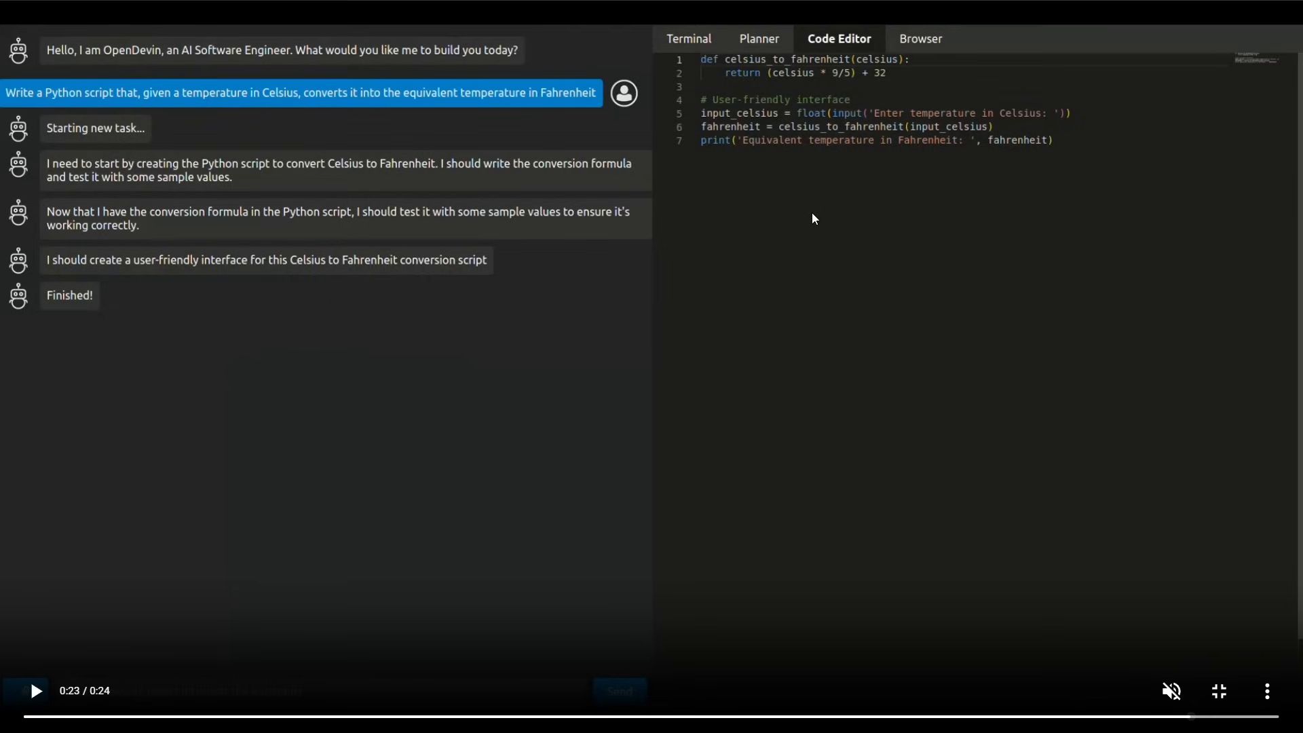
pyautogui.click(33, 690)
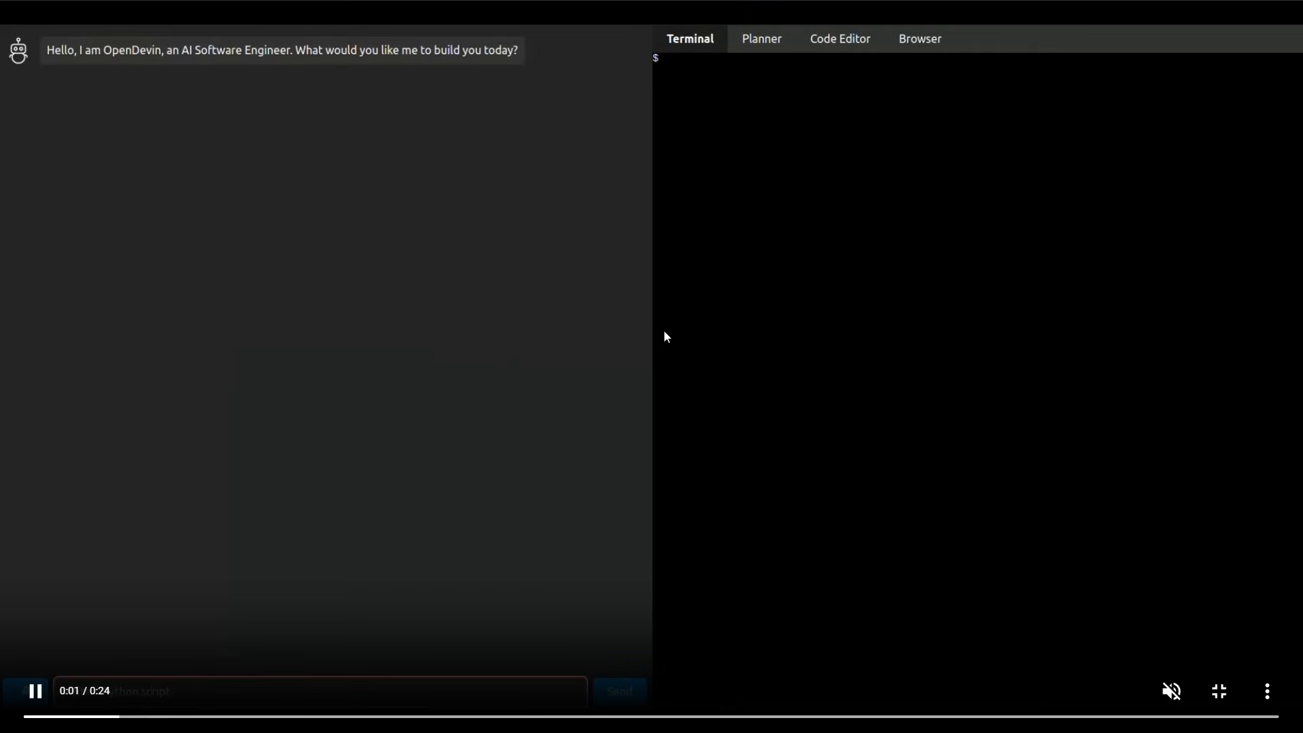
pyautogui.write('Write a Python script that, given a temperature in Celsius, converts it into the e')
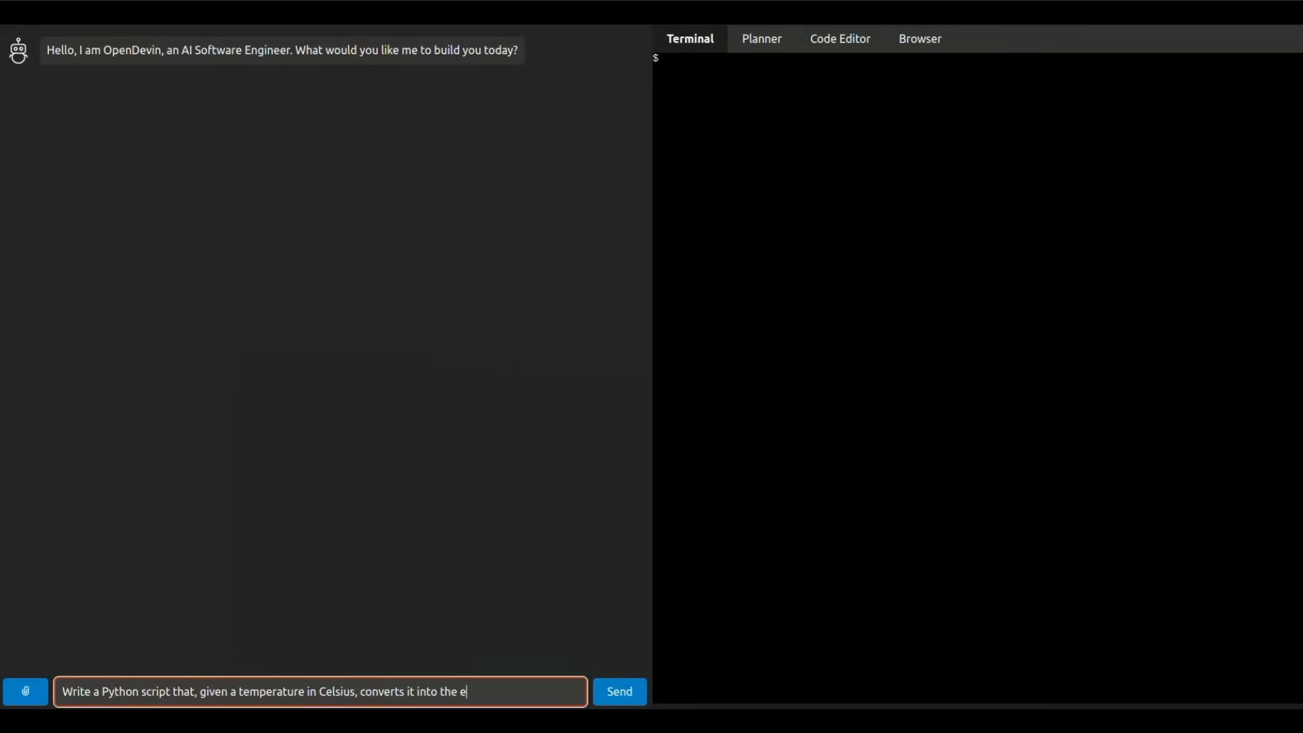
pyautogui.click(618, 692)
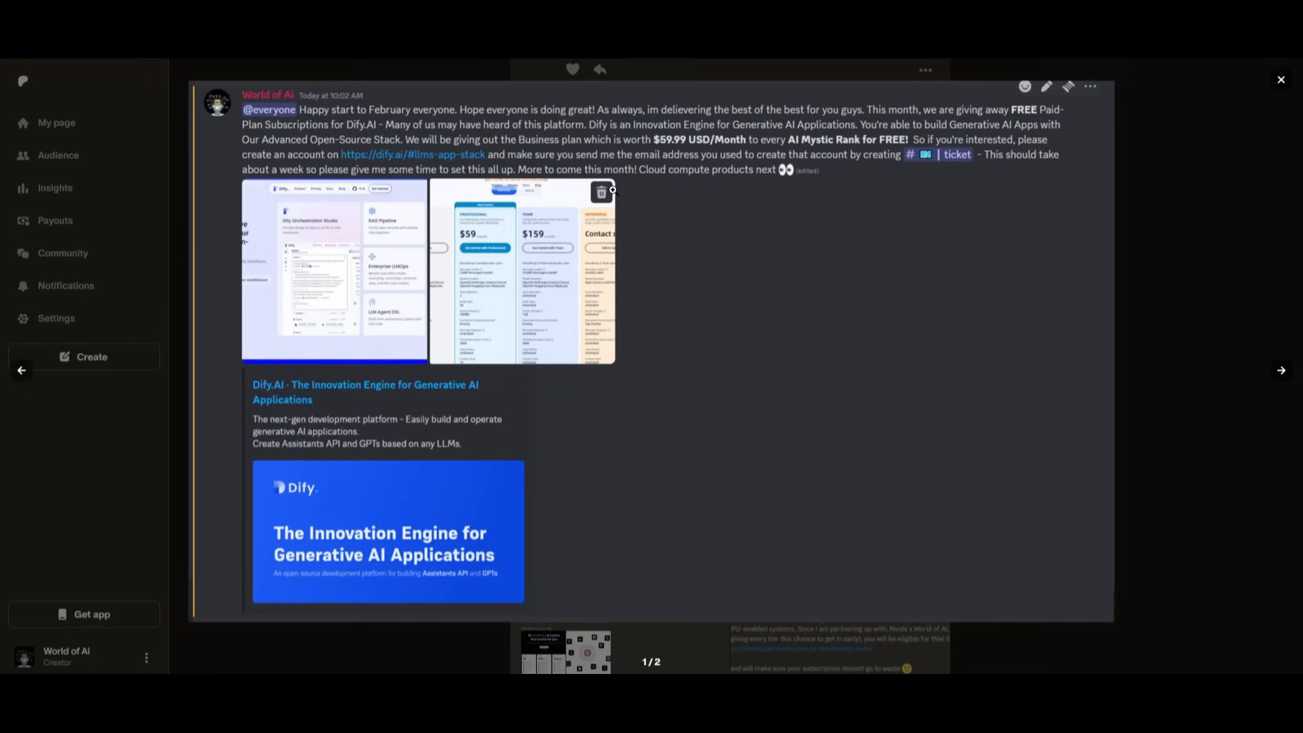
# - View the Dify and VoiceFlow pricing screenshots in the Patreon lightbox
pyautogui.click(1280, 371)
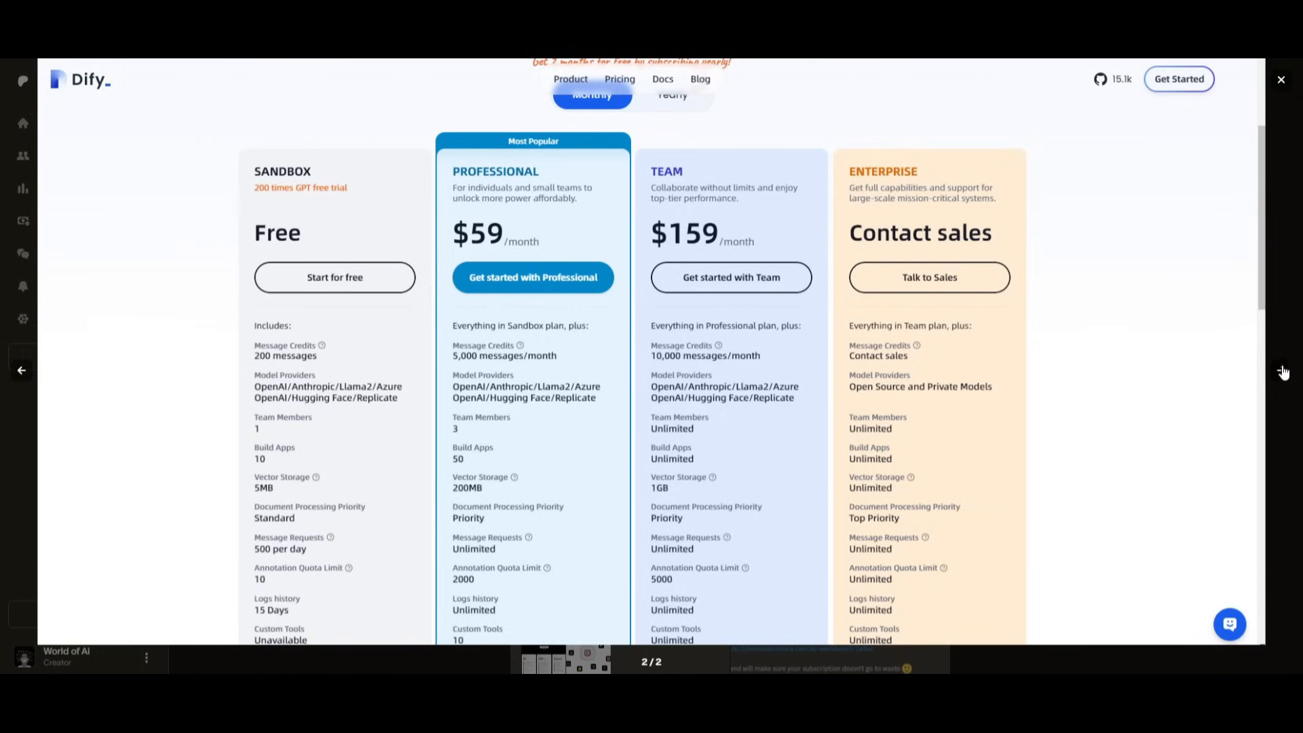
pyautogui.moveTo(1134, 467)
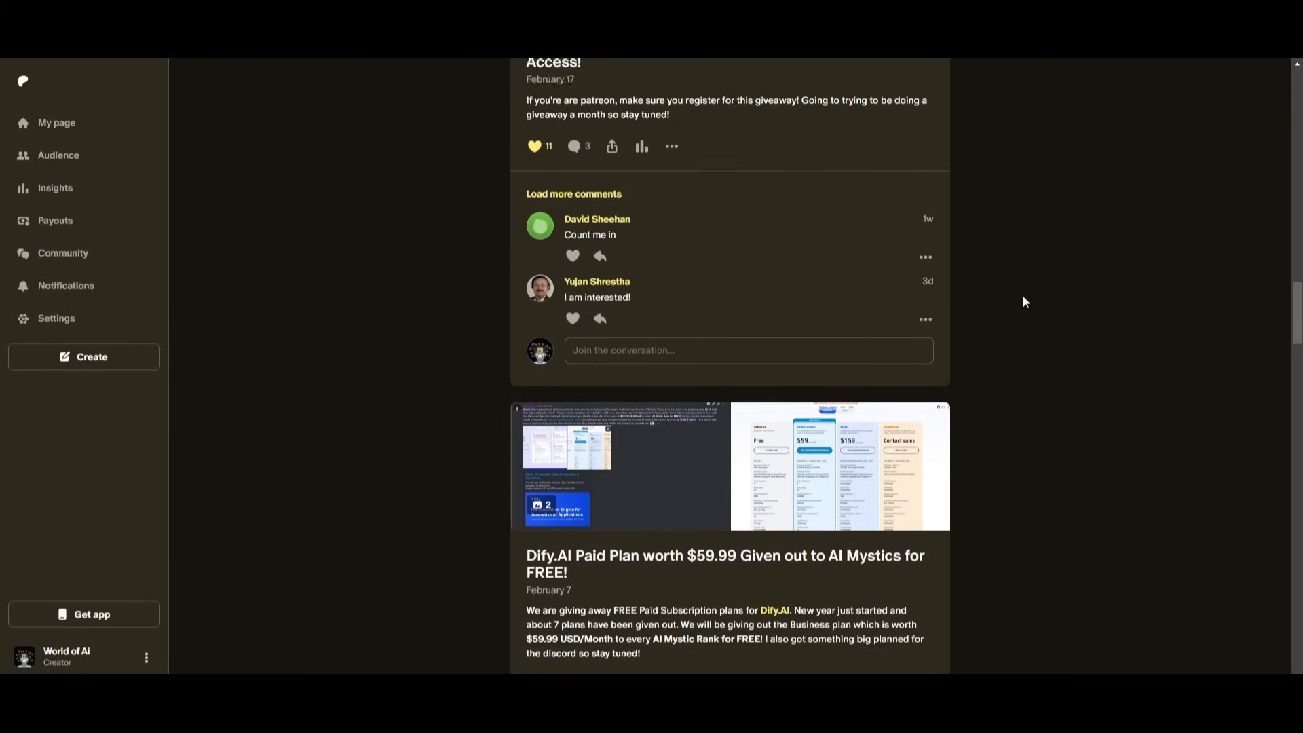
pyautogui.scroll(3)
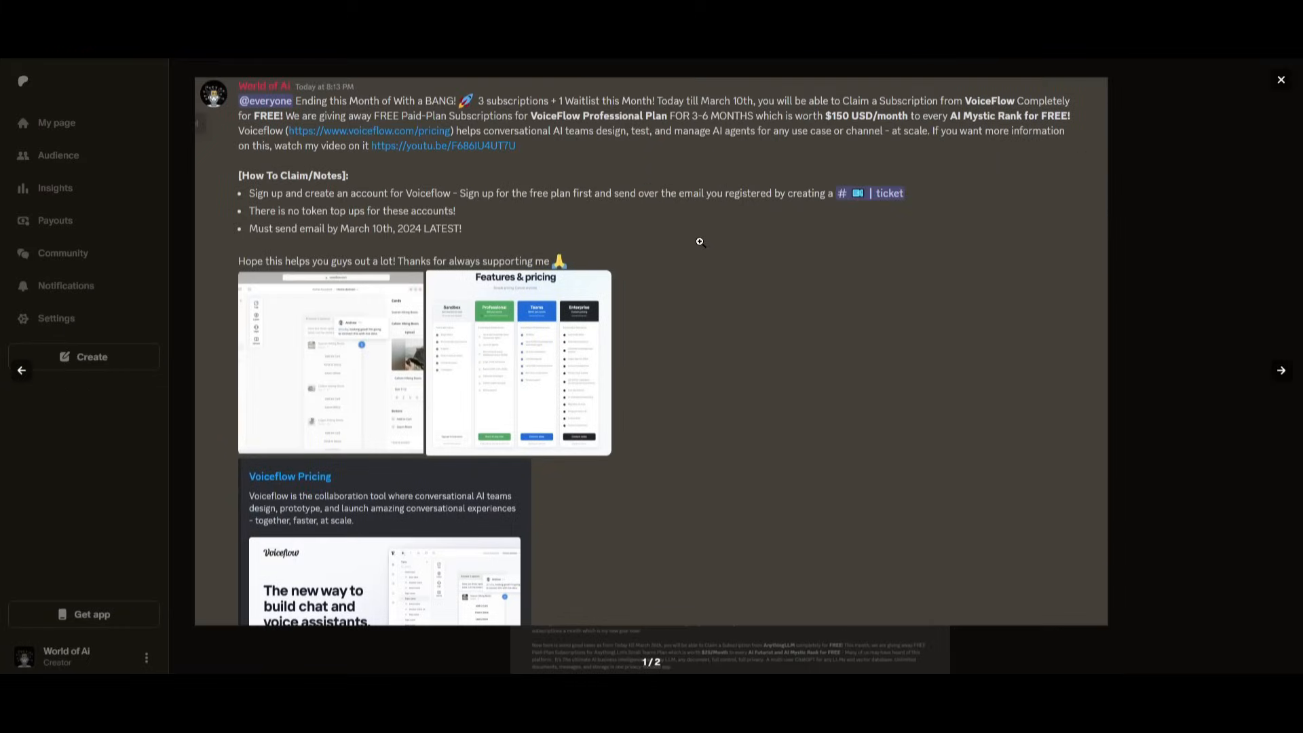
pyautogui.click(515, 363)
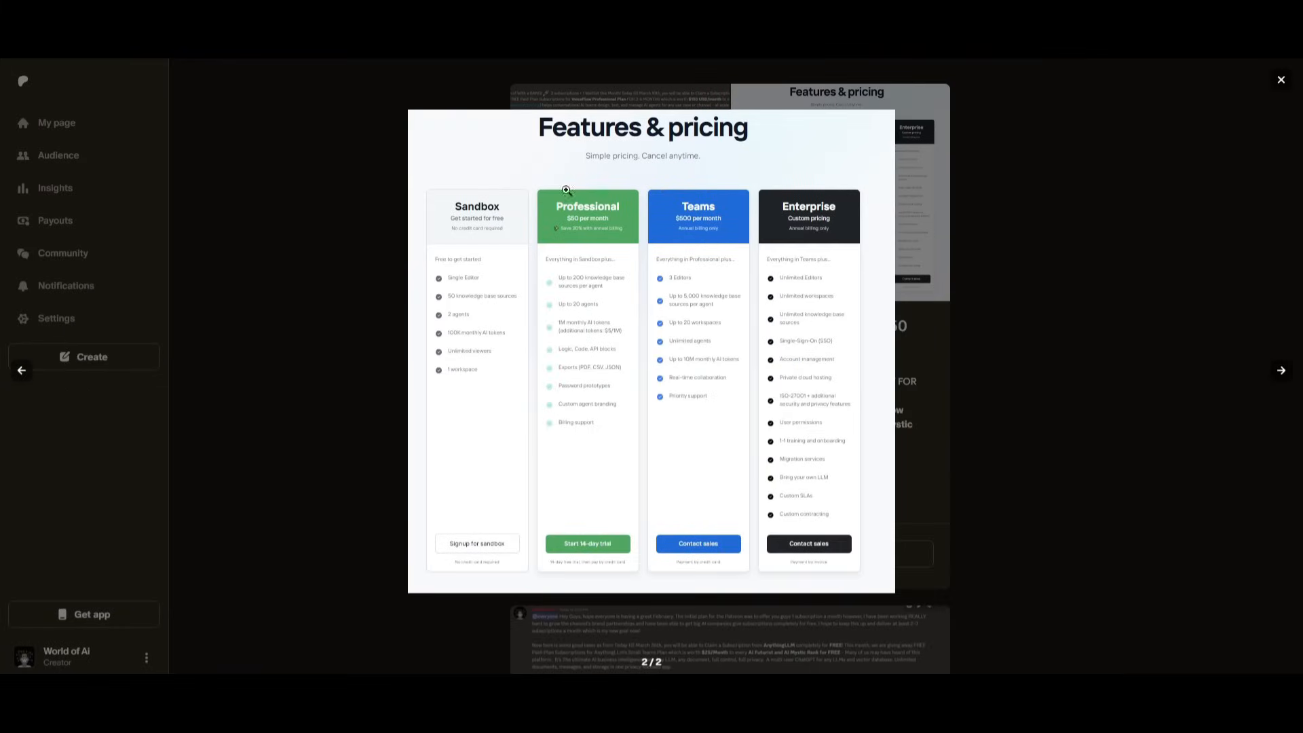
pyautogui.click(1280, 80)
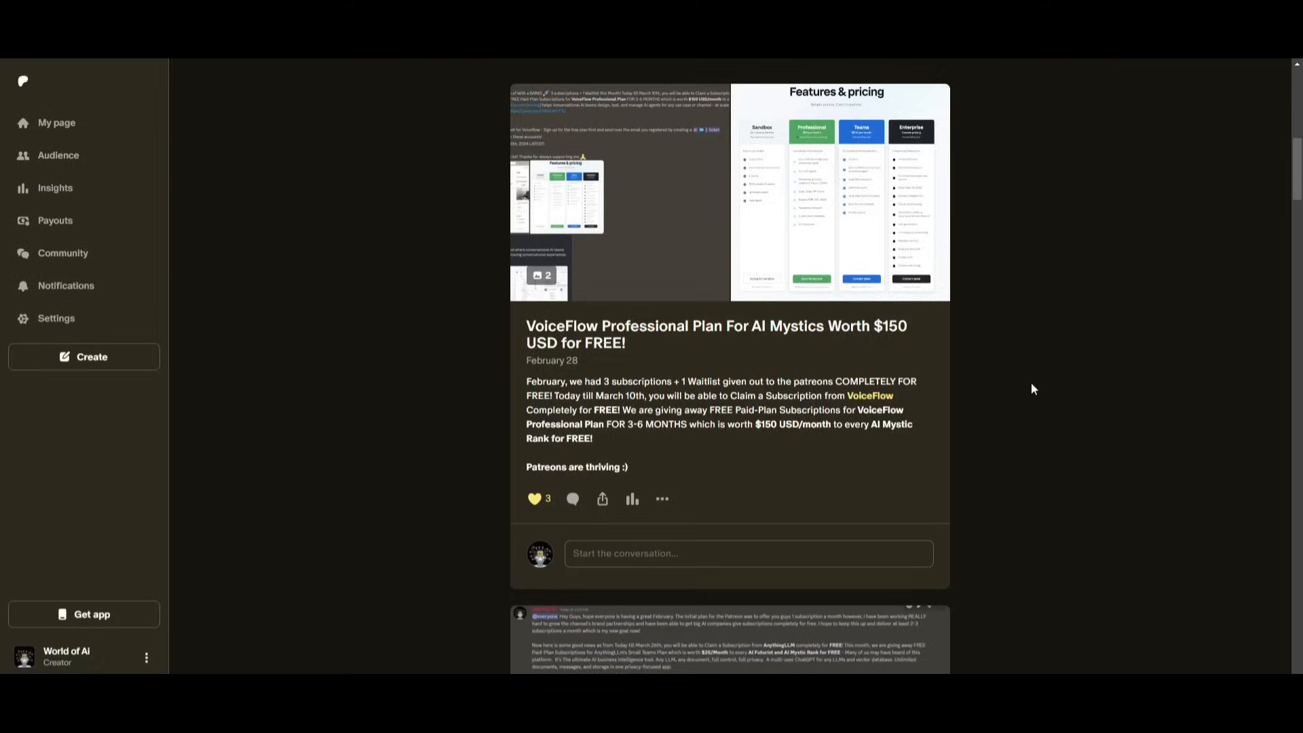
# - Scroll to the Portkey and BentoML giveaway posts and view their screenshots
pyautogui.scroll(-3)
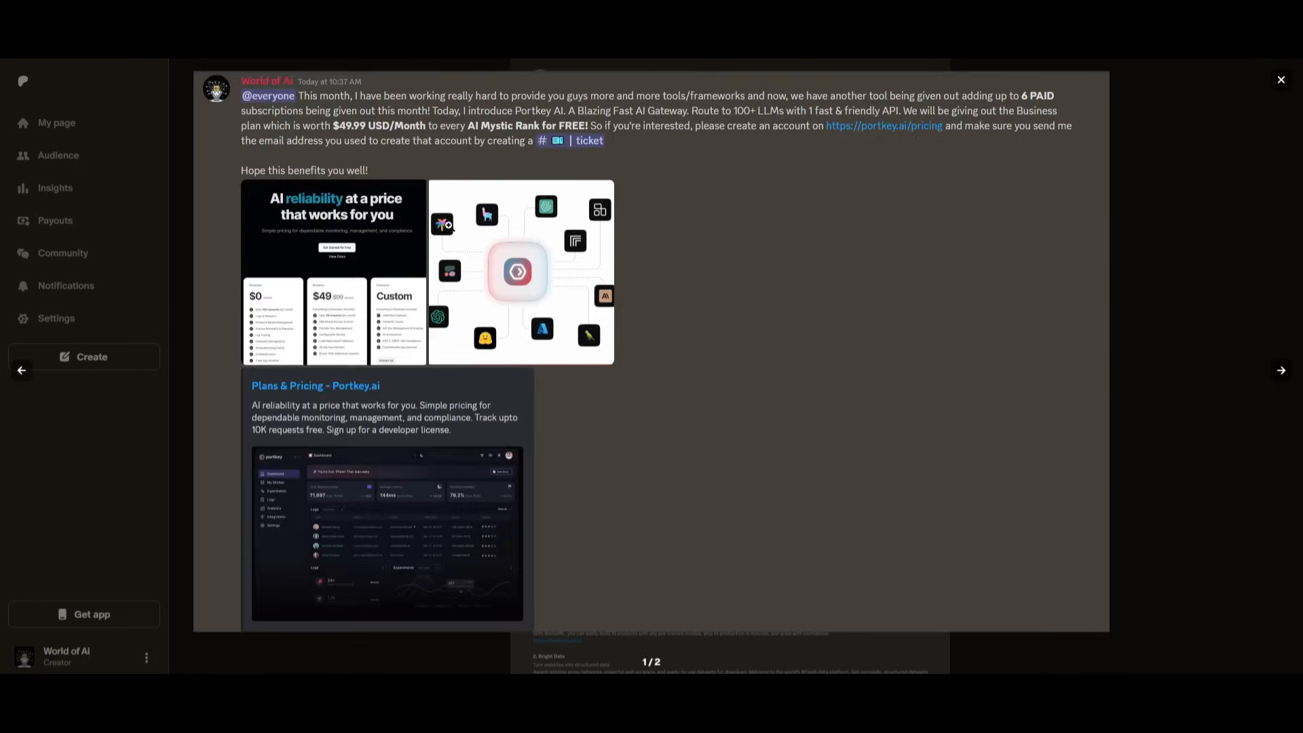
pyautogui.click(1280, 371)
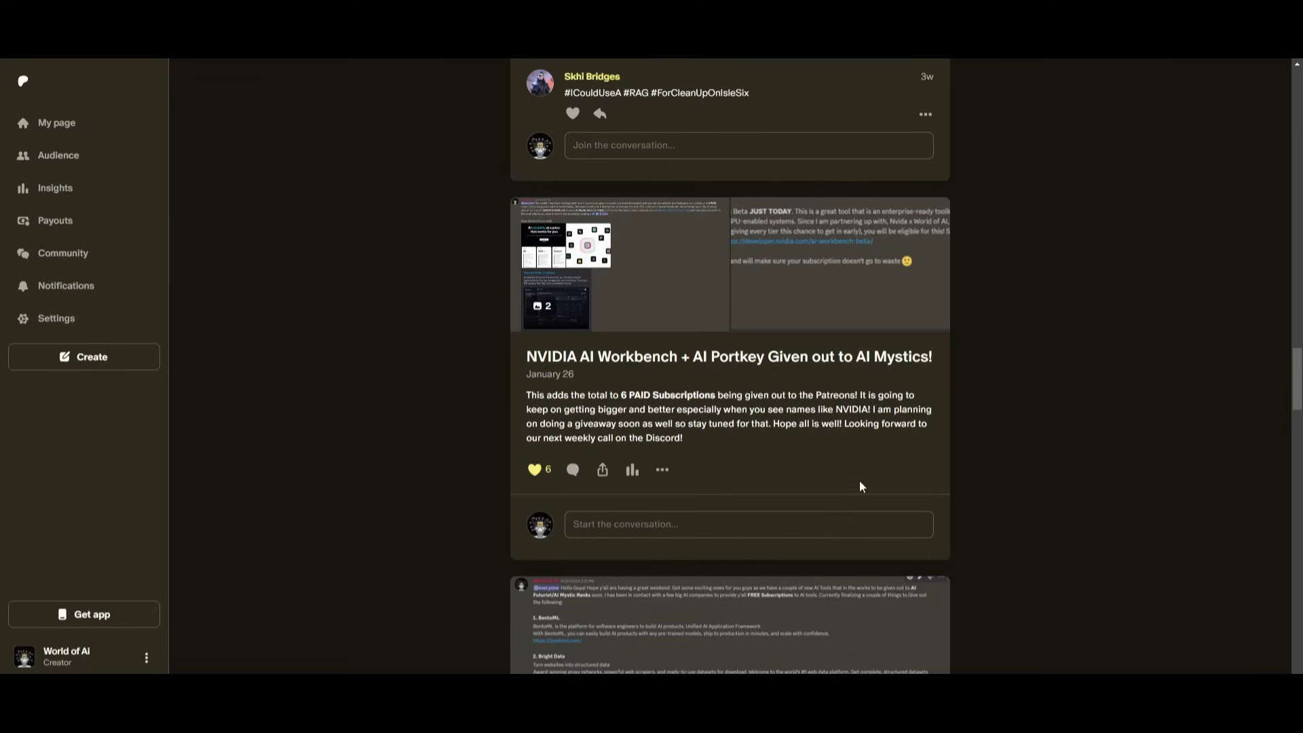
pyautogui.click(731, 623)
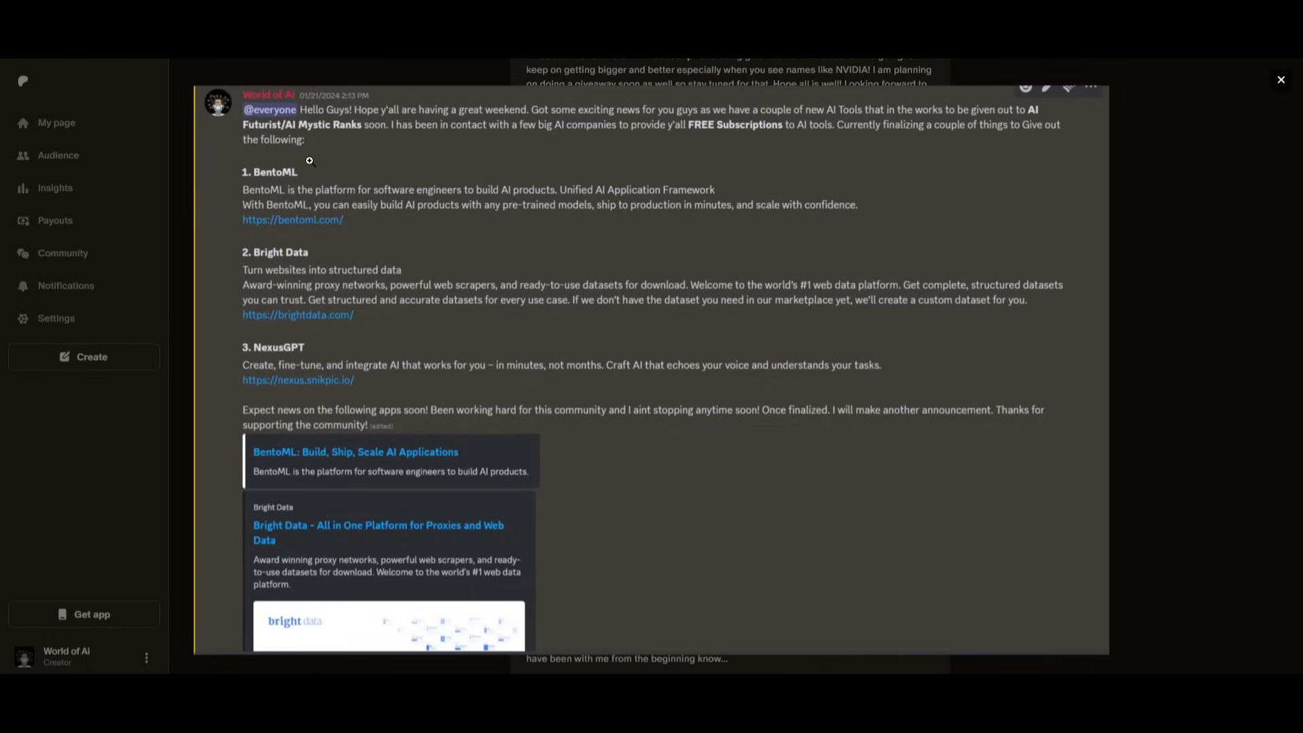
pyautogui.moveTo(298, 366)
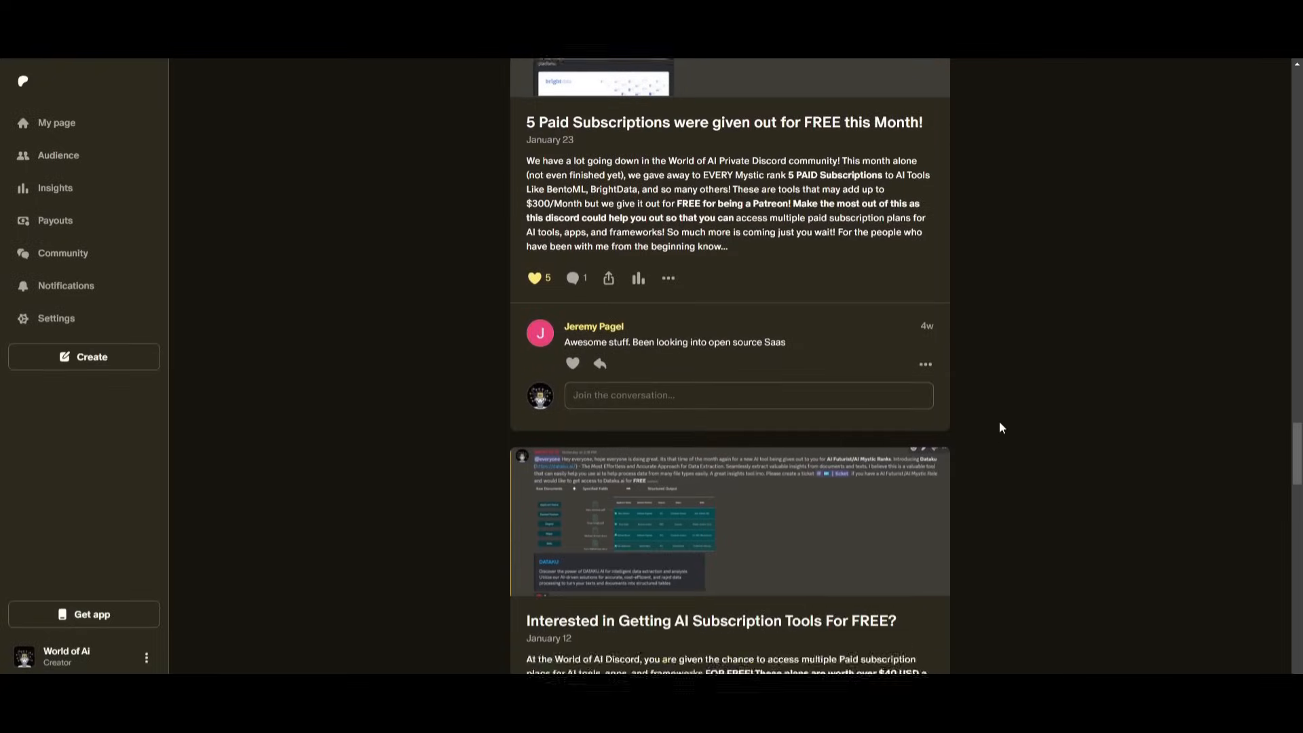
pyautogui.click(729, 521)
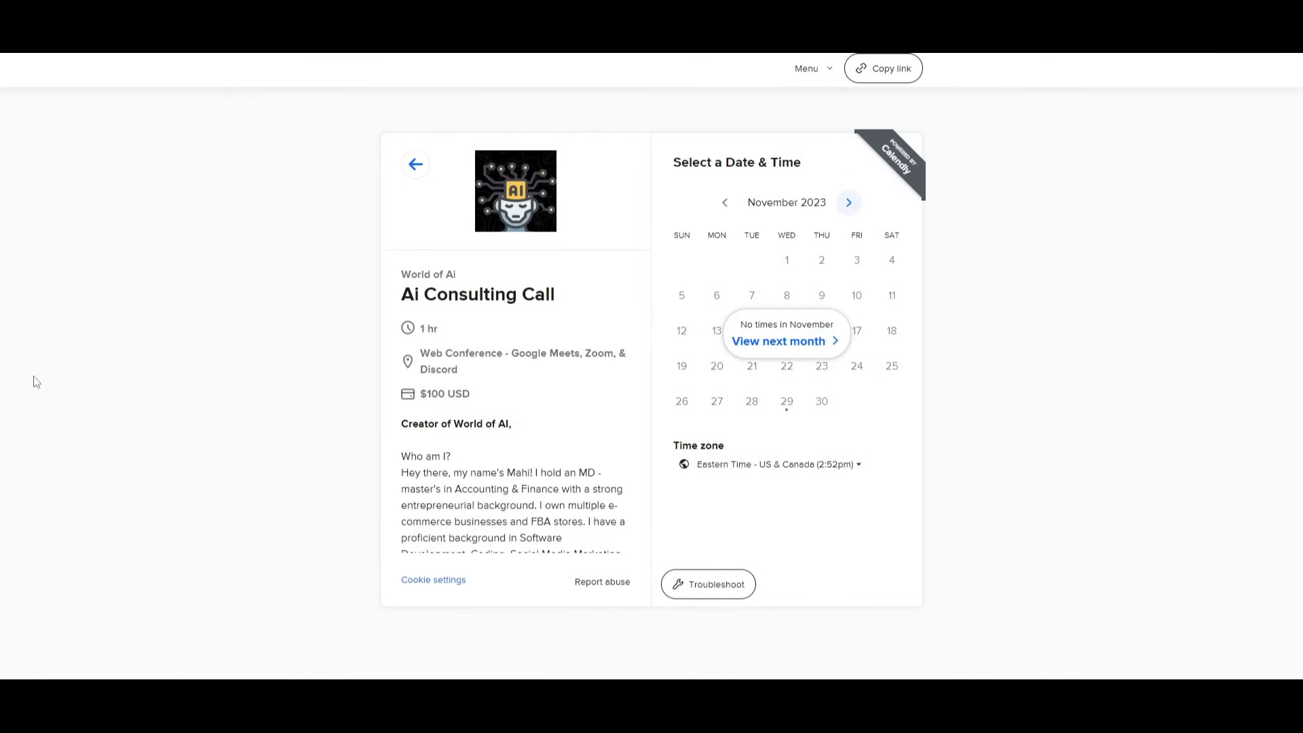
pyautogui.moveTo(848, 202)
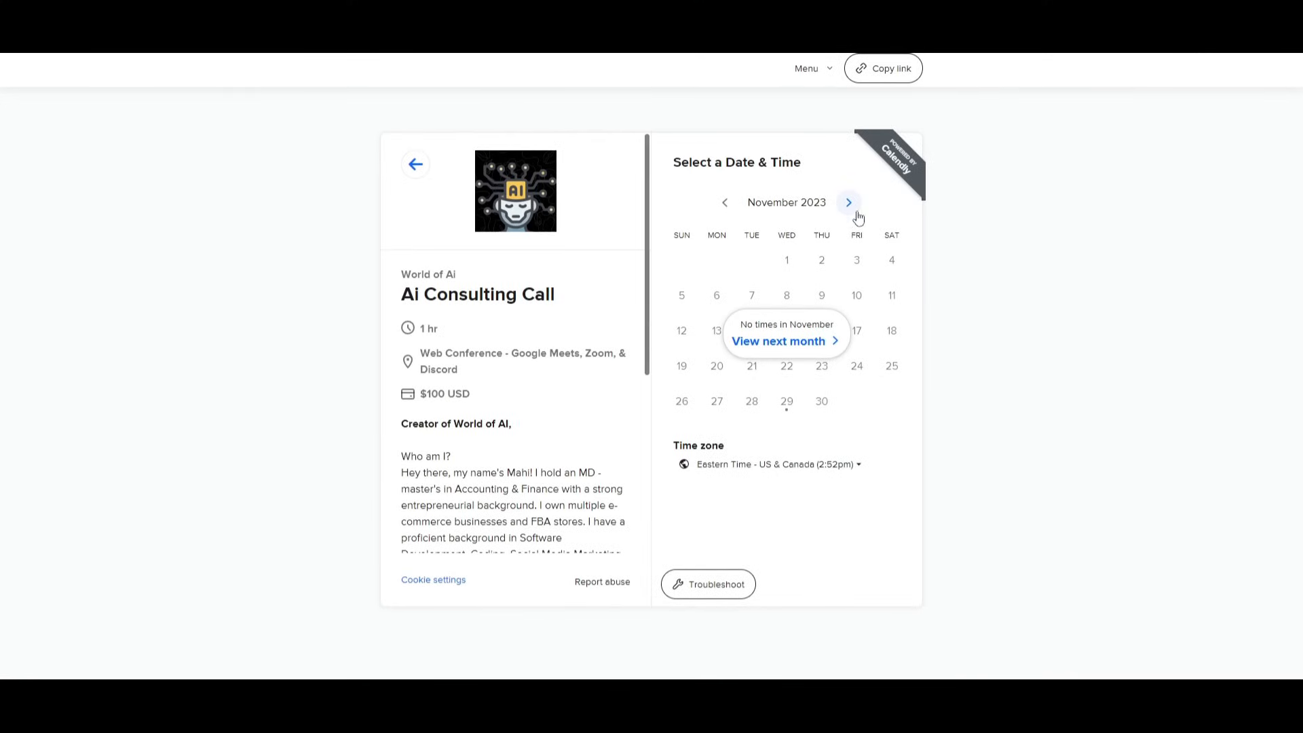
# - Advance the Calendly booking calendar from November to December 2023
pyautogui.click(848, 202)
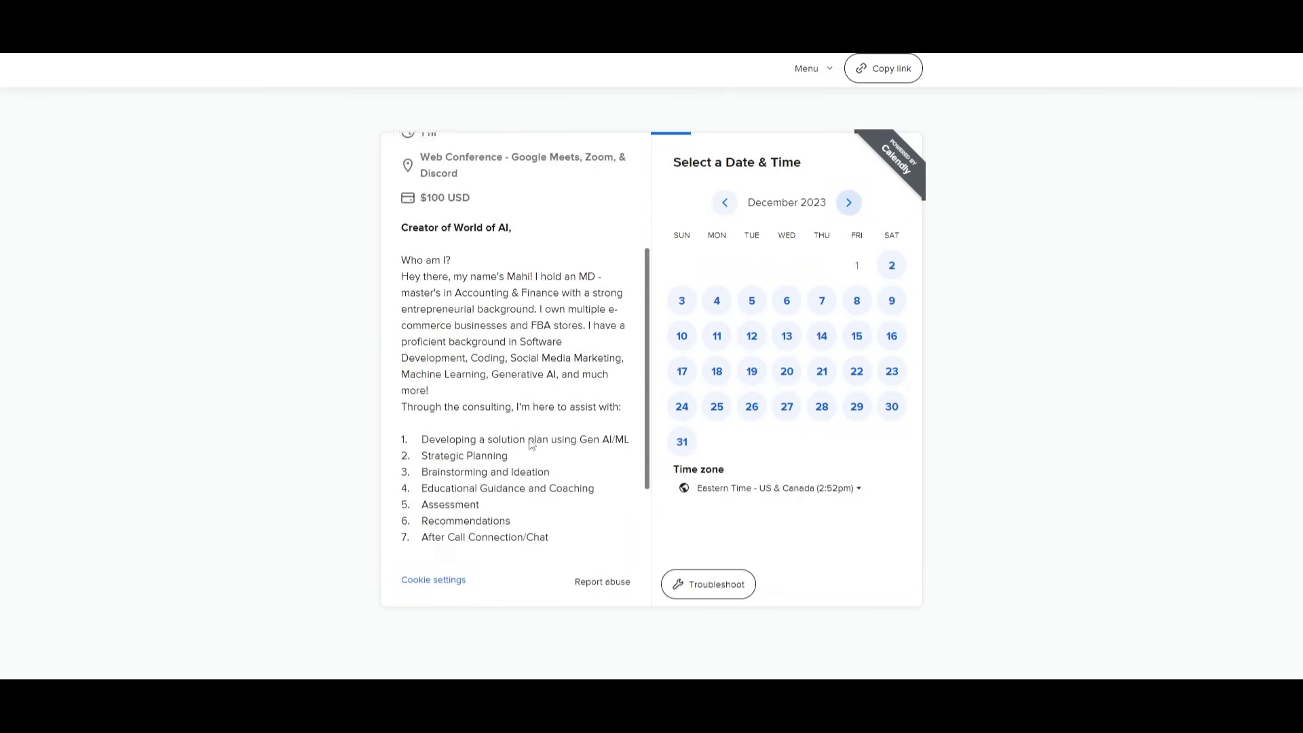
pyautogui.scroll(-3)
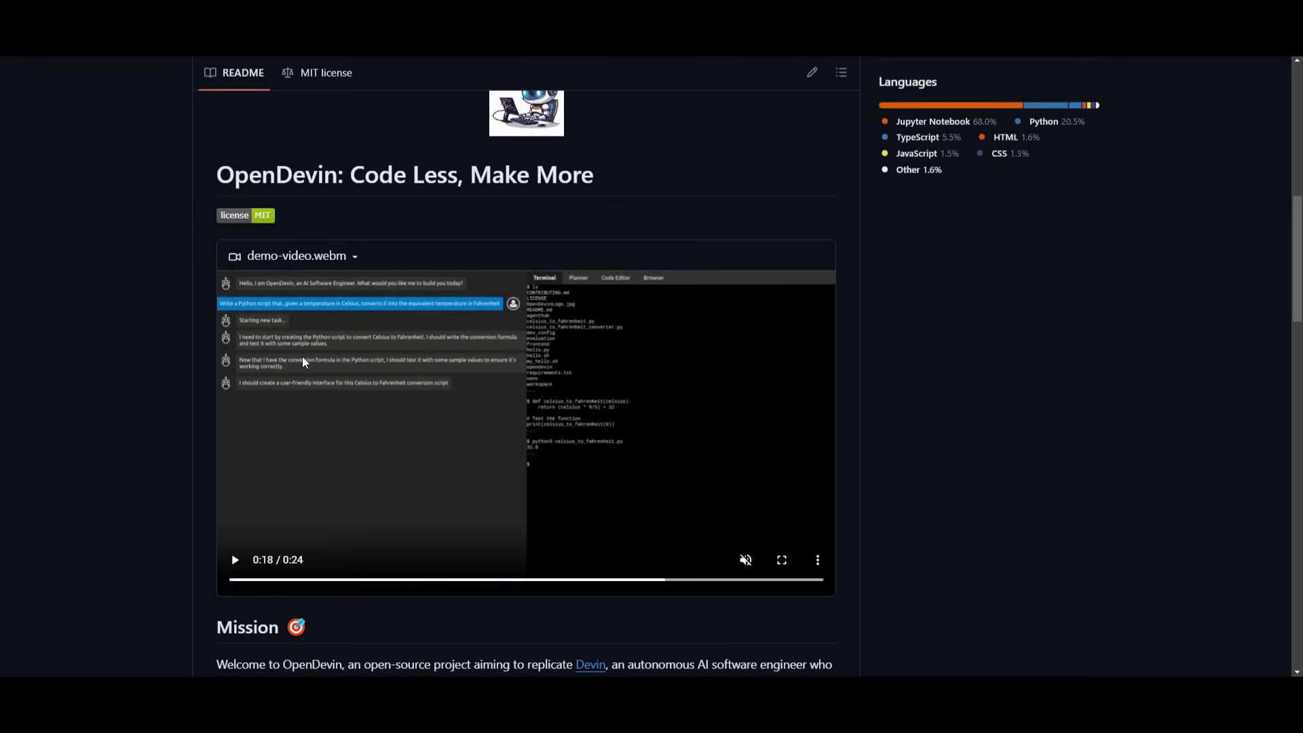
pyautogui.moveTo(287, 366)
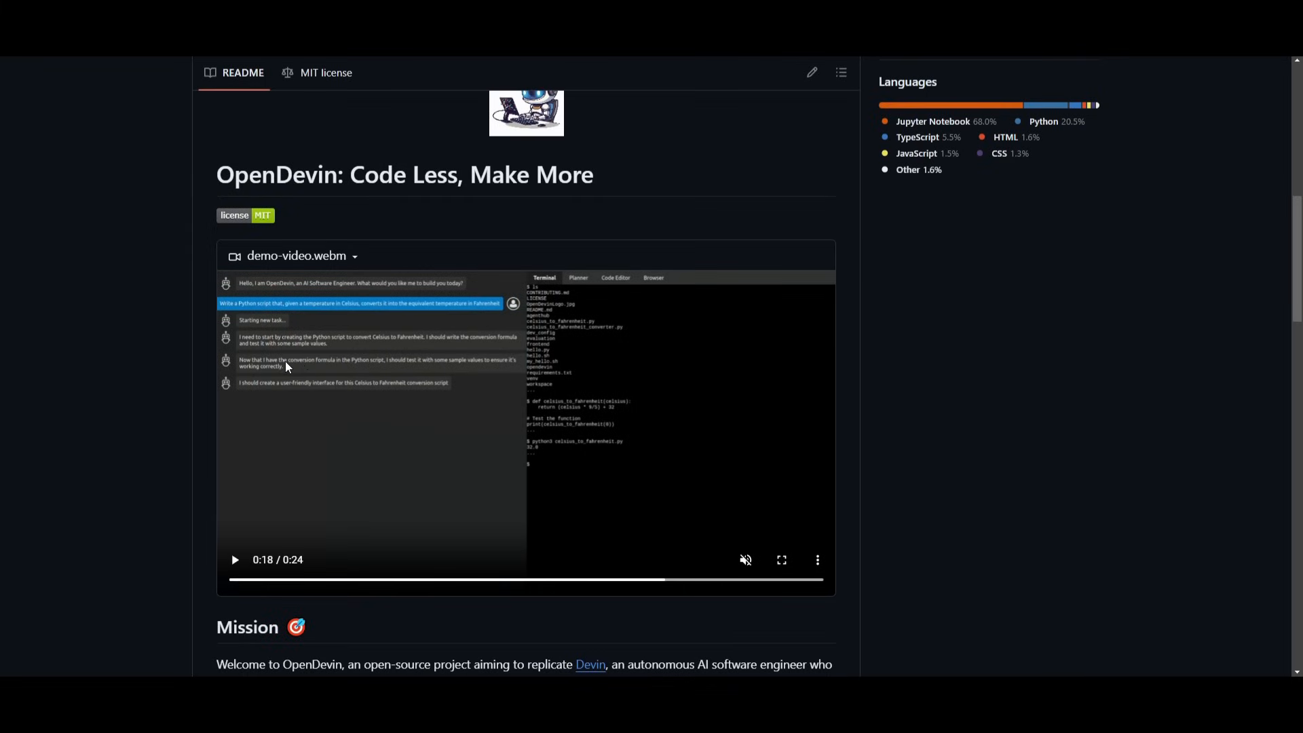
pyautogui.scroll(-3)
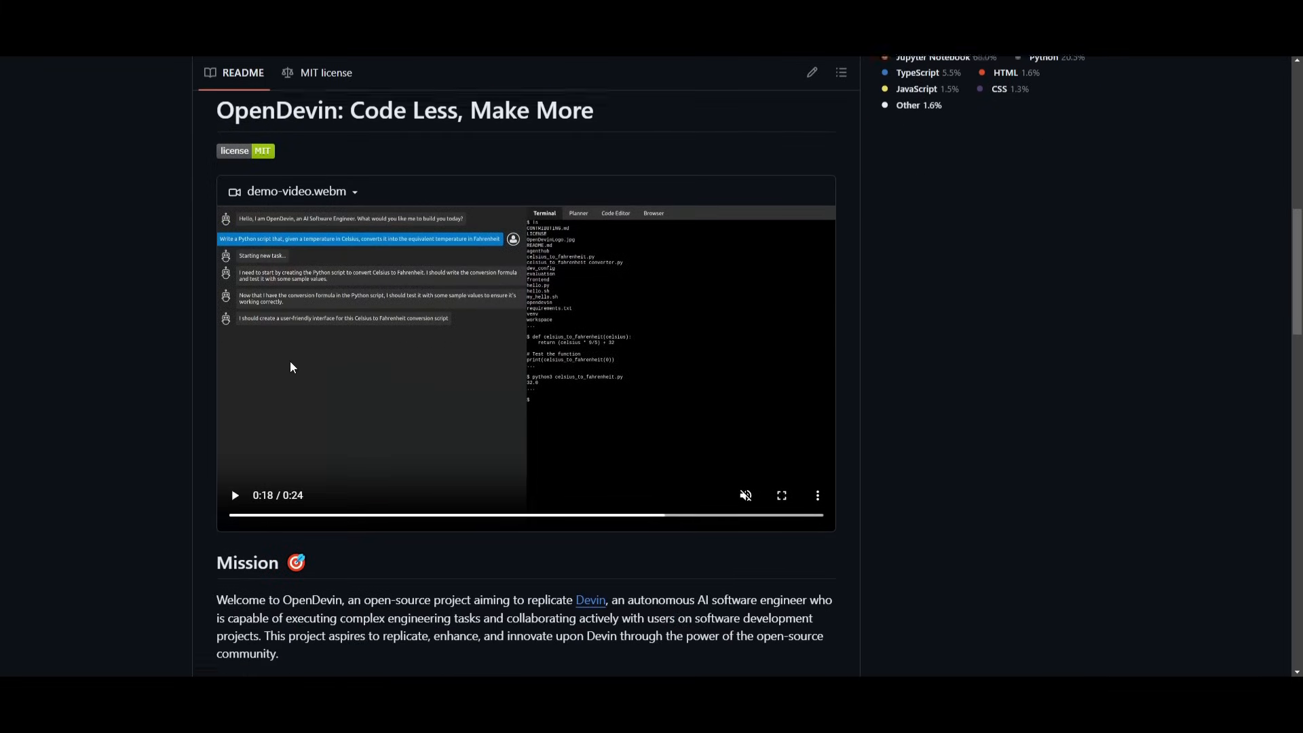
pyautogui.scroll(-3)
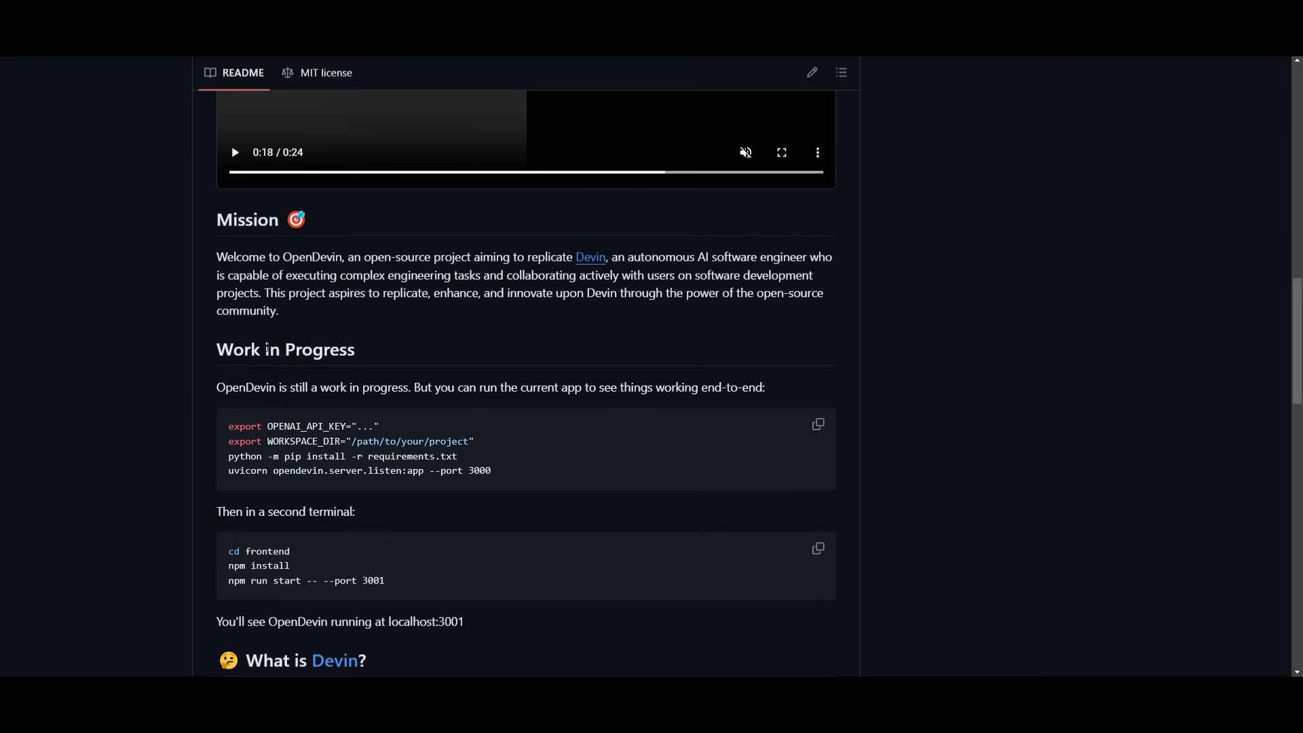
pyautogui.scroll(-3)
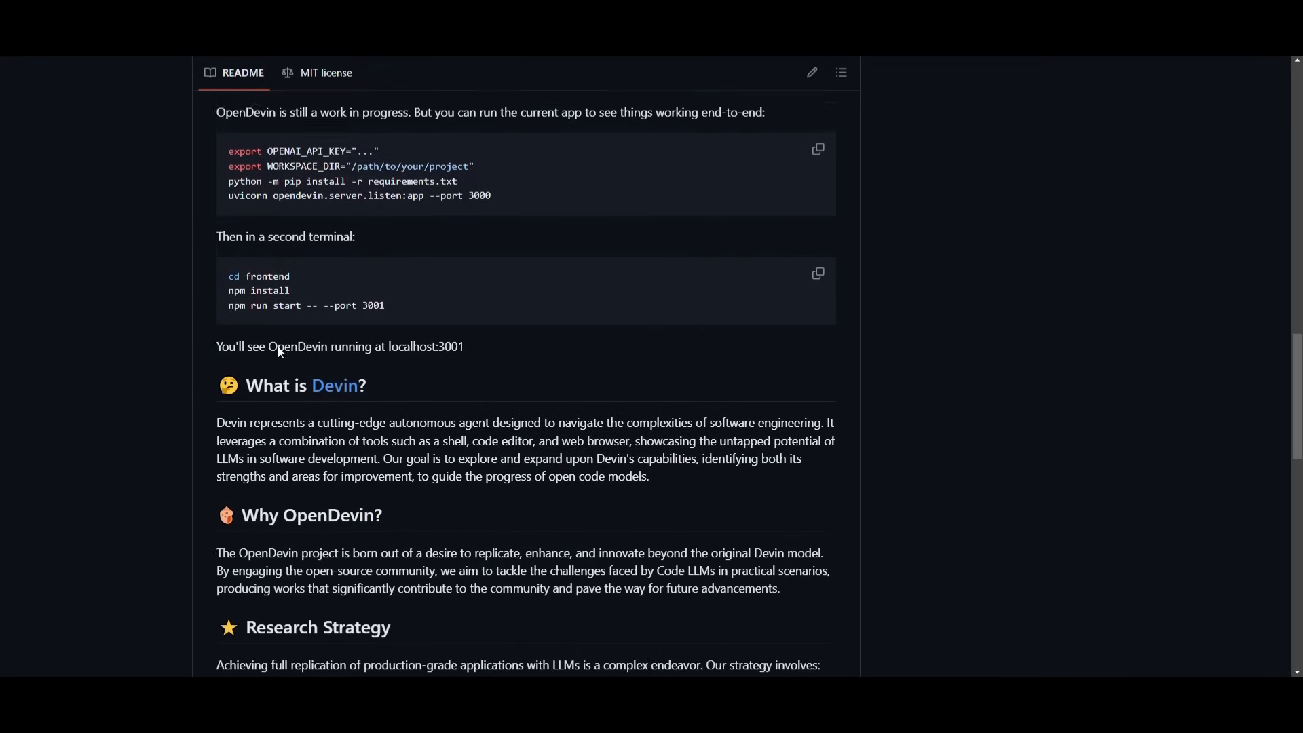
pyautogui.scroll(3)
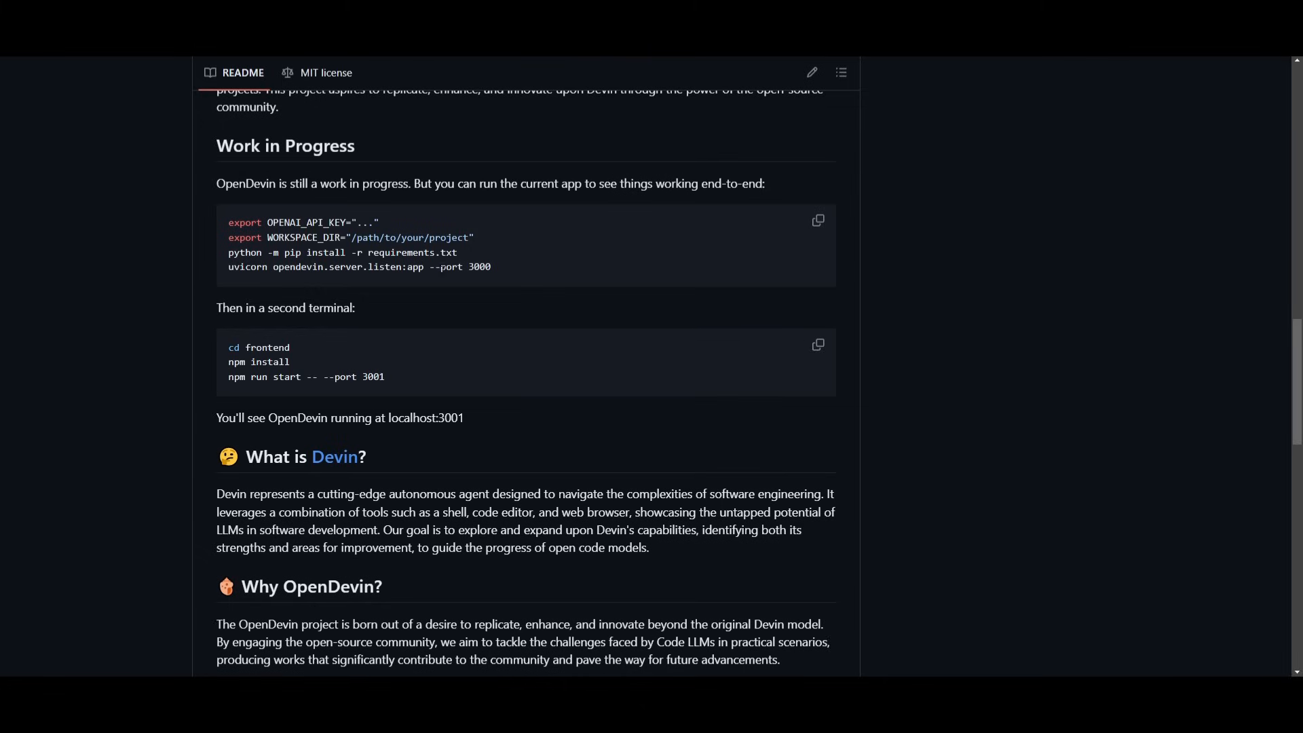
pyautogui.moveTo(429, 288)
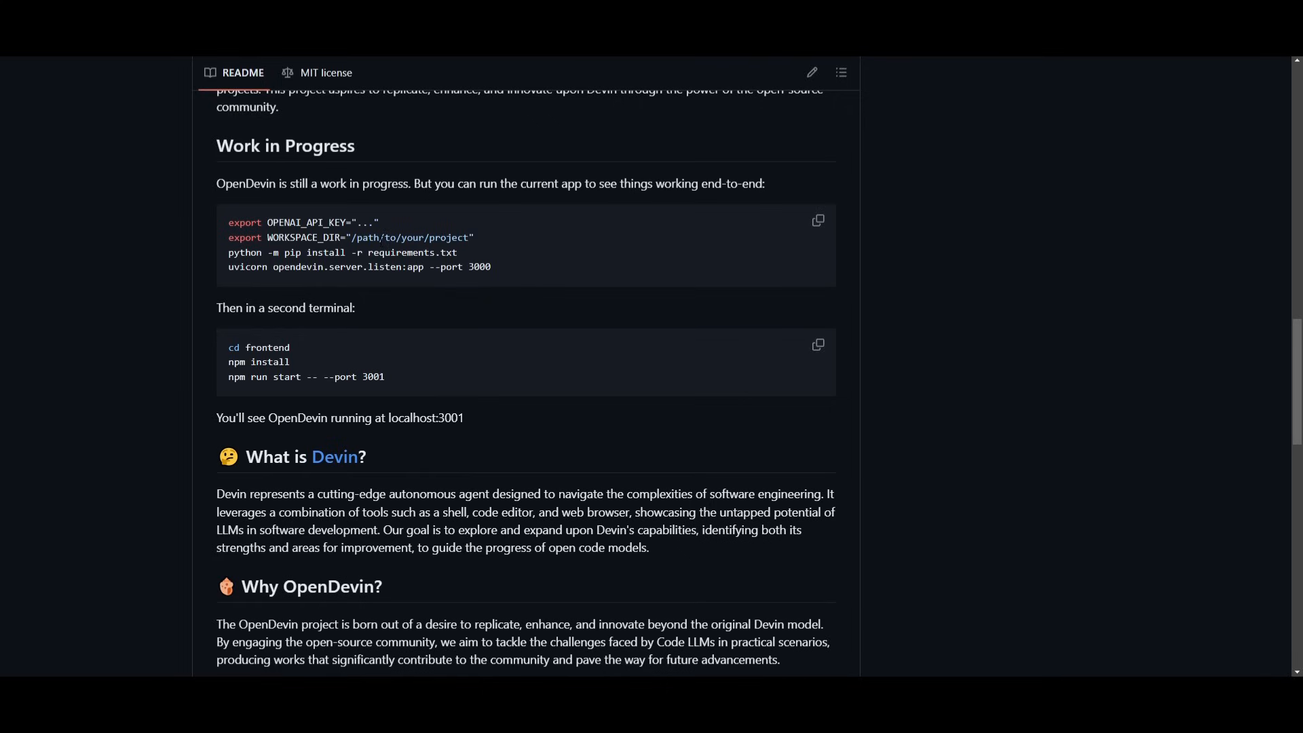
pyautogui.moveTo(501, 357)
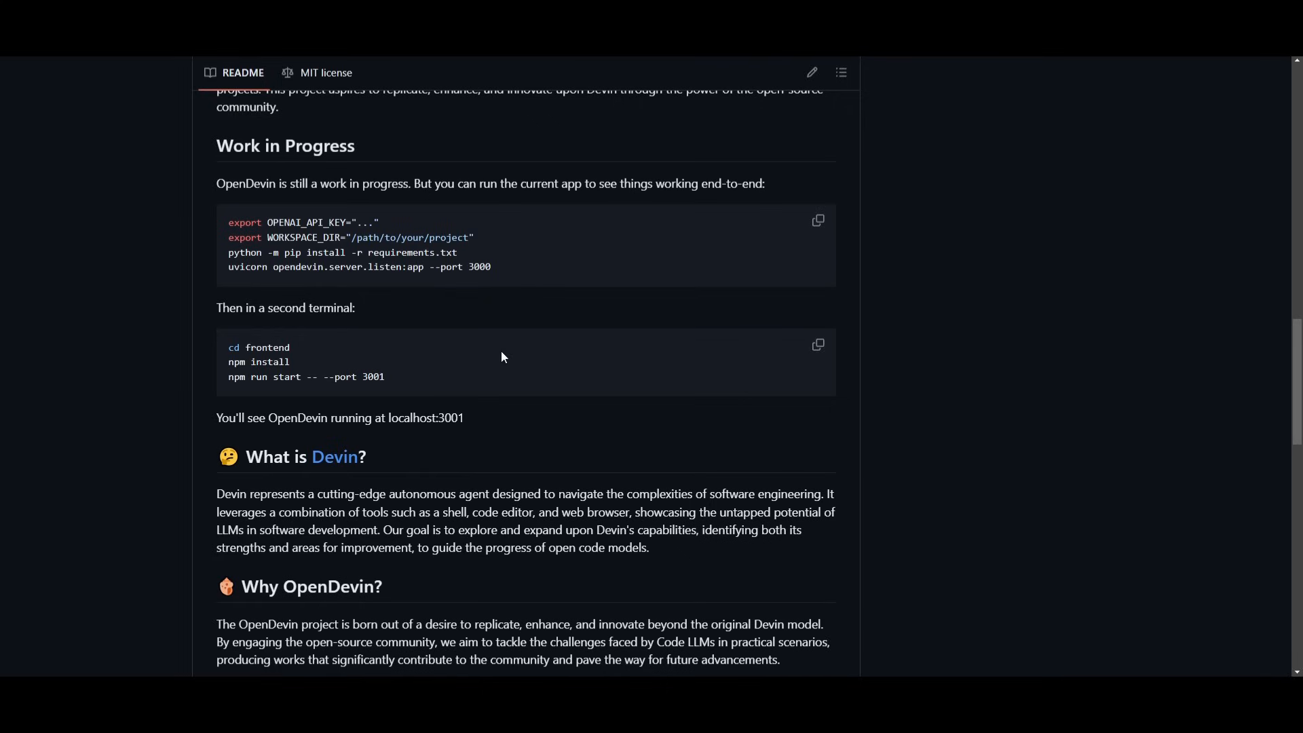
pyautogui.moveTo(494, 356)
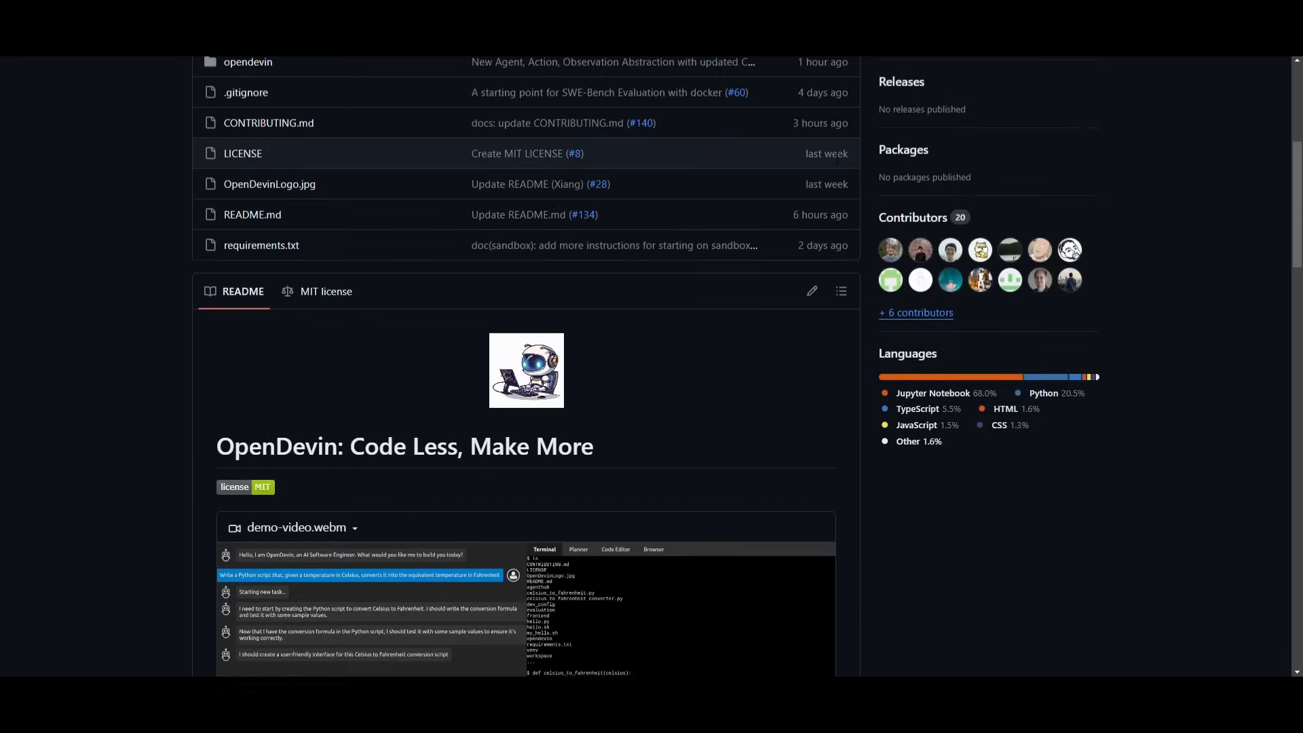
# - Bring up the OpenDevin repository's HTTPS clone URL from the Code button
pyautogui.click(817, 208)
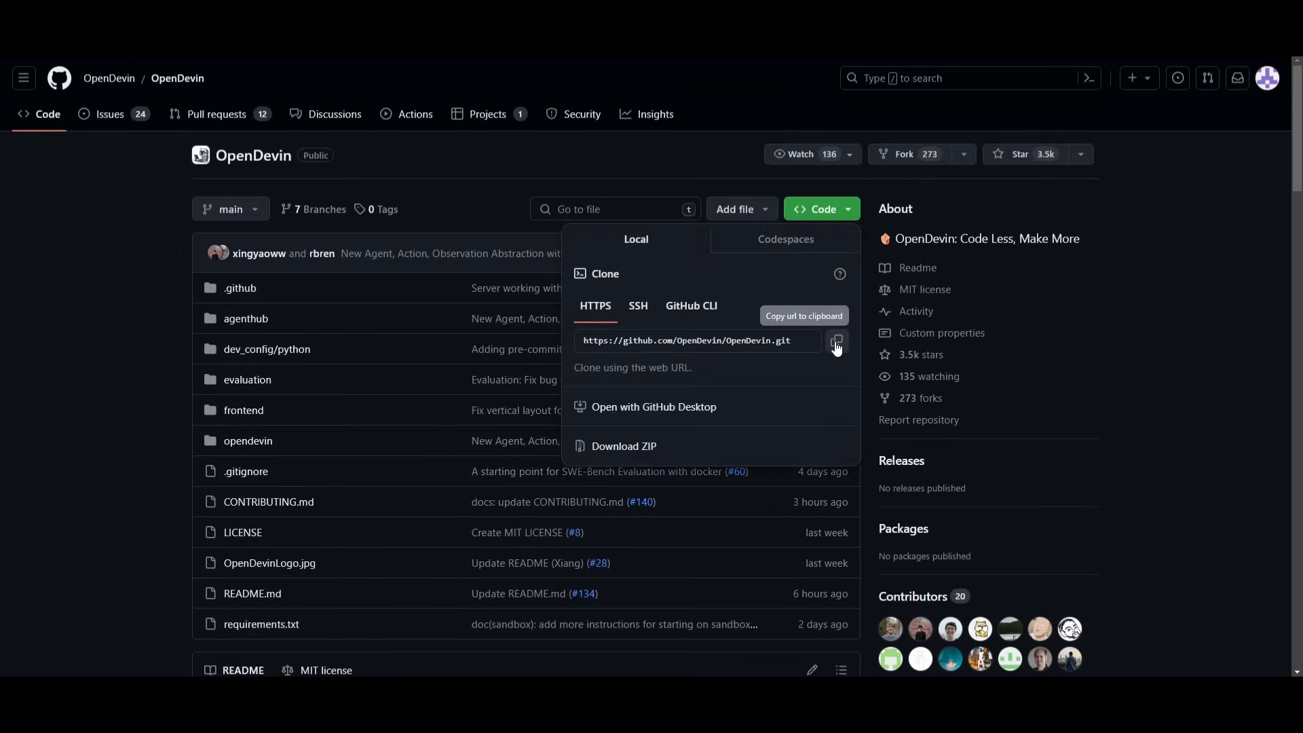
pyautogui.scroll(-3)
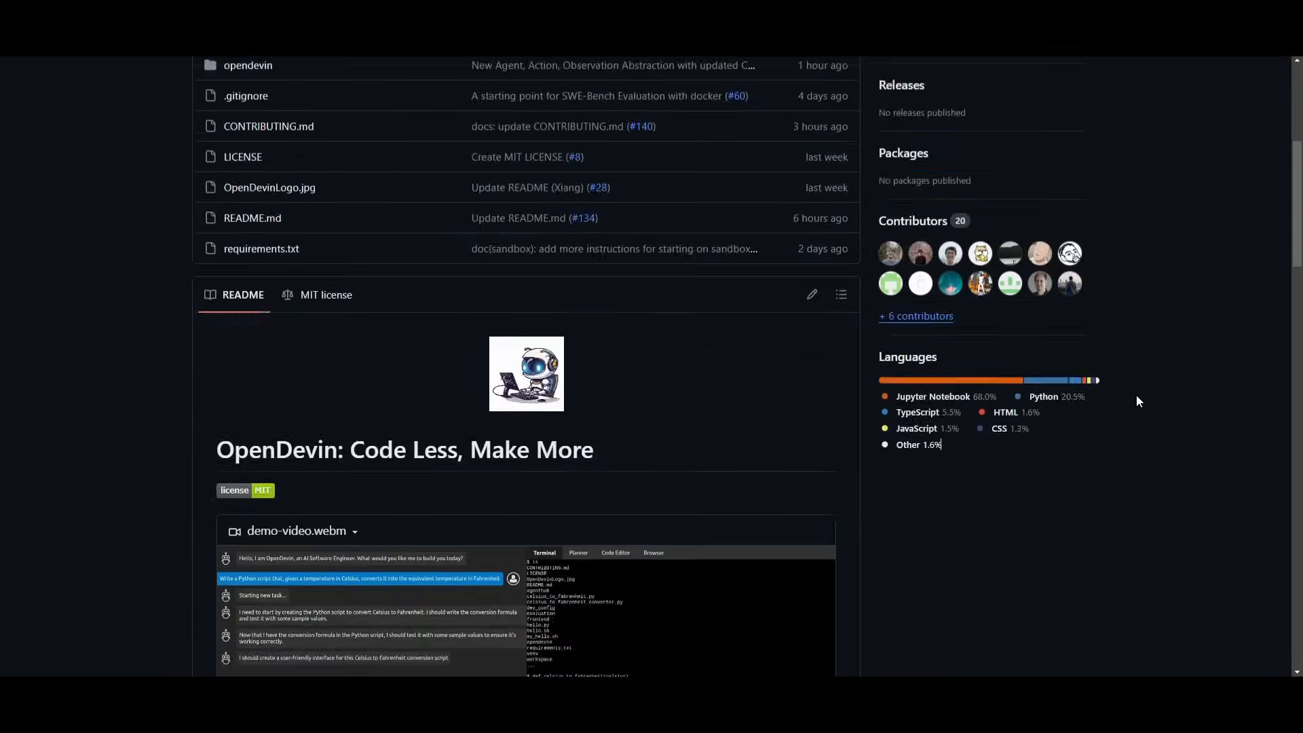
pyautogui.scroll(-3)
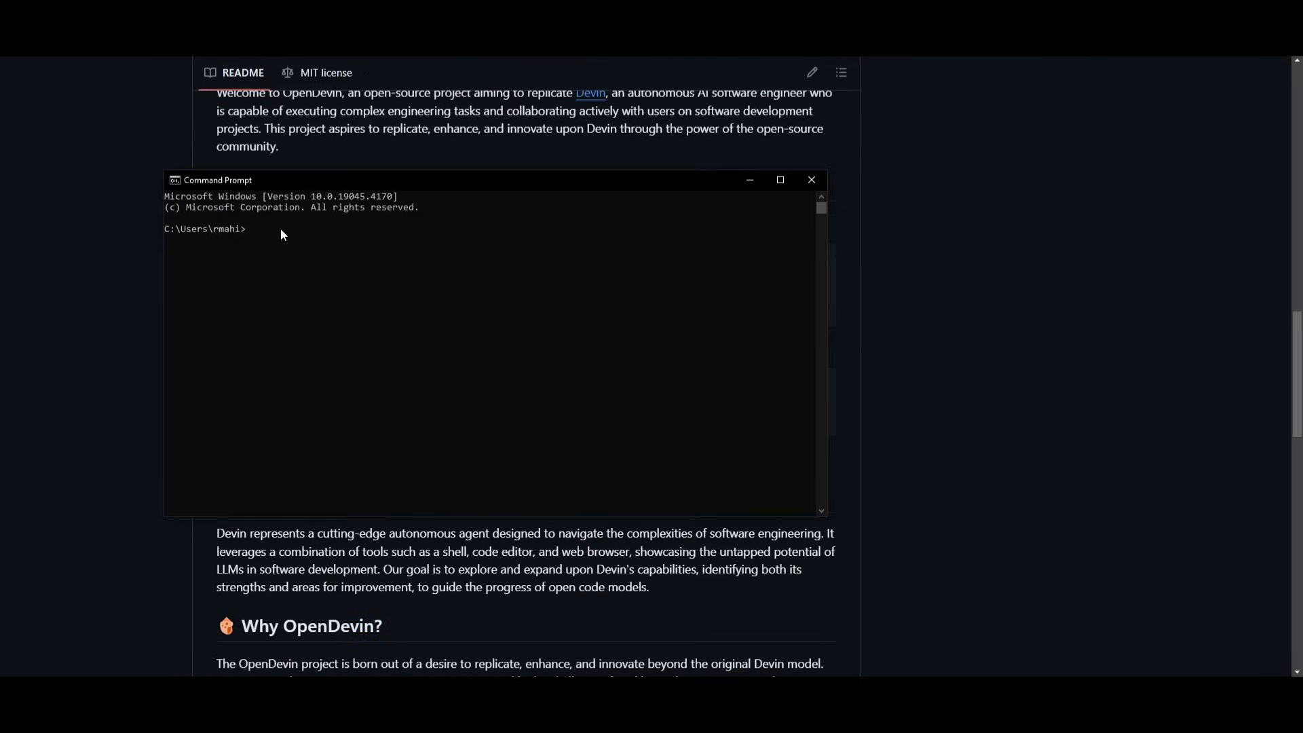
pyautogui.write('git clone https://github.com/OpenDevin/OpenDevin.git')
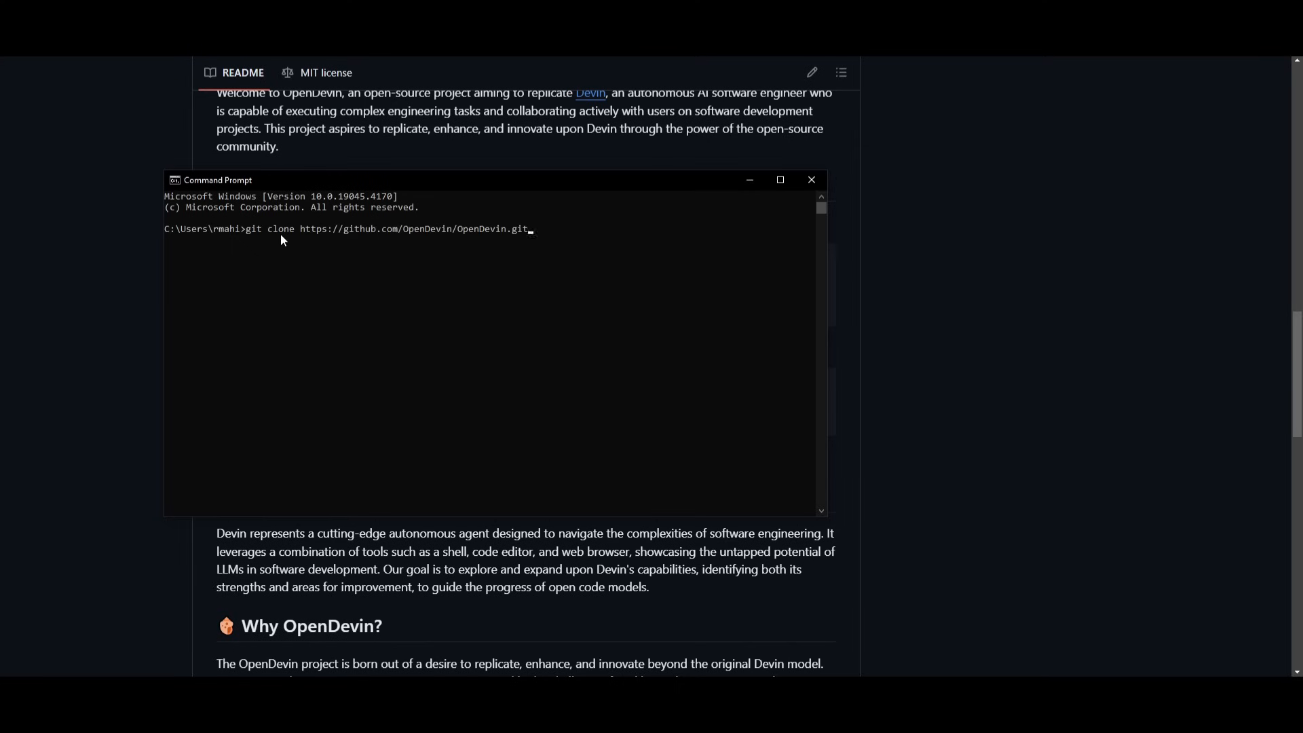
pyautogui.press('Return')
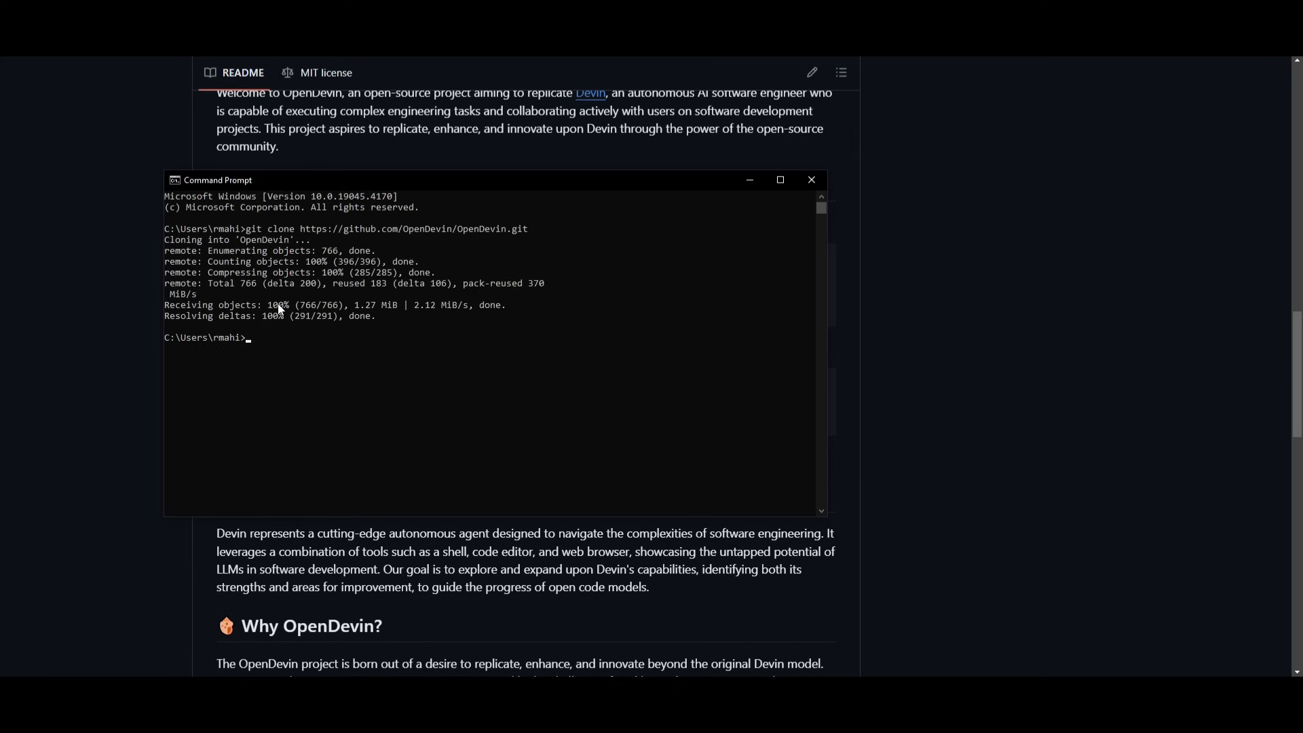
pyautogui.click(810, 179)
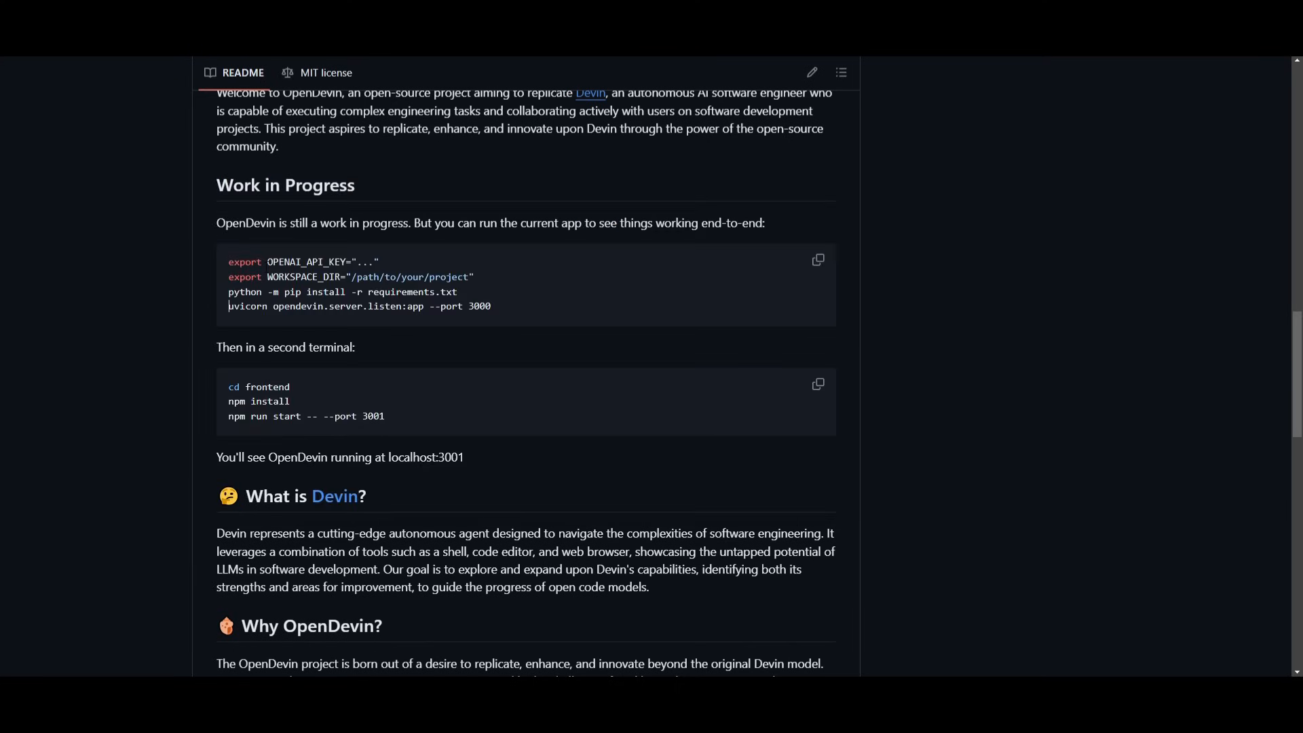
pyautogui.doubleClick(306, 262)
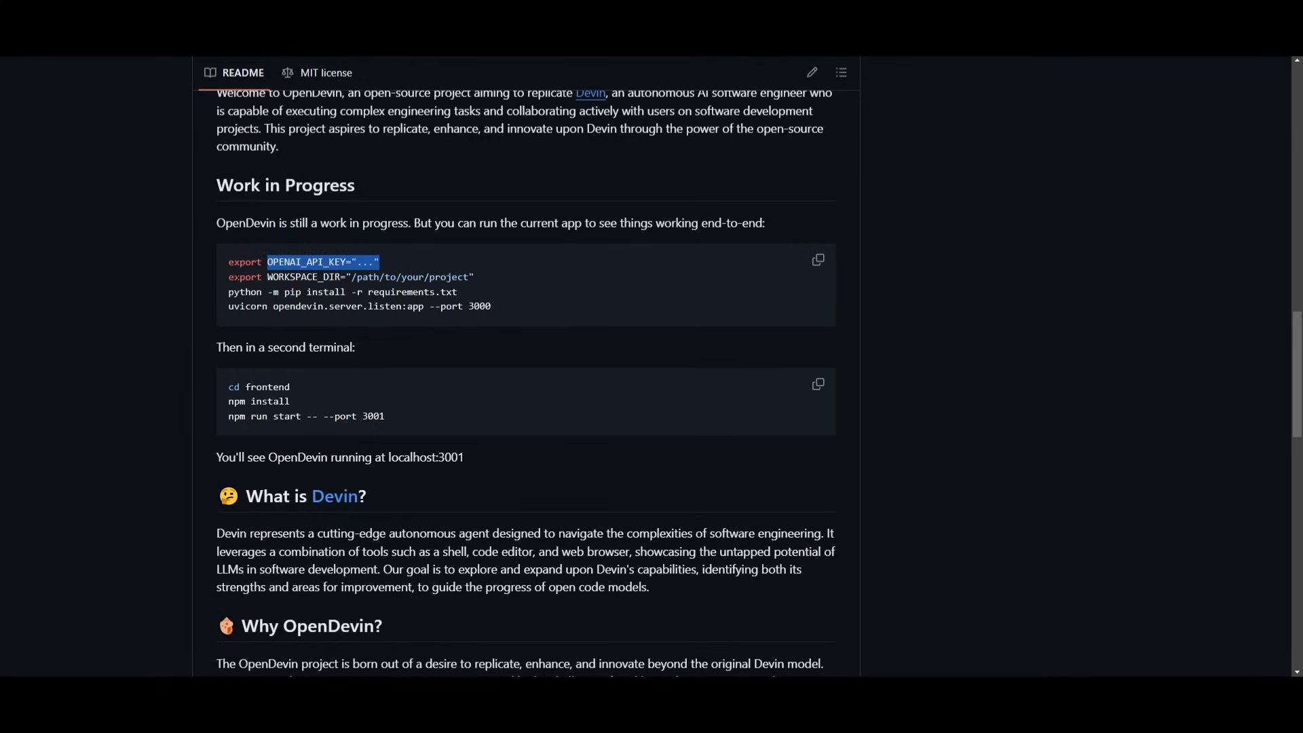
pyautogui.moveTo(660, 478)
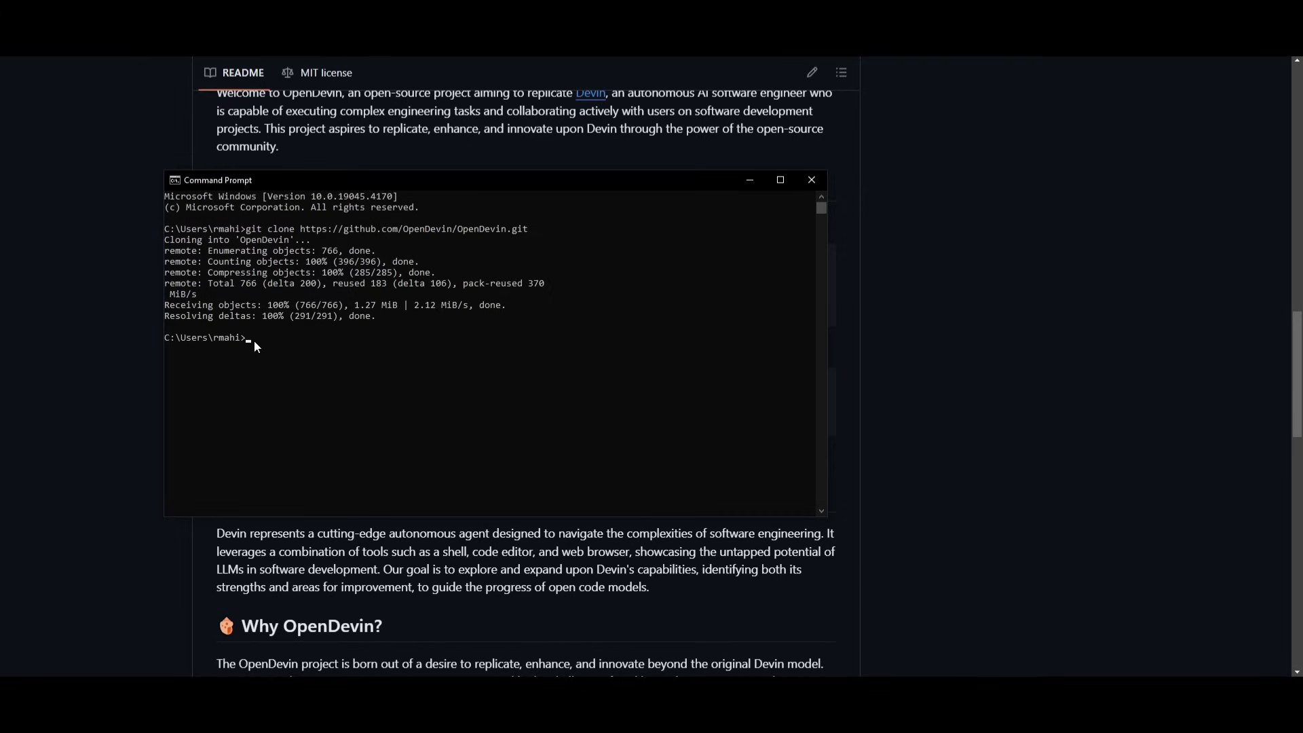
# - Enter the opendevin folder and set OPENAI_API_KEY to the API key
pyautogui.write('c')
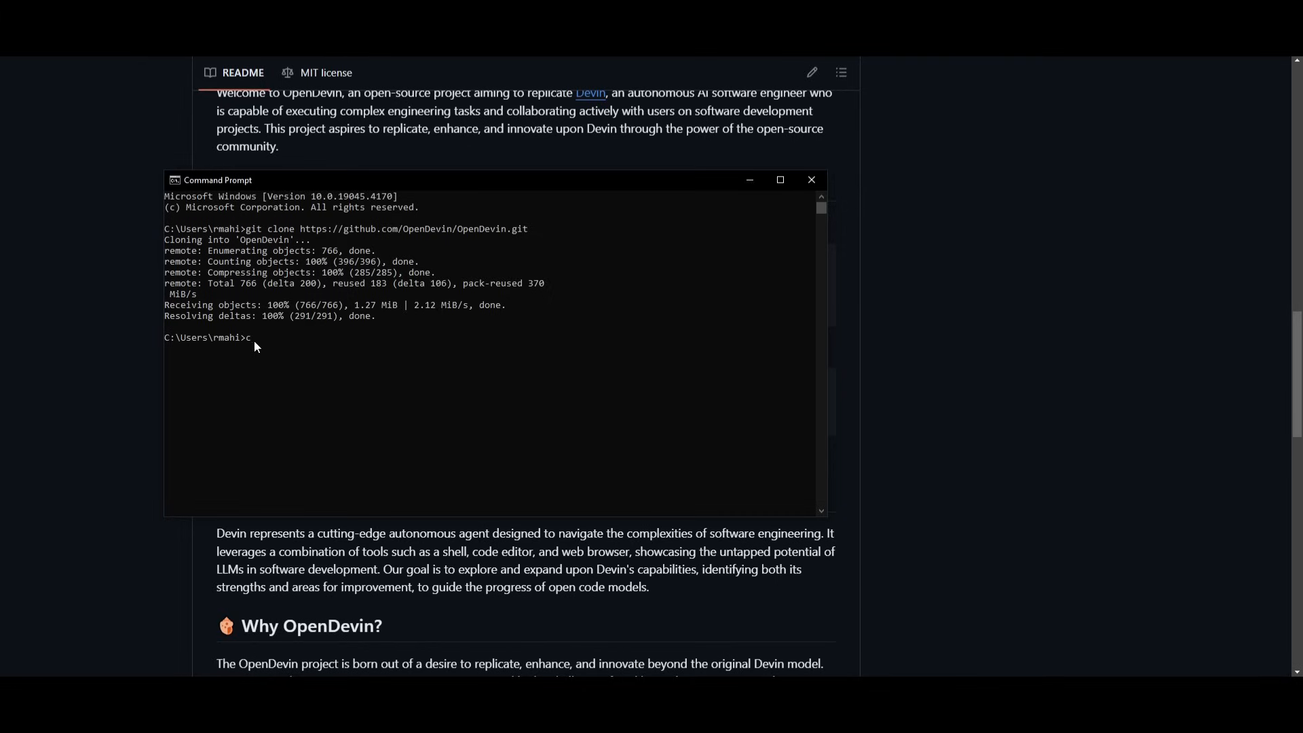
pyautogui.write('d o')
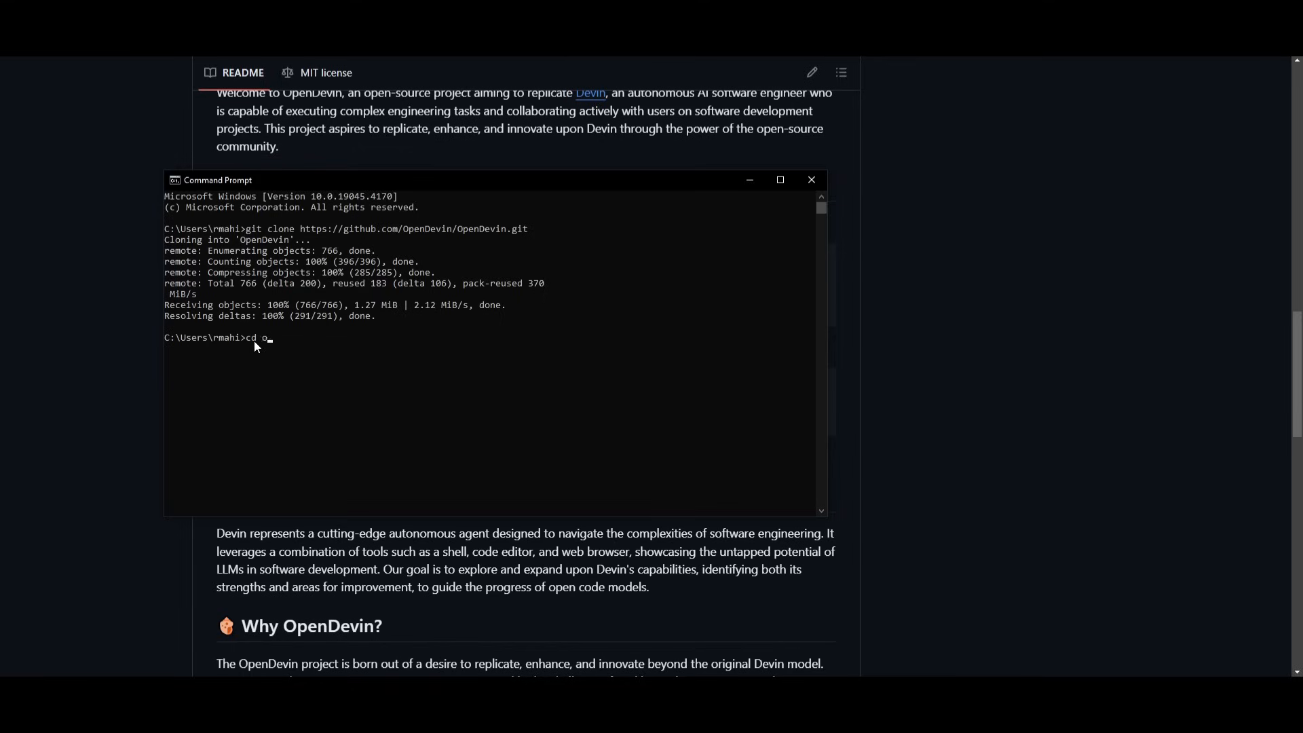
pyautogui.write('pendevin')
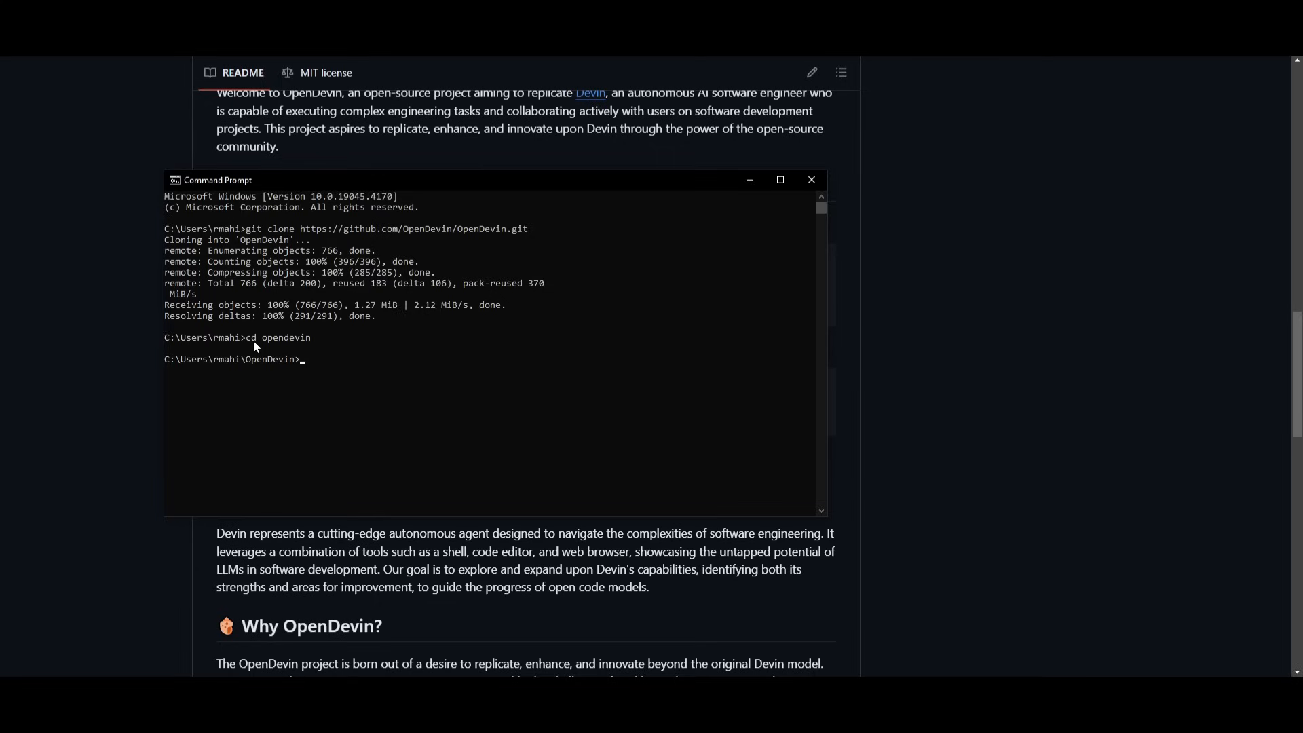
pyautogui.write('set OPENAI_API_KEY="..."')
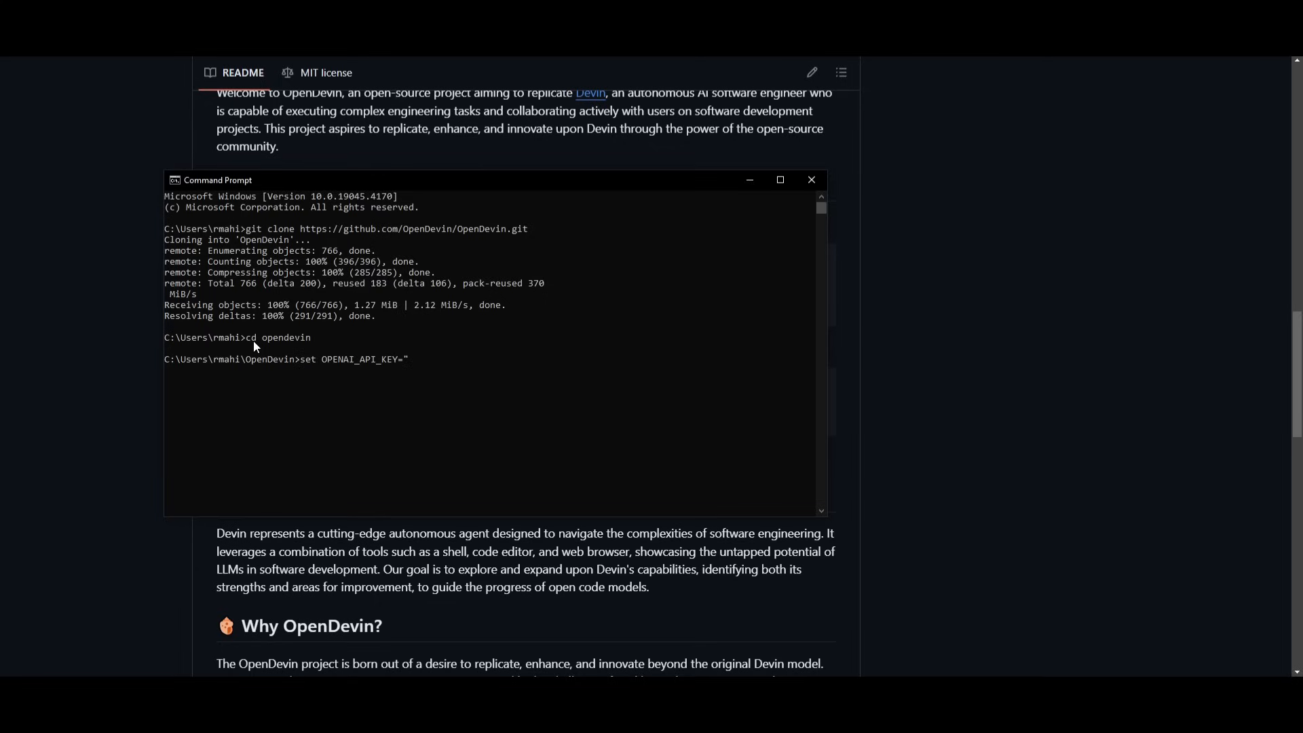
pyautogui.moveTo(311, 345)
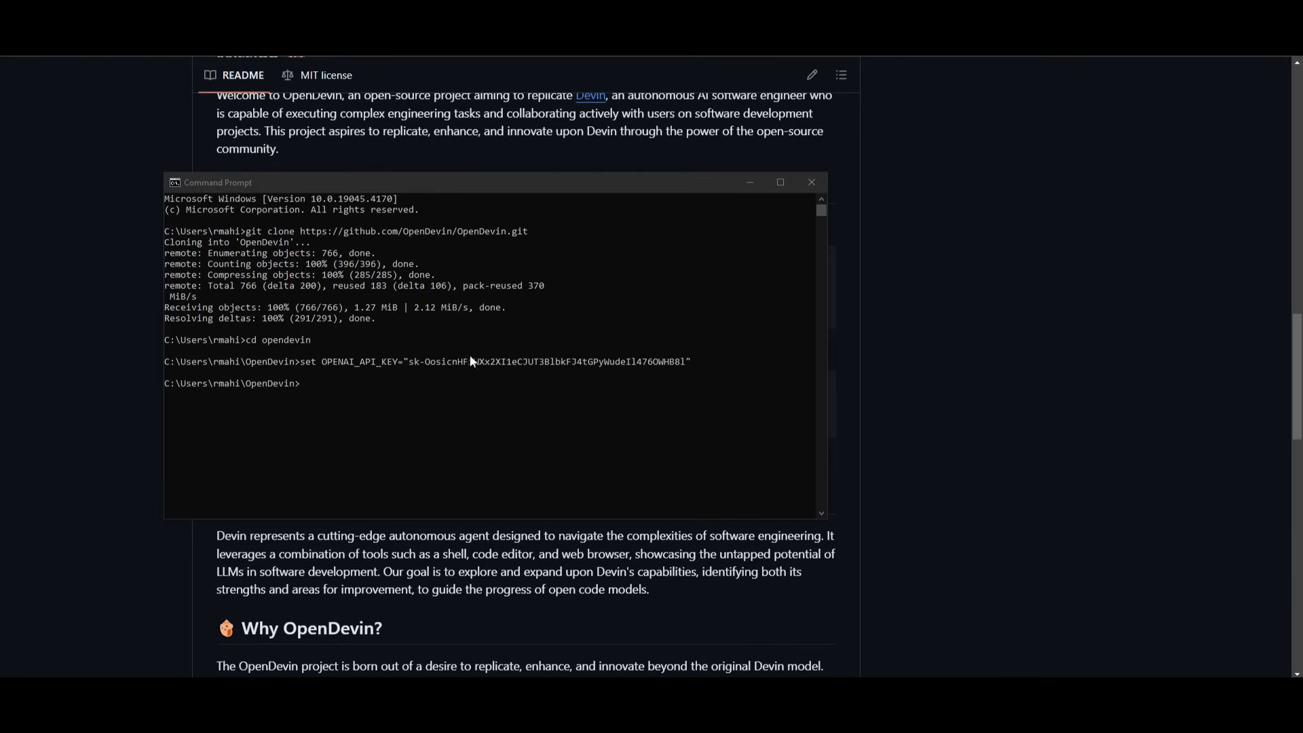
pyautogui.click(810, 182)
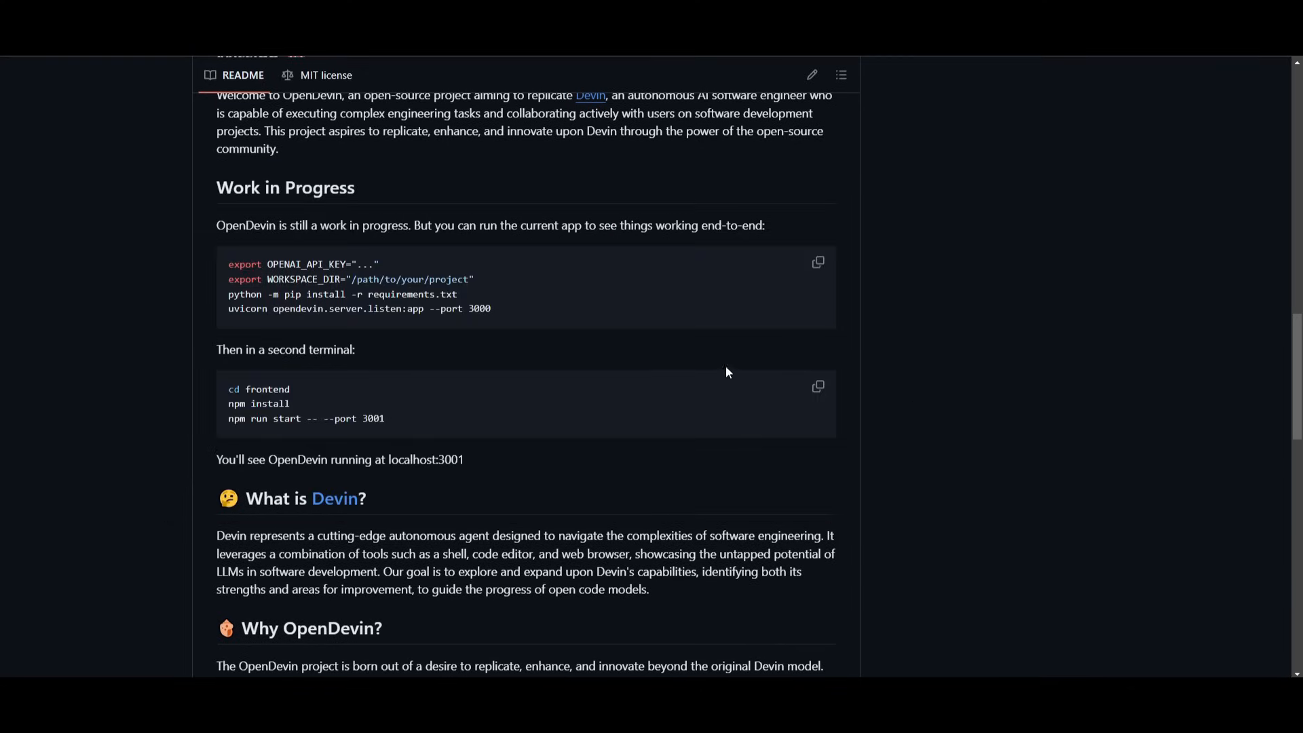
pyautogui.moveTo(236, 293)
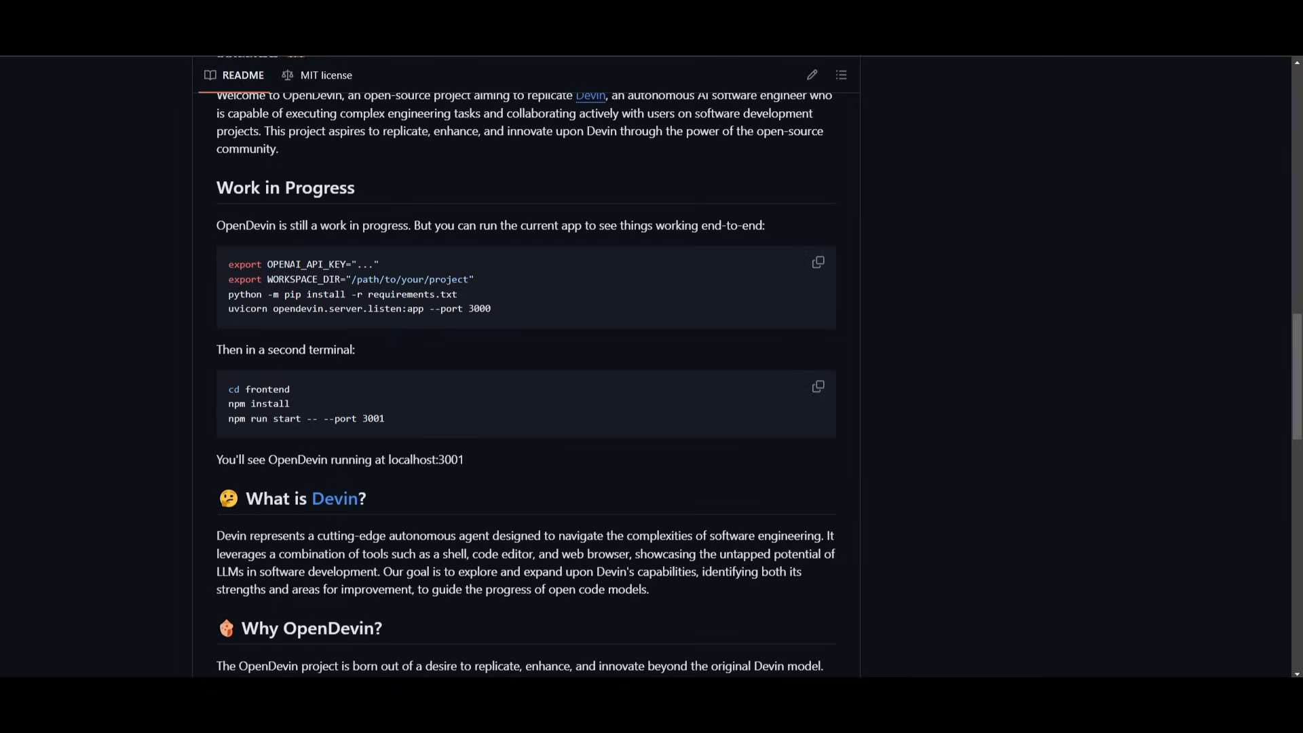
pyautogui.moveTo(456, 322)
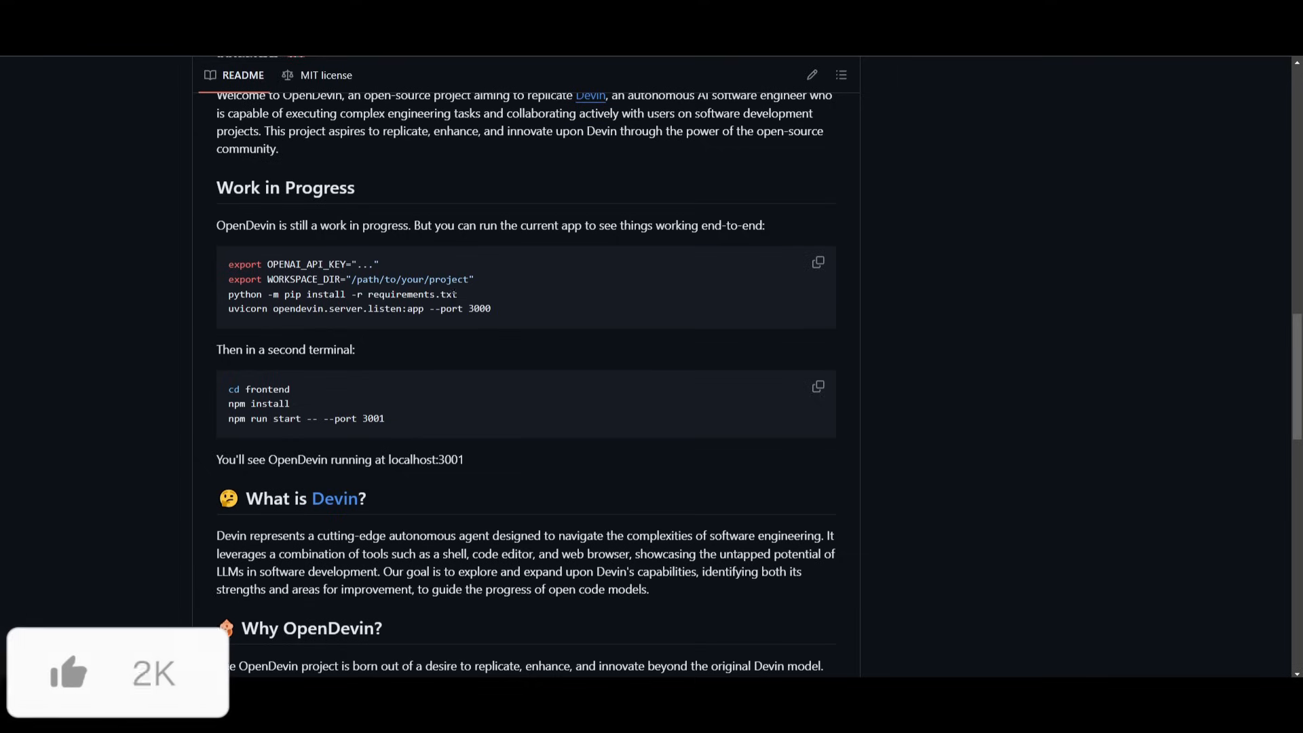
# - Set workspace_dir to "World of Ai Ai" in Command Prompt
pyautogui.click(70, 672)
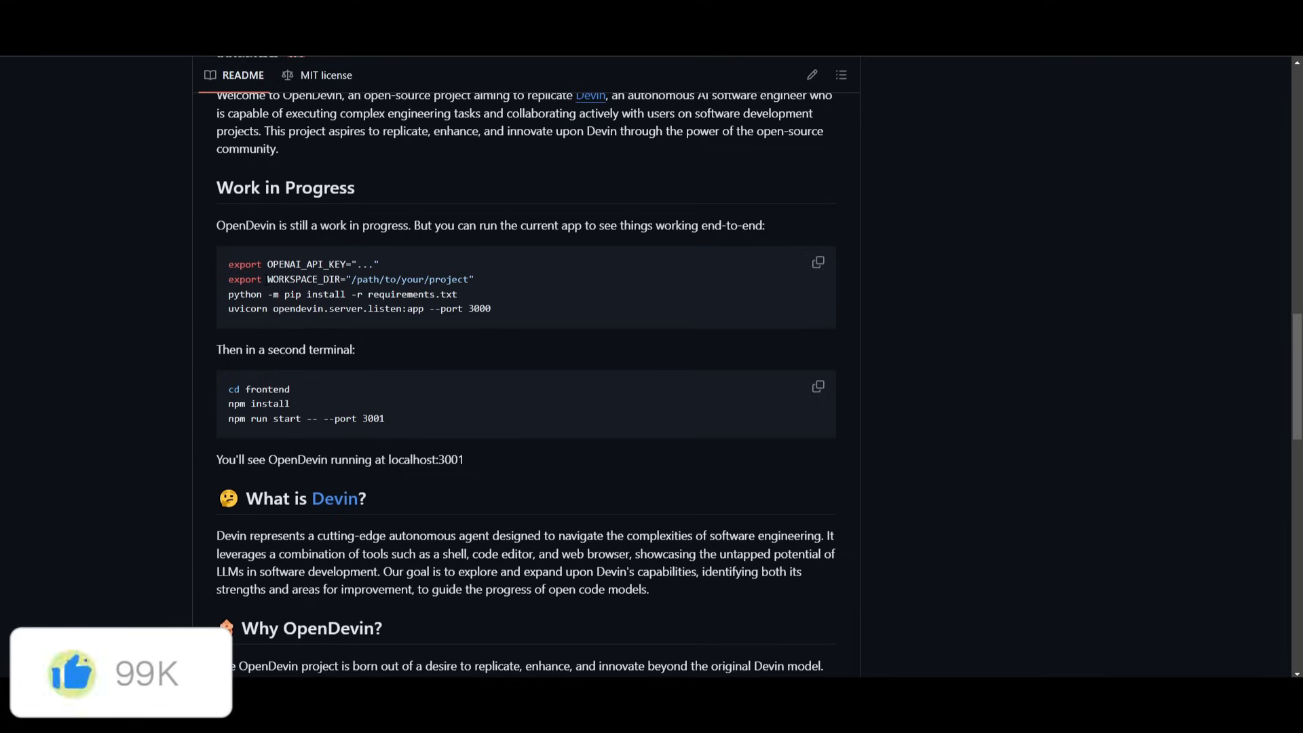
pyautogui.doubleClick(306, 278)
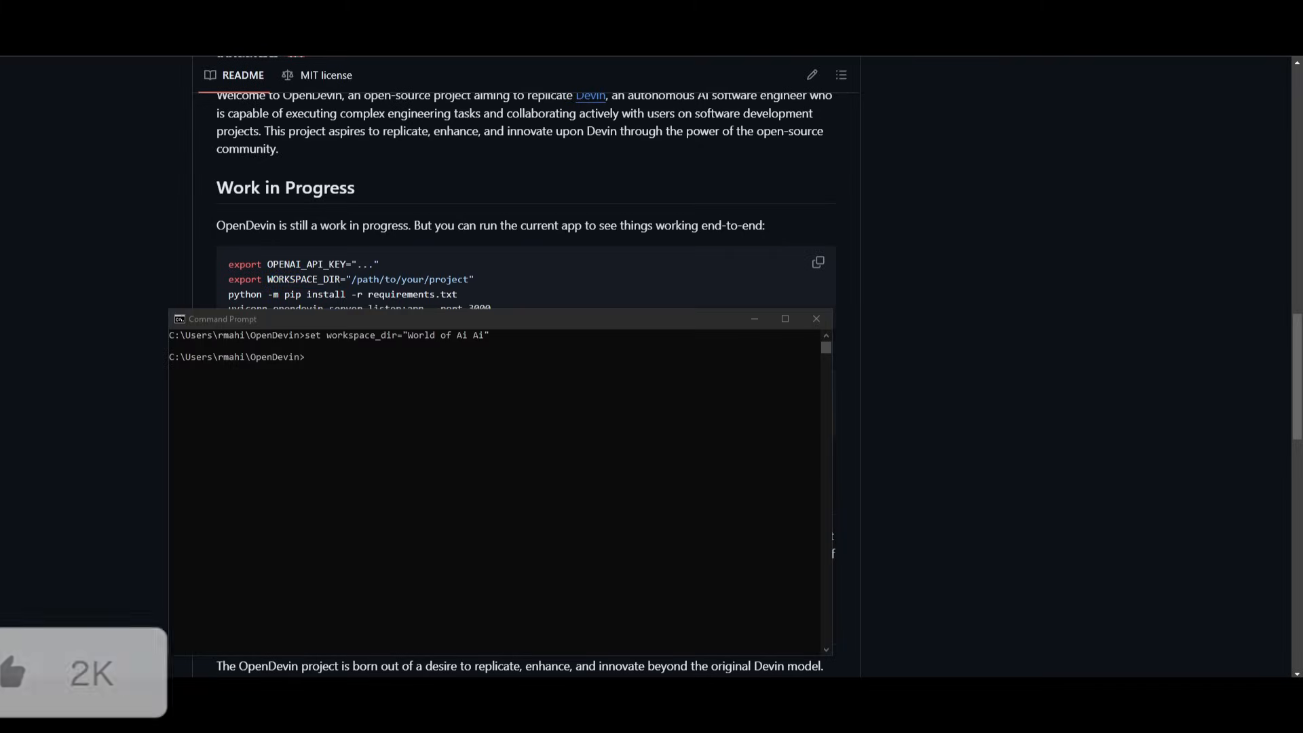
pyautogui.moveTo(664, 415)
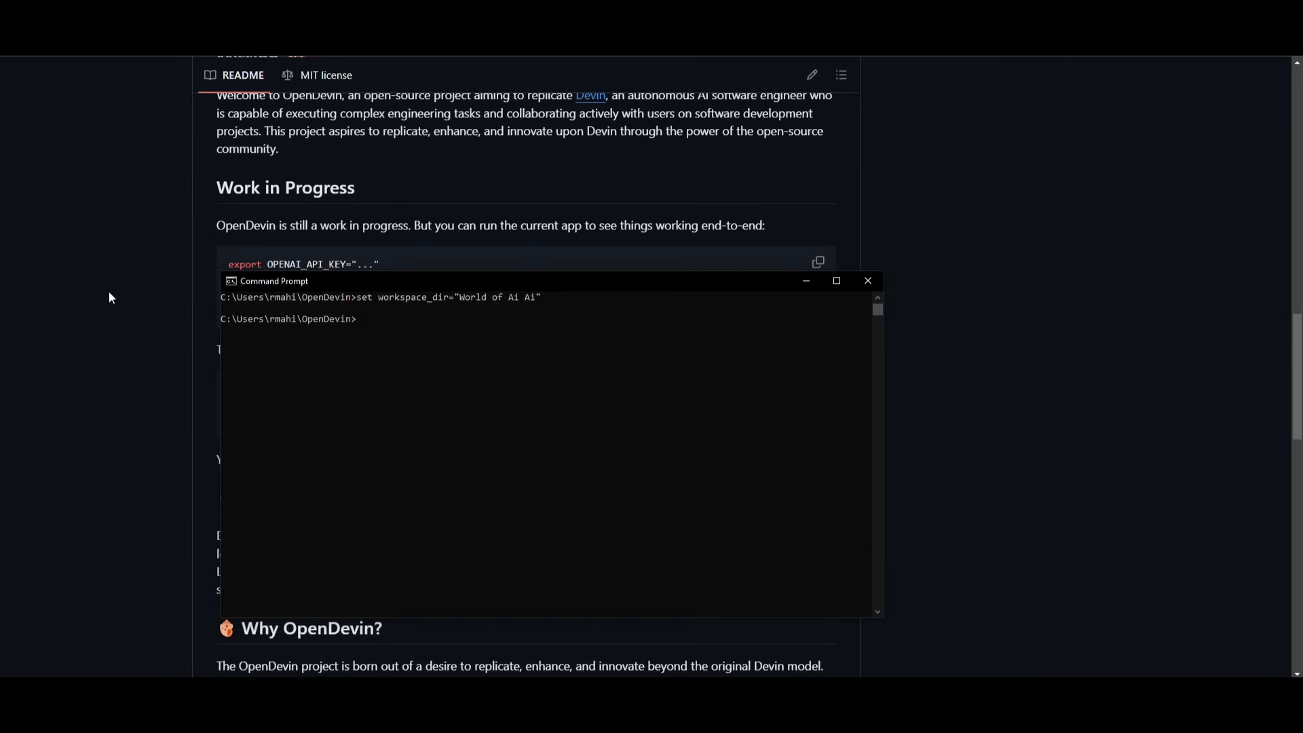
# - Run python -m pip install -r requirements.txt in the OpenDevin folder
pyautogui.click(866, 280)
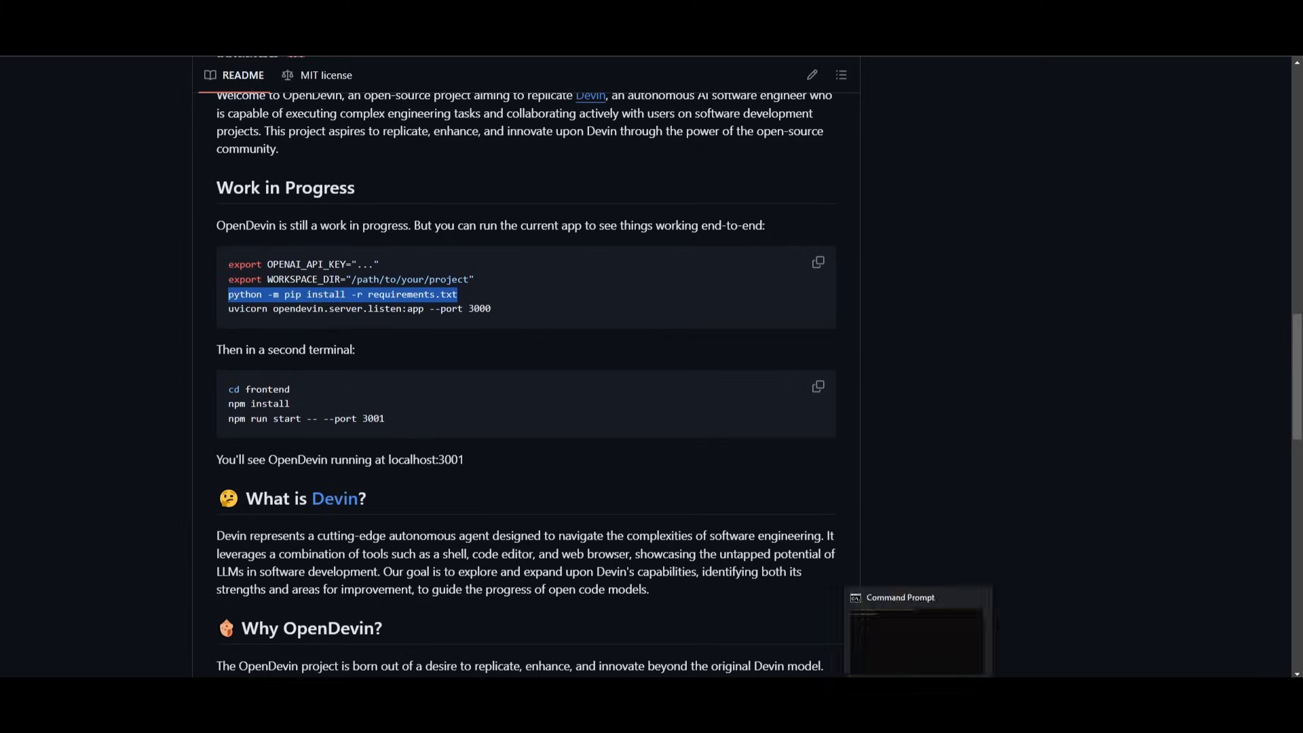
pyautogui.click(914, 632)
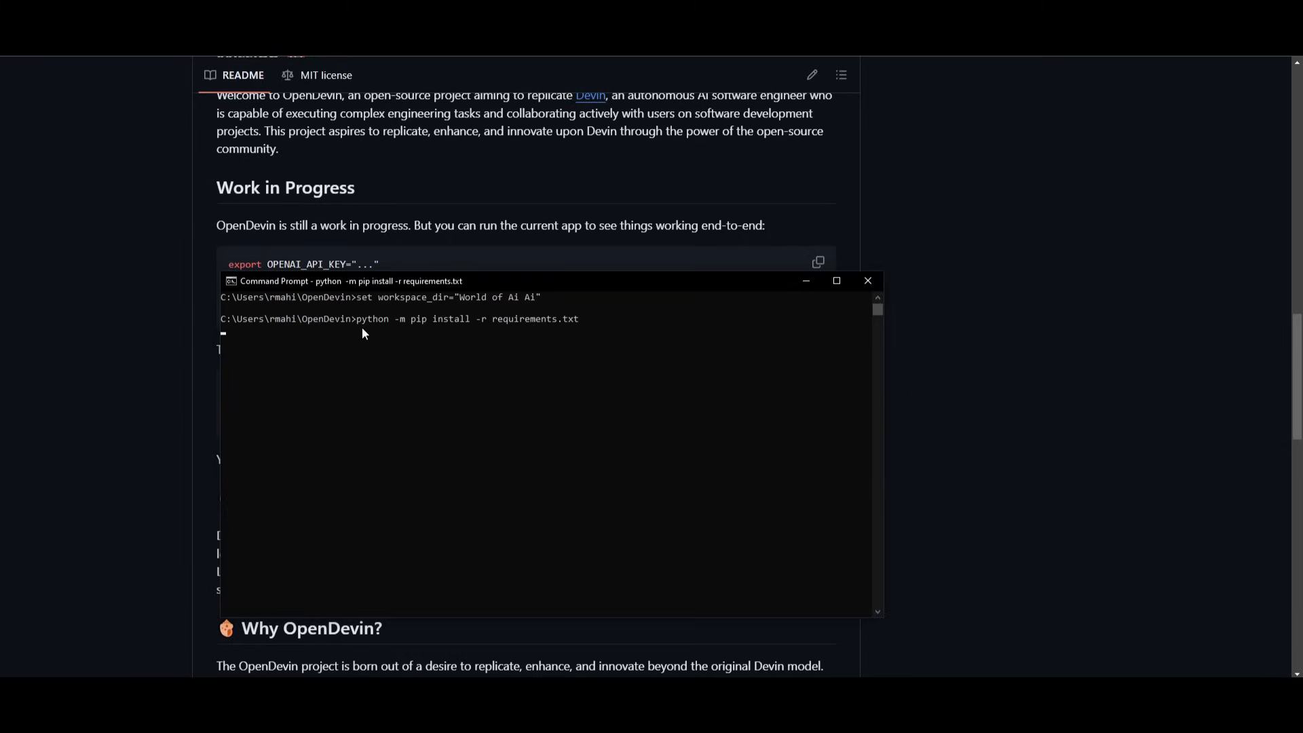
pyautogui.moveTo(385, 312)
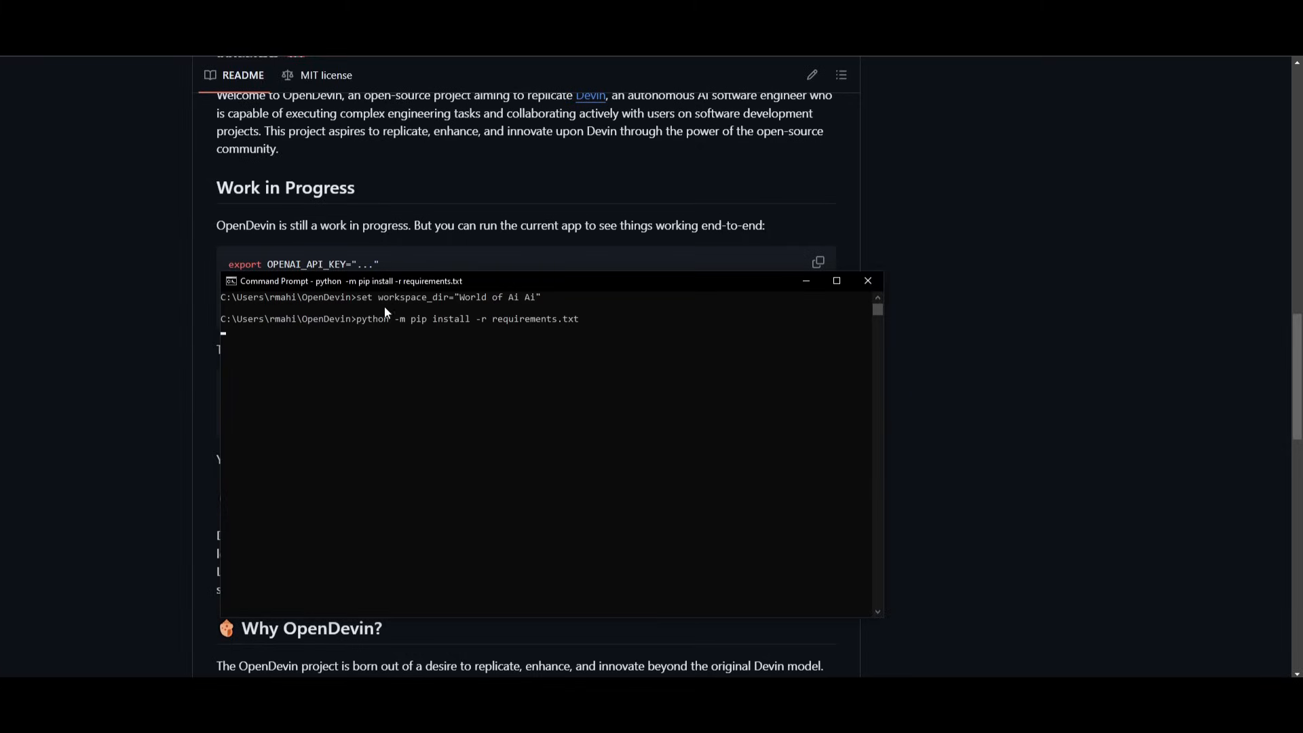
pyautogui.moveTo(385, 350)
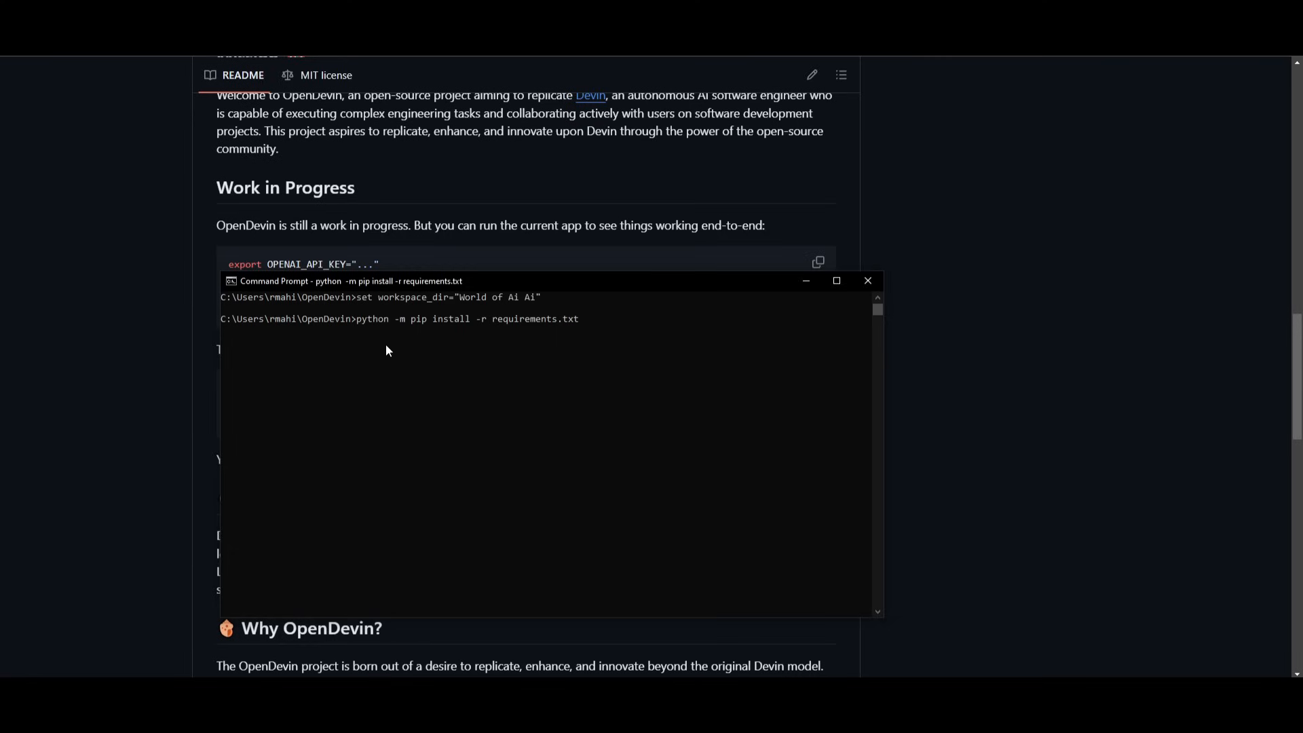
pyautogui.moveTo(578, 374)
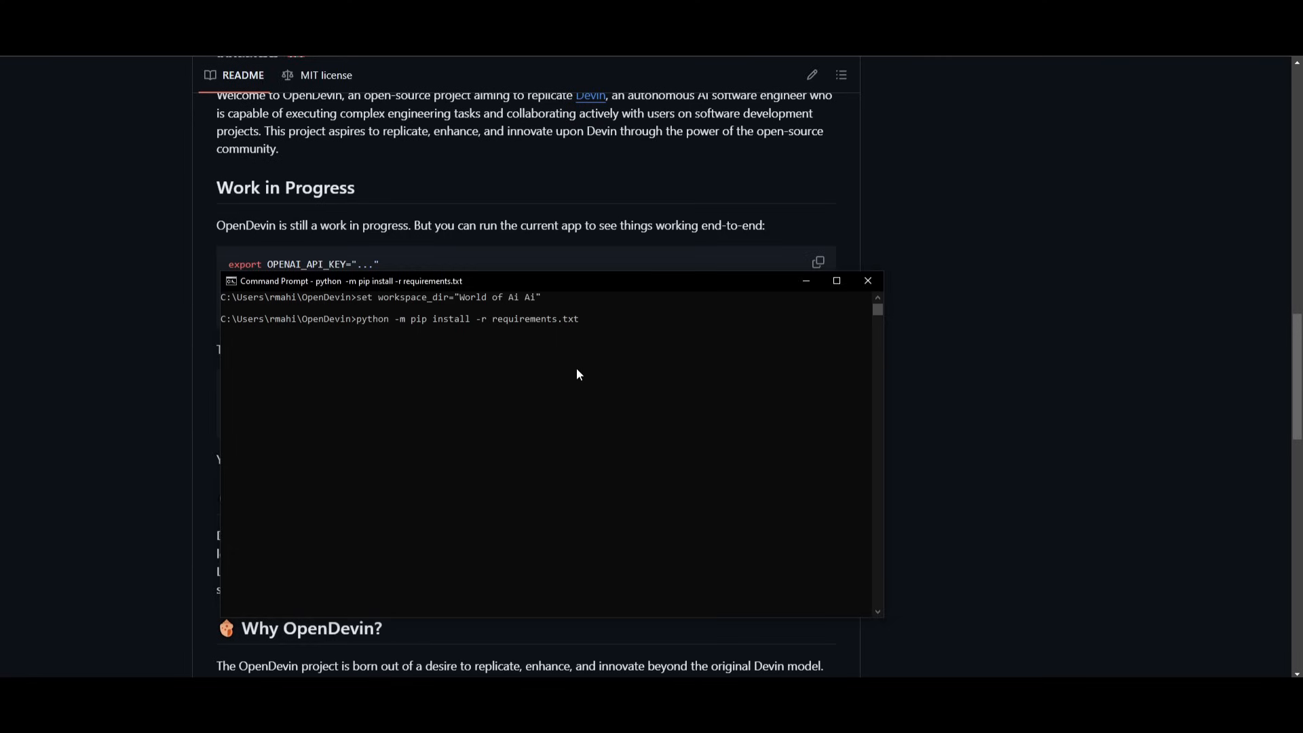
pyautogui.moveTo(557, 378)
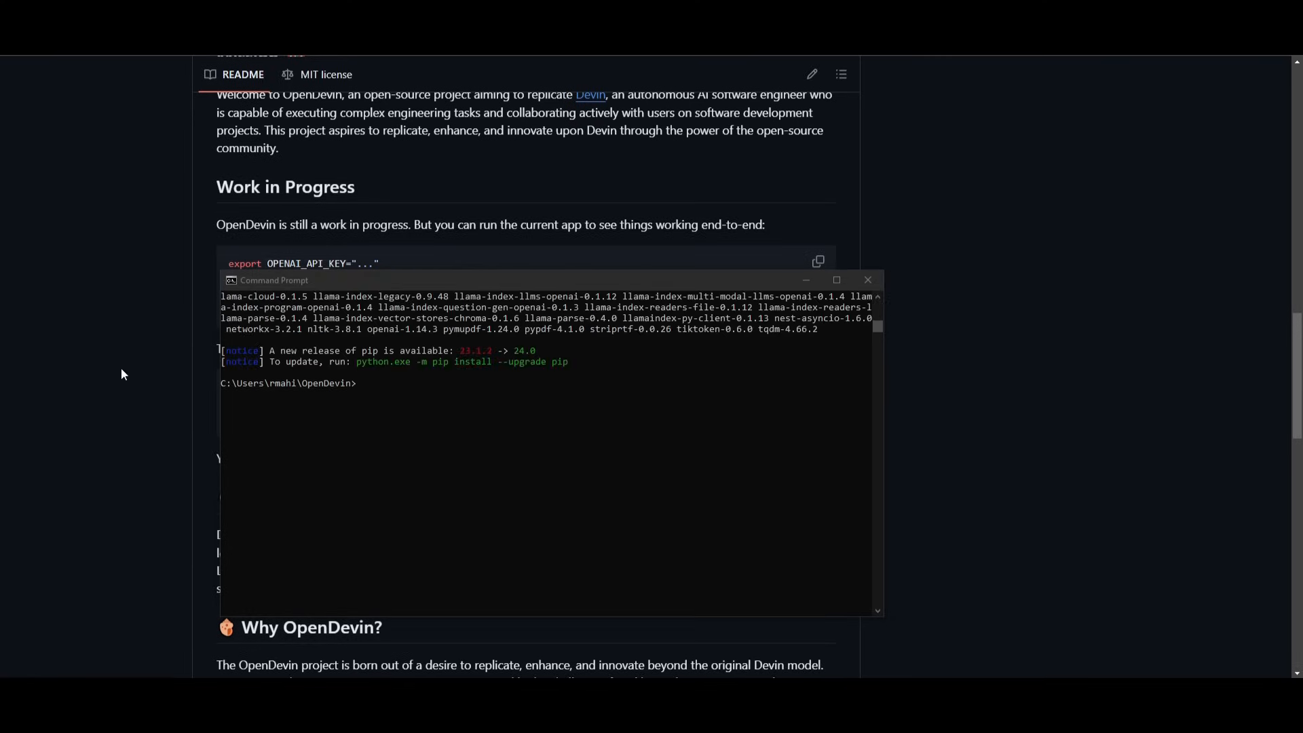
# - Copy the 'uvicorn opendevin.server.listen:app --port 3000' command from the README to start the backend
pyautogui.click(866, 279)
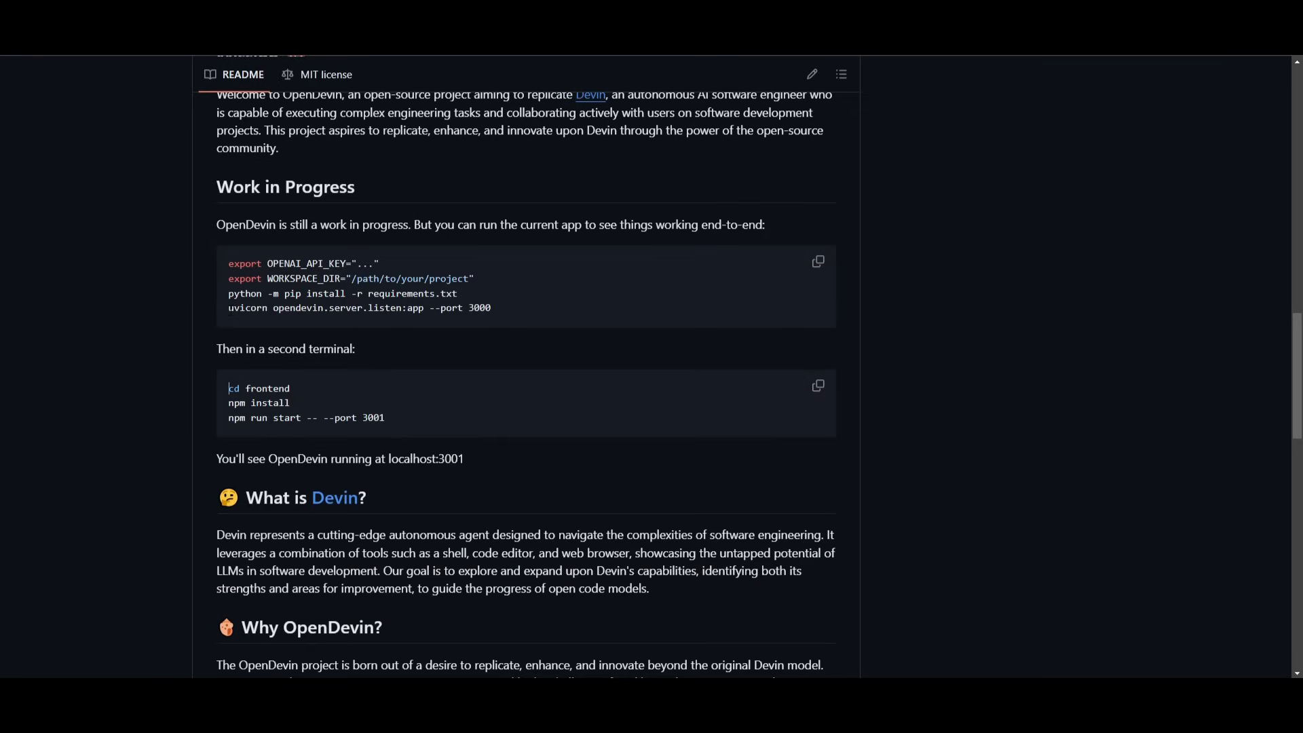
pyautogui.tripleClick(359, 308)
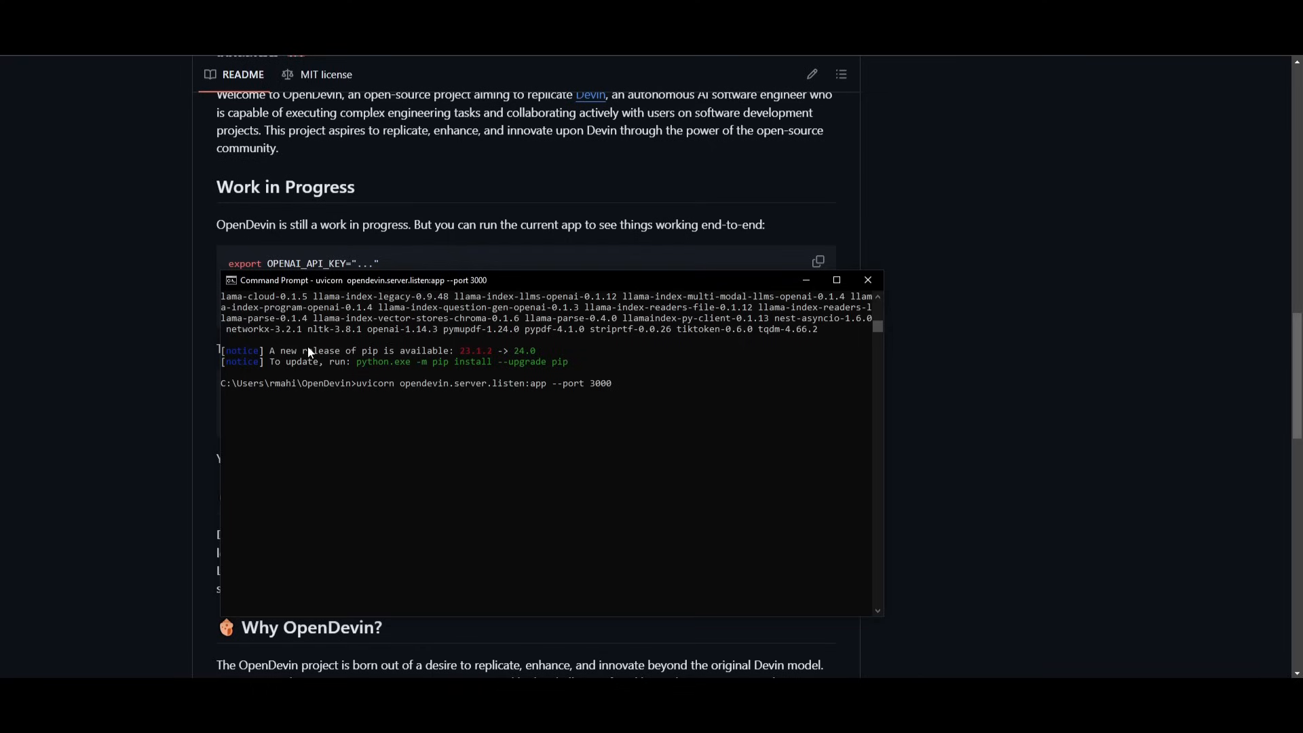
pyautogui.moveTo(504, 401)
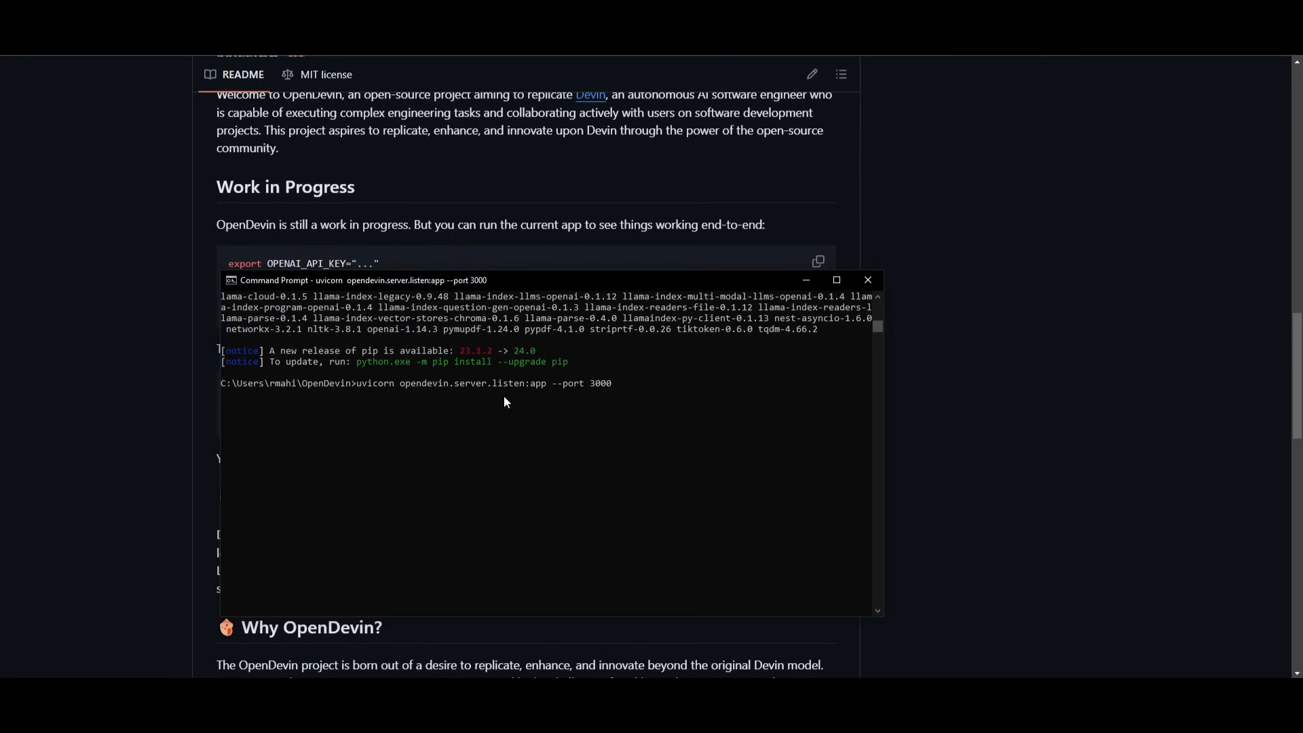
pyautogui.click(866, 278)
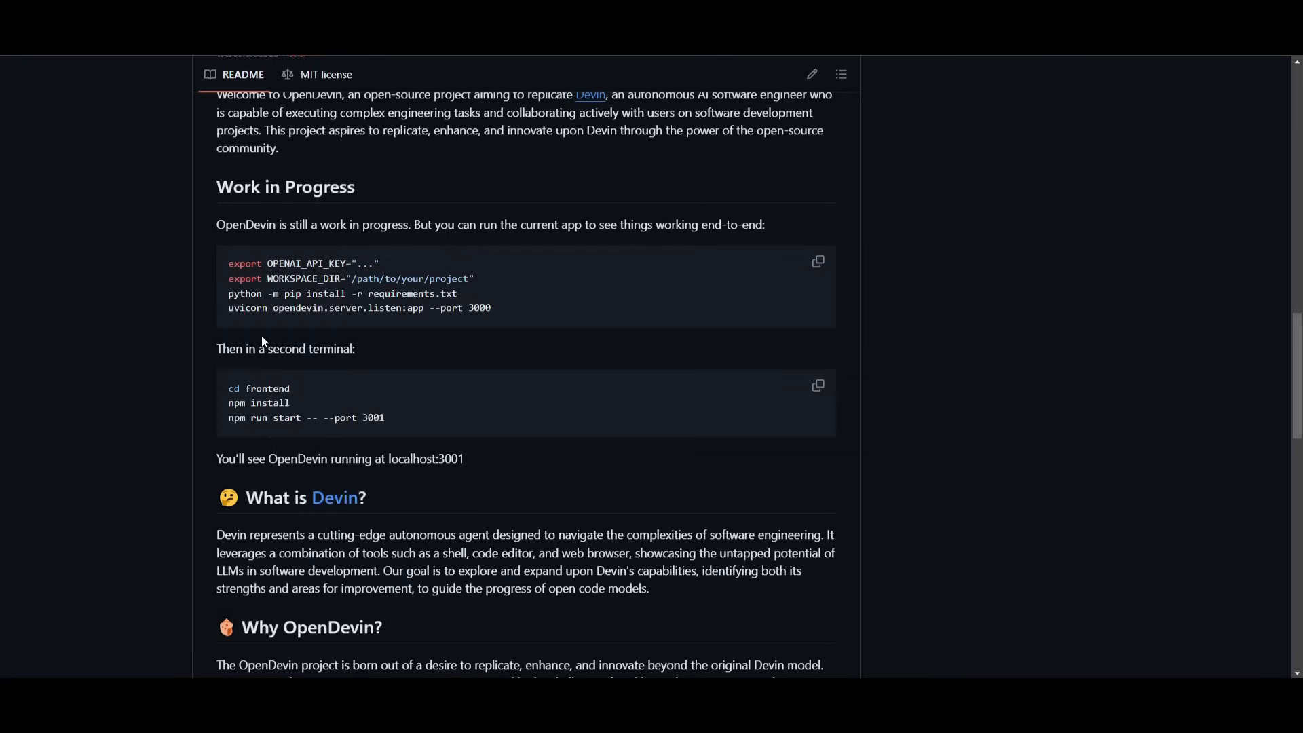
pyautogui.moveTo(296, 407)
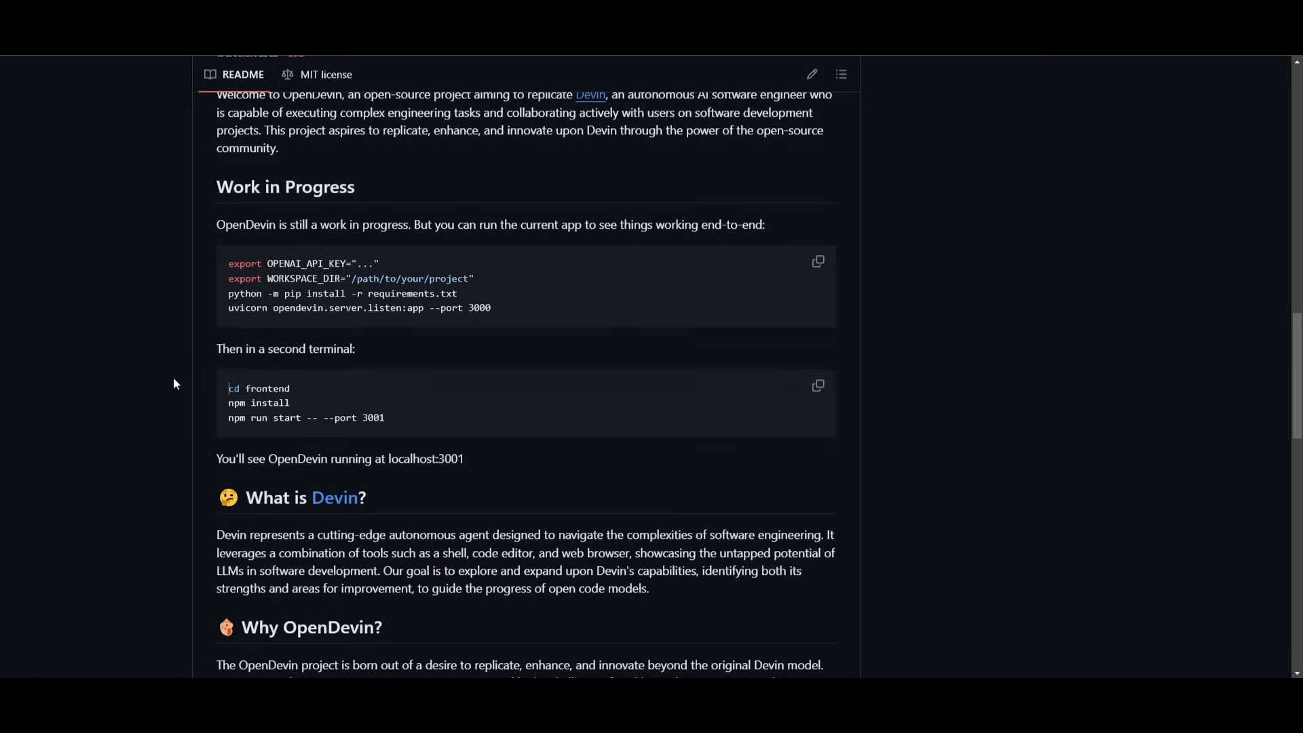
# - Open a second Command Prompt from Start and change into the OpenDevin frontend folder
pyautogui.press('Super')
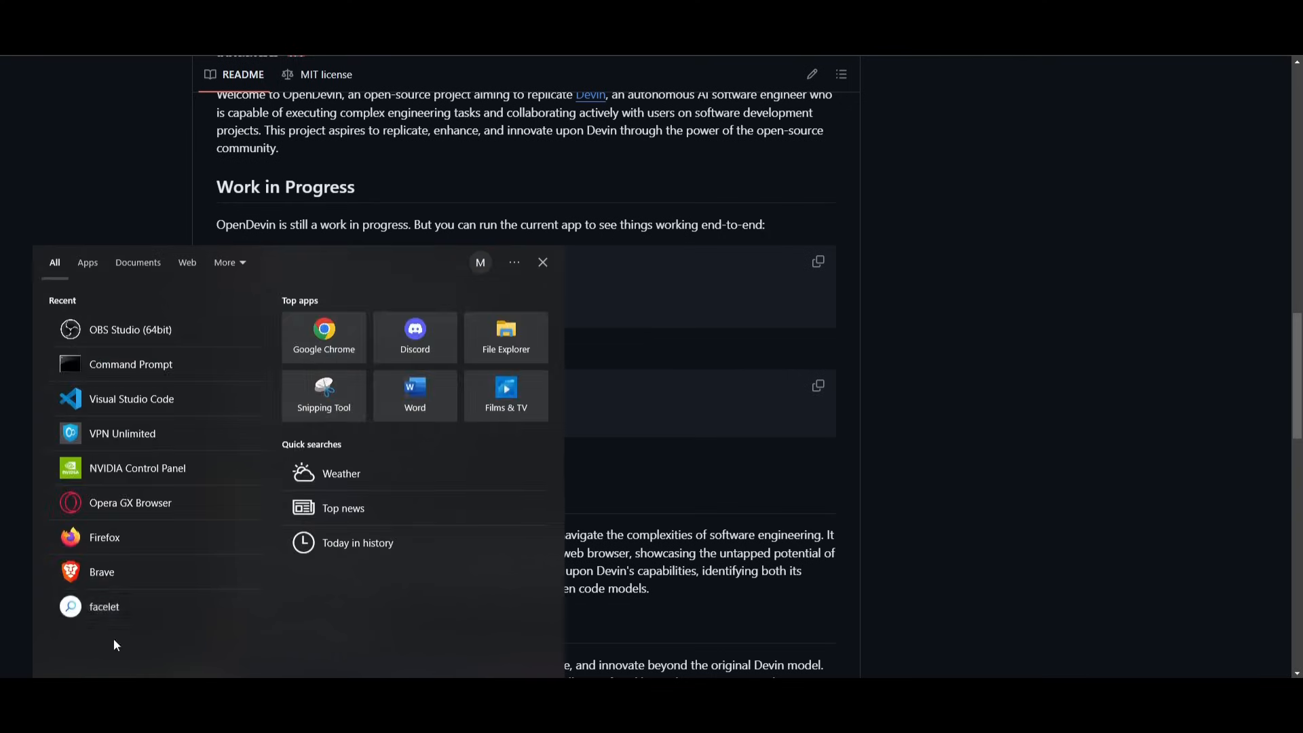
pyautogui.click(130, 364)
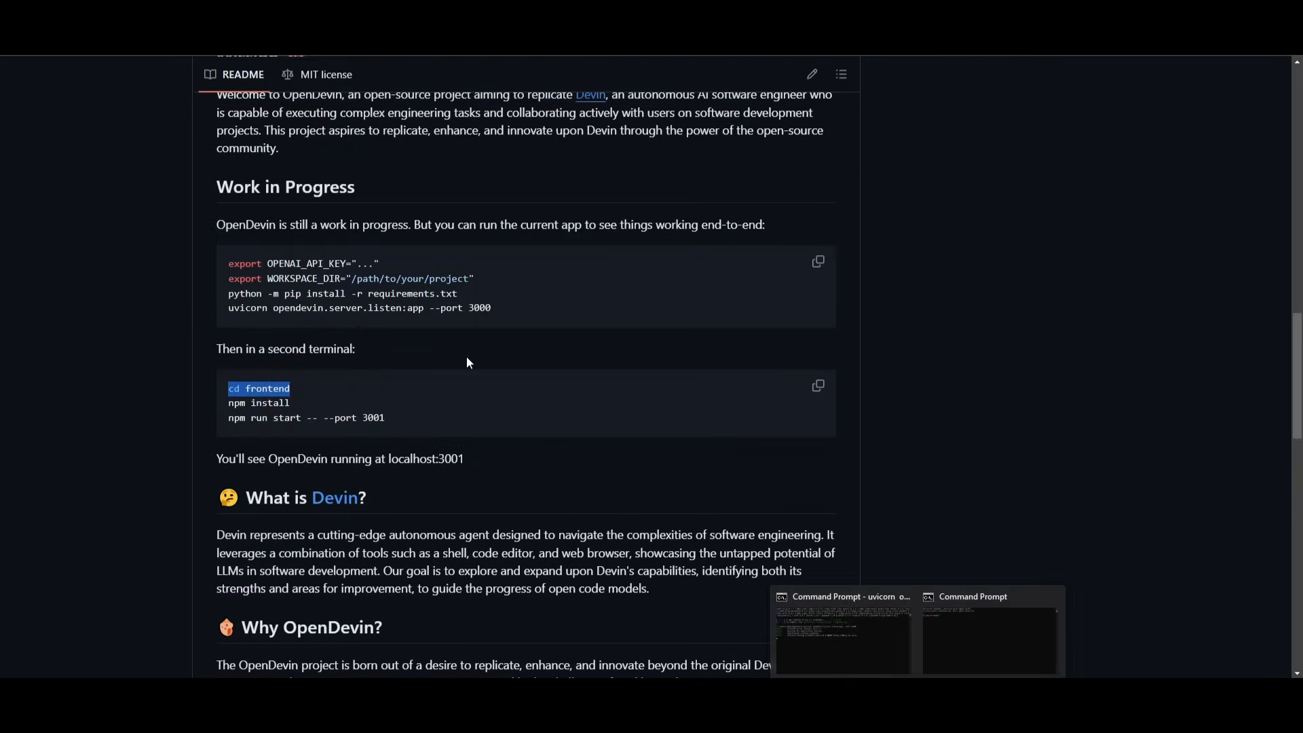
pyautogui.click(988, 636)
pyautogui.write('cd d')
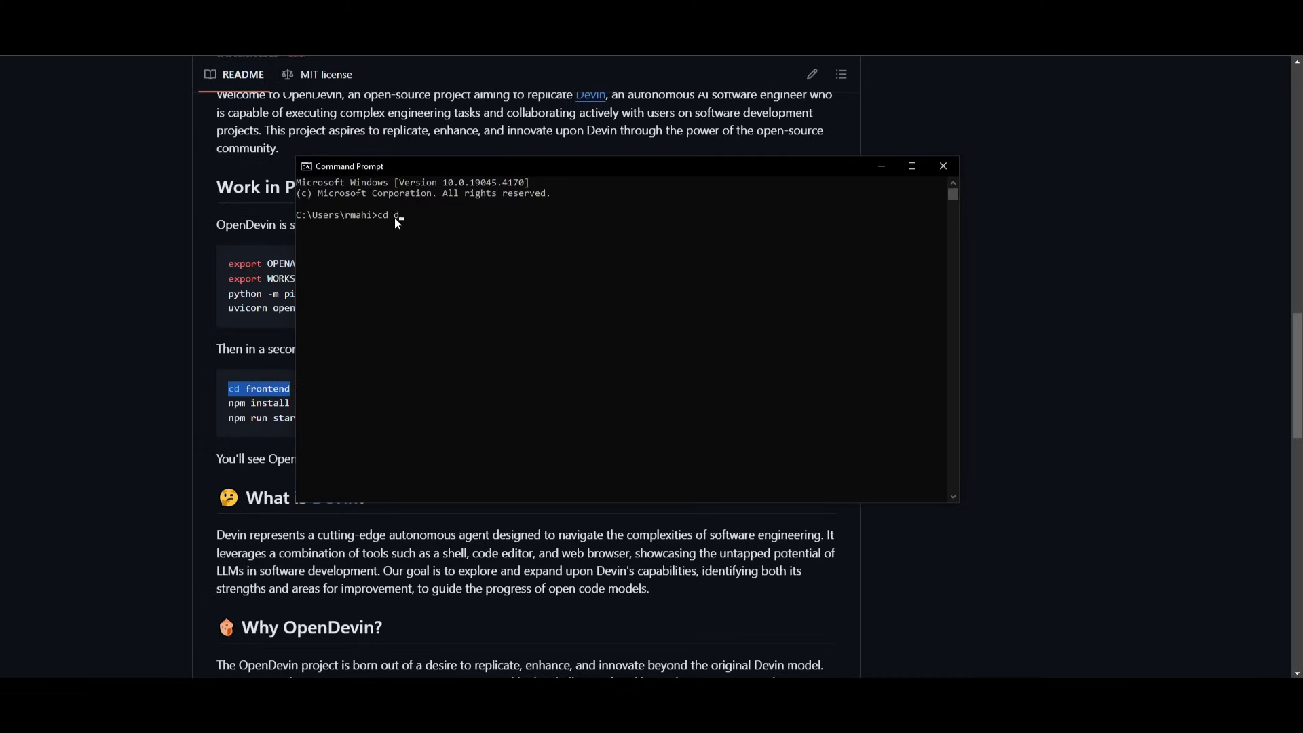
pyautogui.write('opendevin')
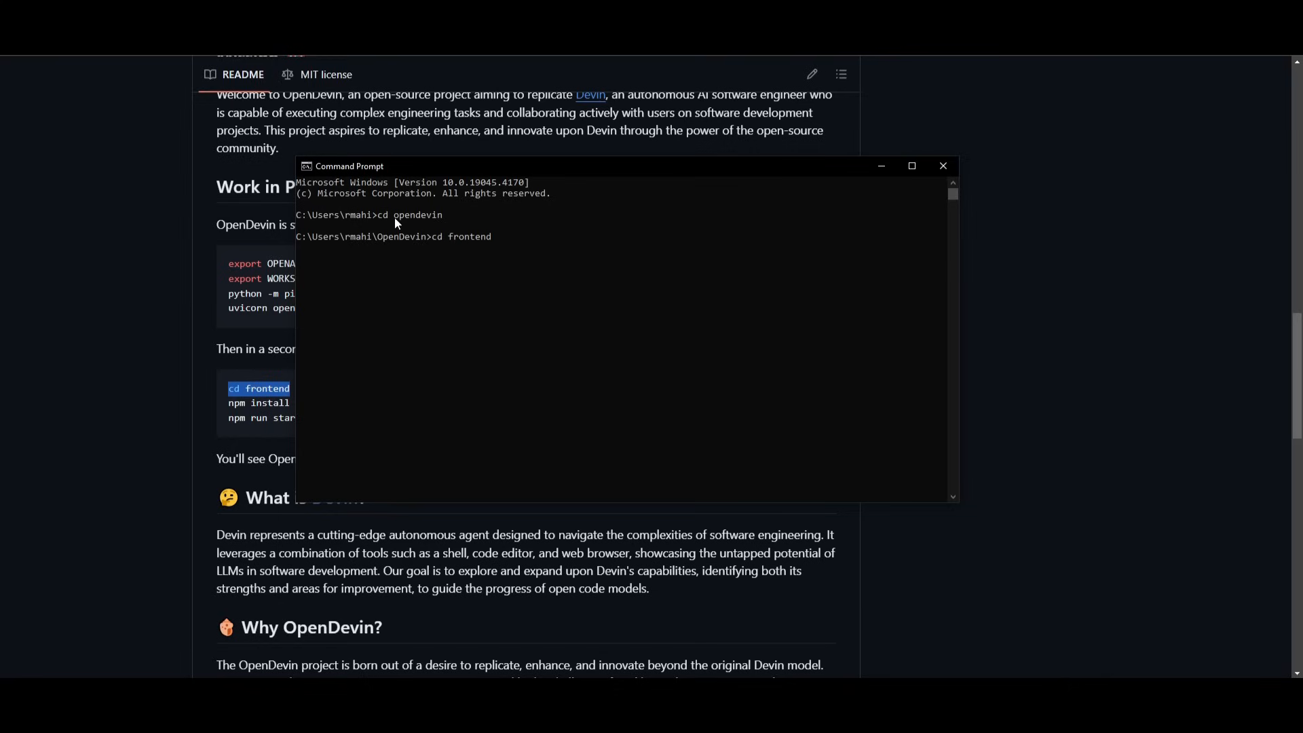
pyautogui.press('Return')
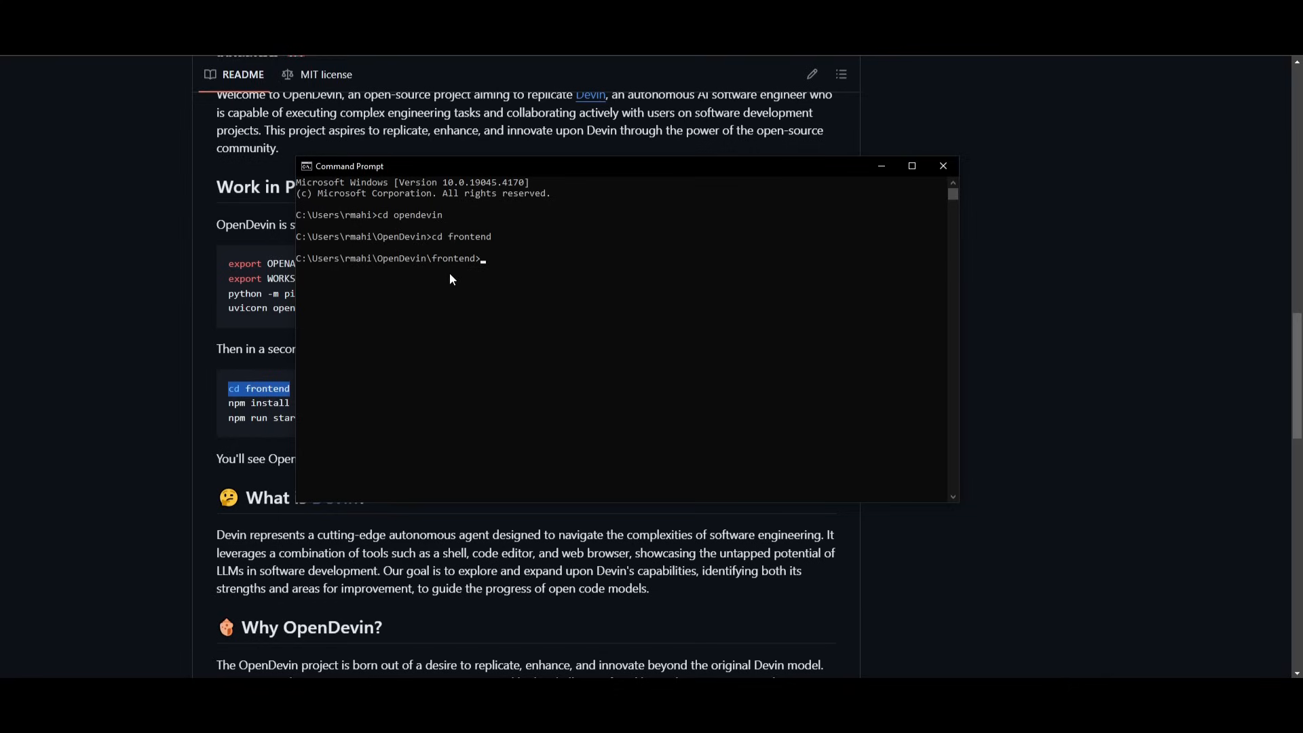
pyautogui.click(942, 166)
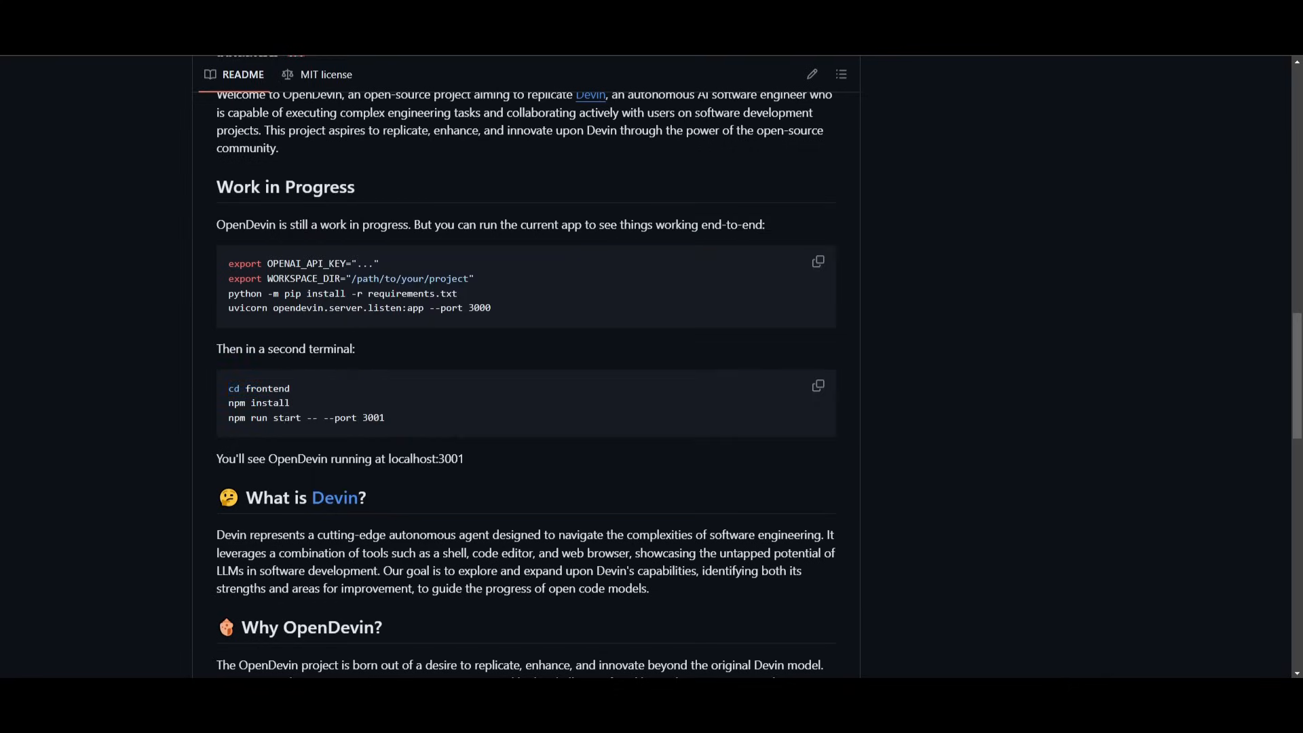
# - Take 'npm install' from the README for the frontend, then select the 'npm run start' line
pyautogui.doubleClick(259, 403)
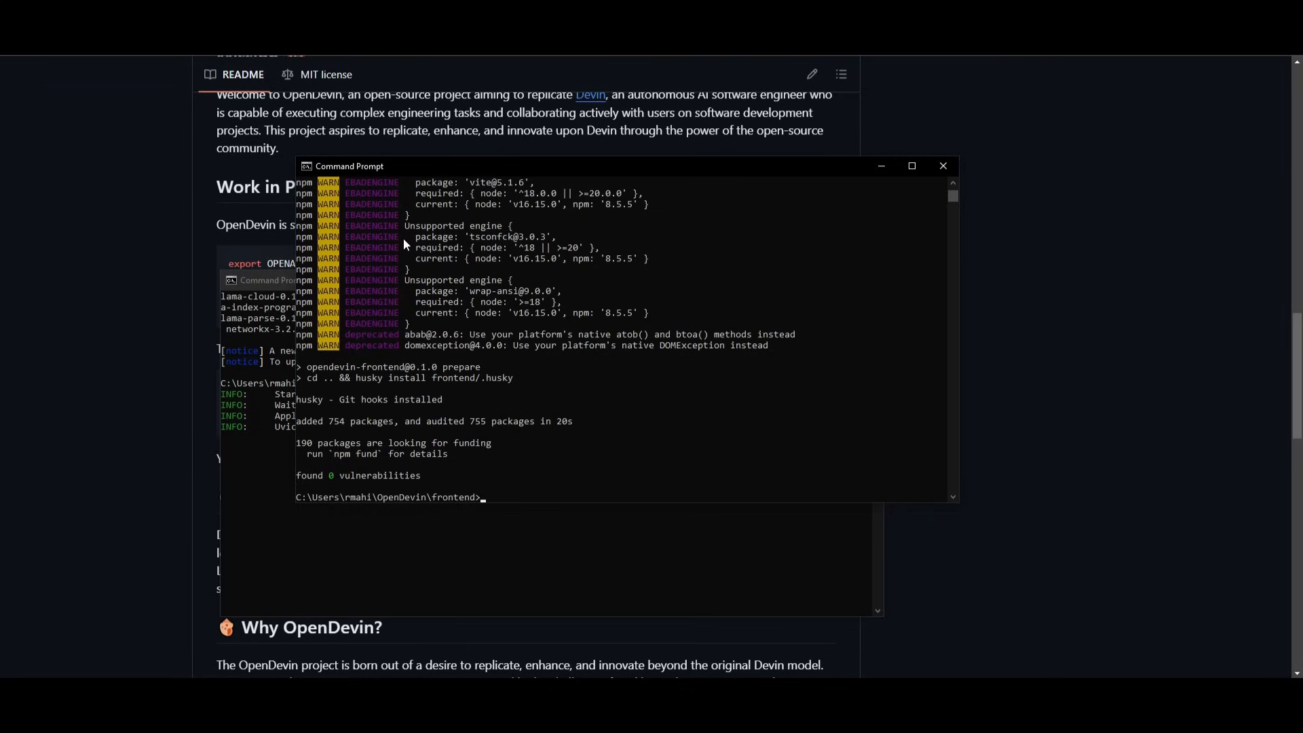
pyautogui.moveTo(199, 380)
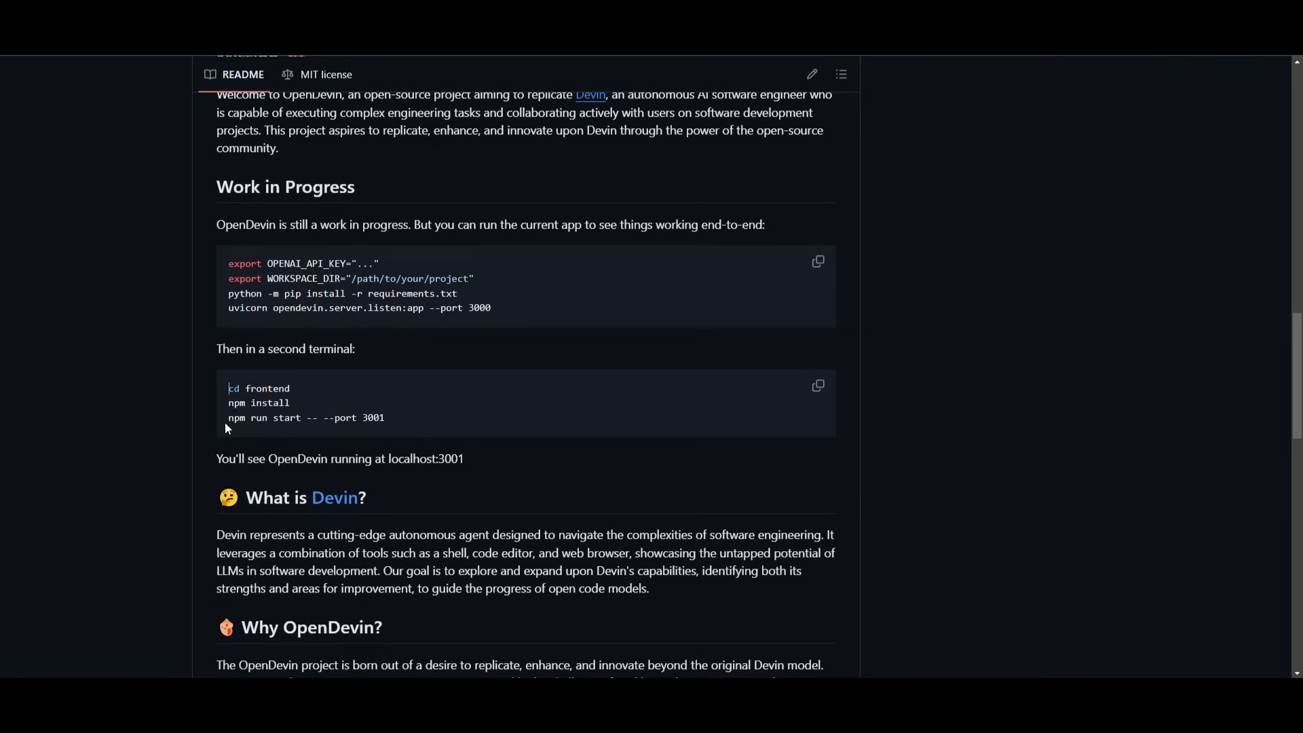
pyautogui.tripleClick(306, 417)
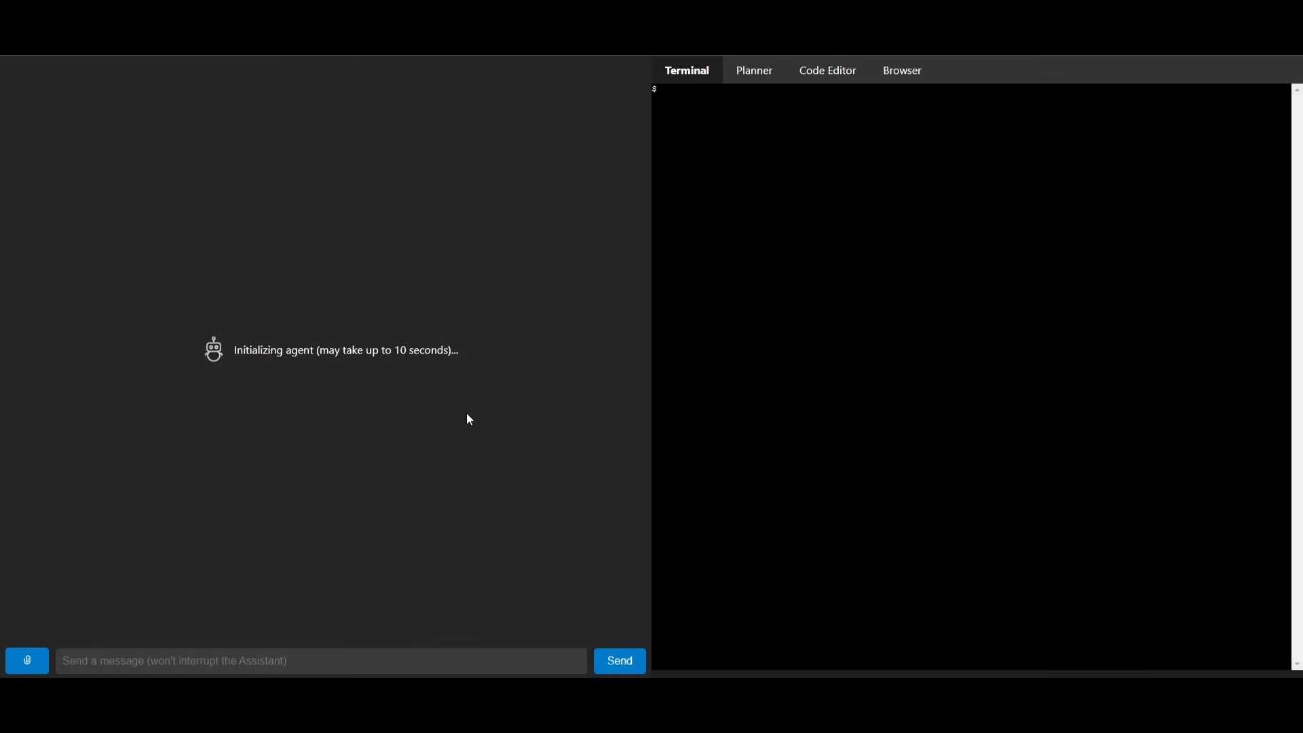
pyautogui.moveTo(399, 243)
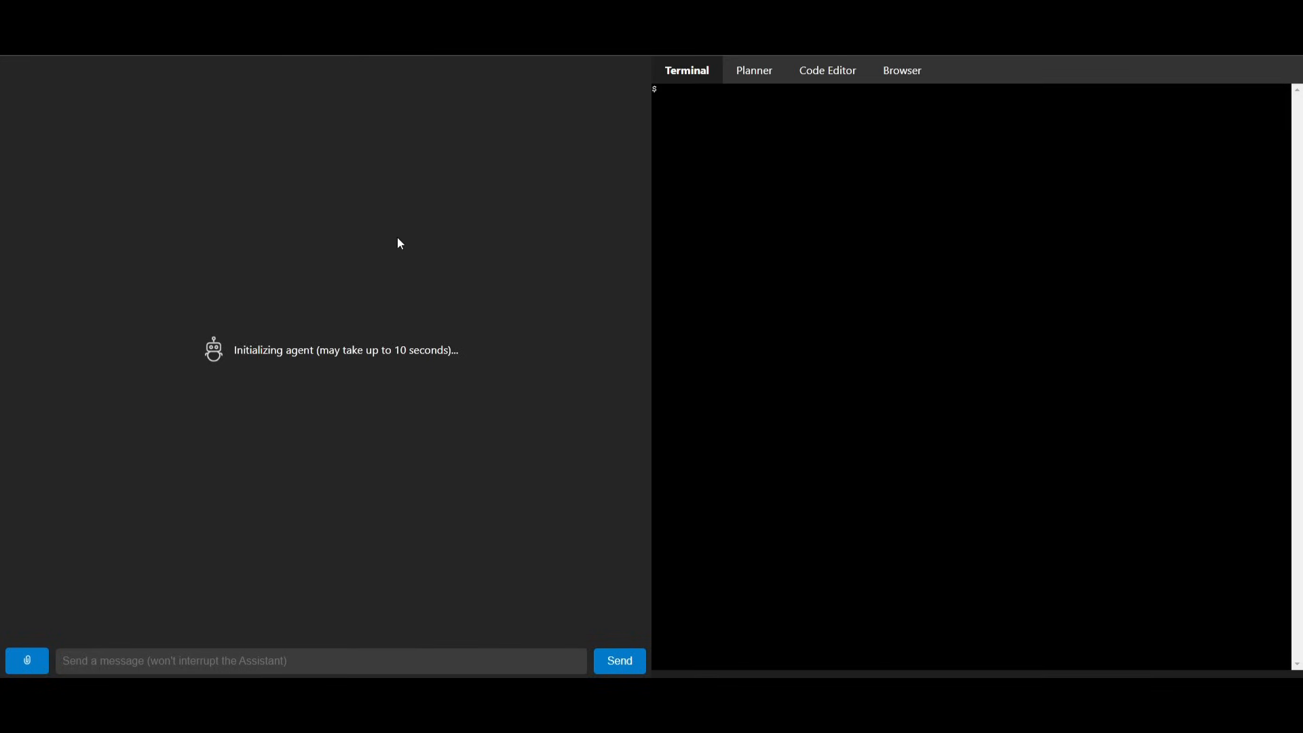
pyautogui.moveTo(395, 252)
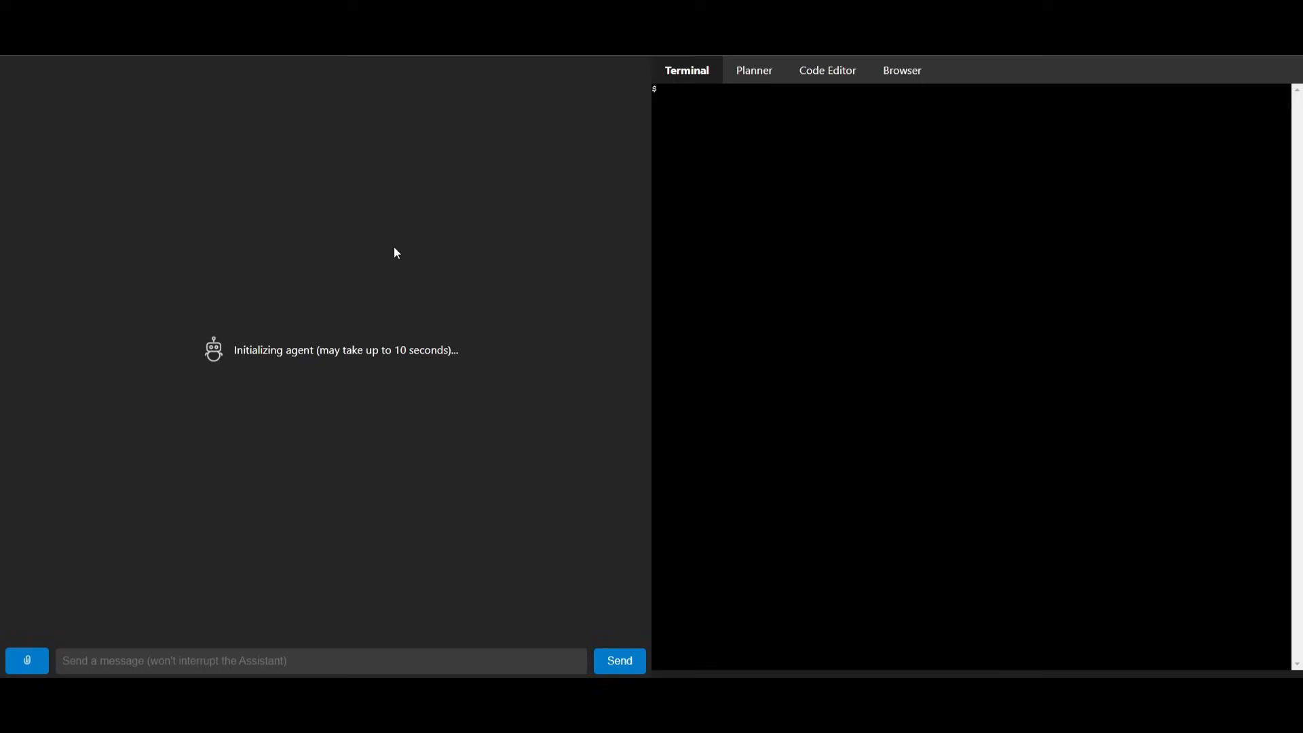
pyautogui.moveTo(106, 656)
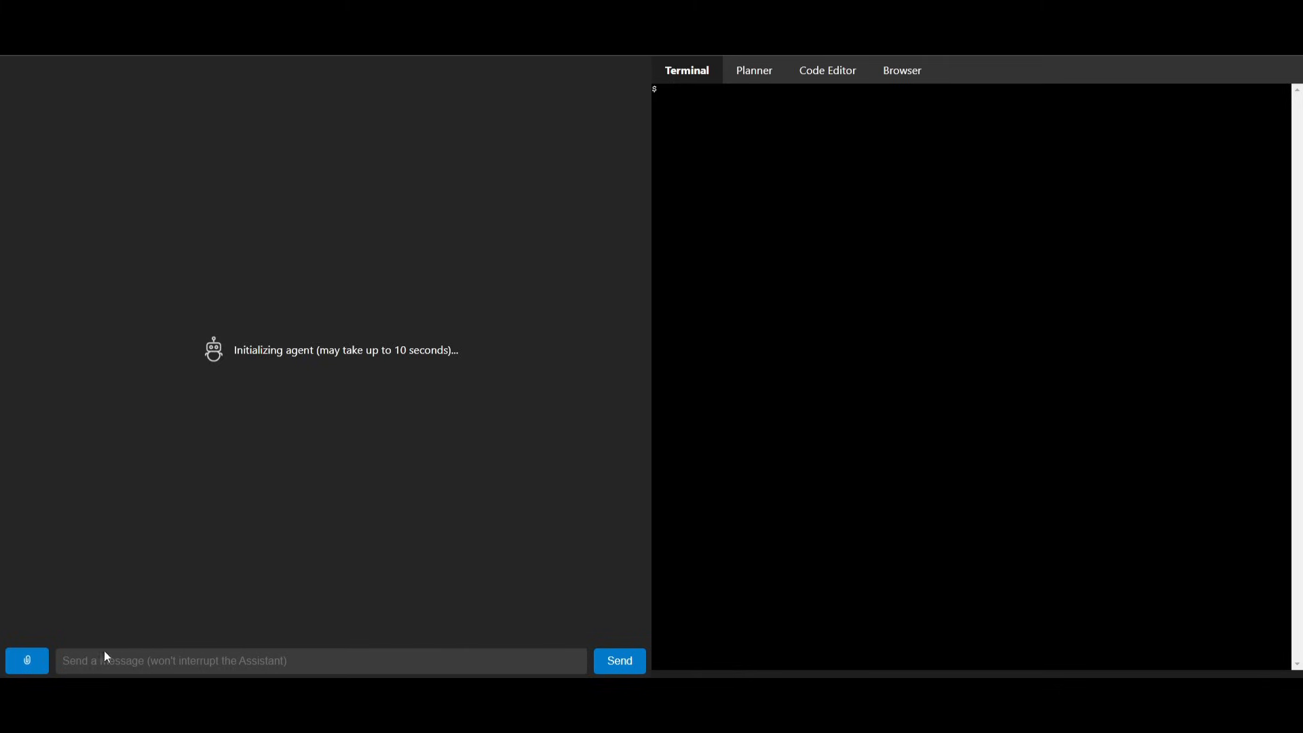
pyautogui.moveTo(315, 388)
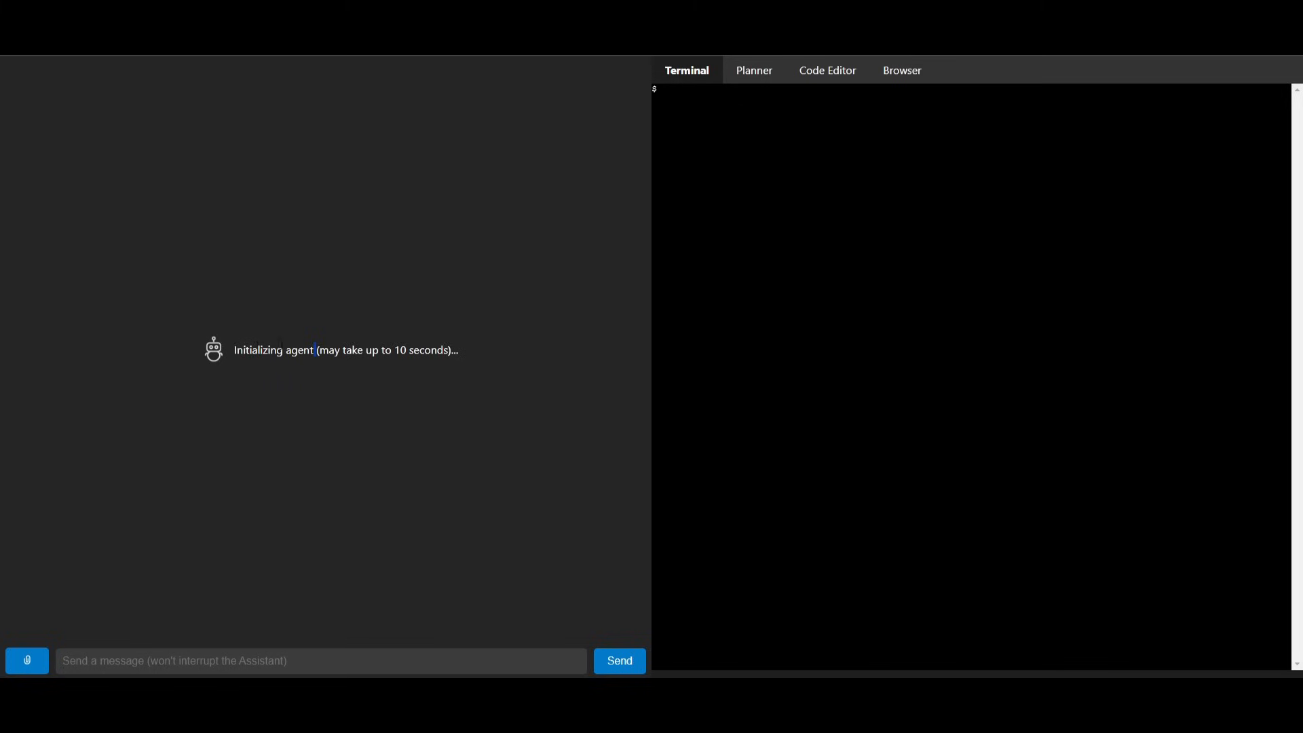
pyautogui.moveTo(185, 344)
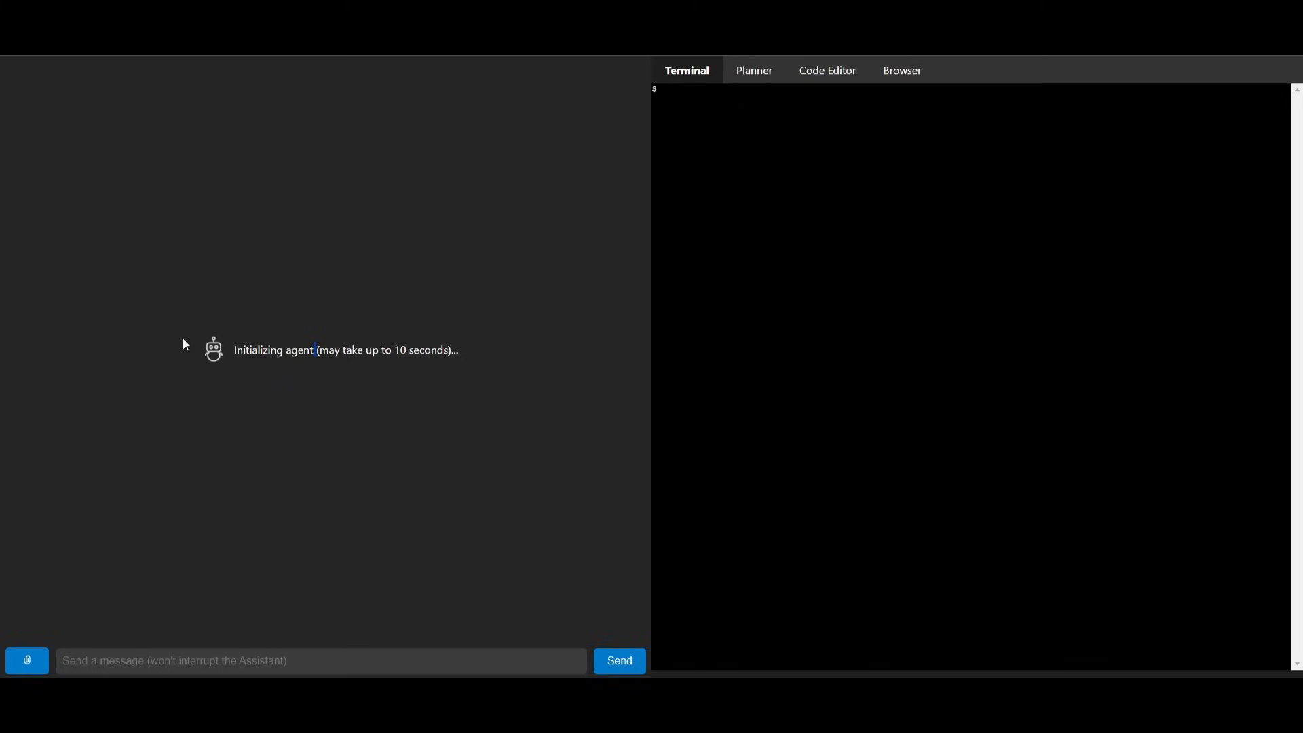
pyautogui.moveTo(184, 344)
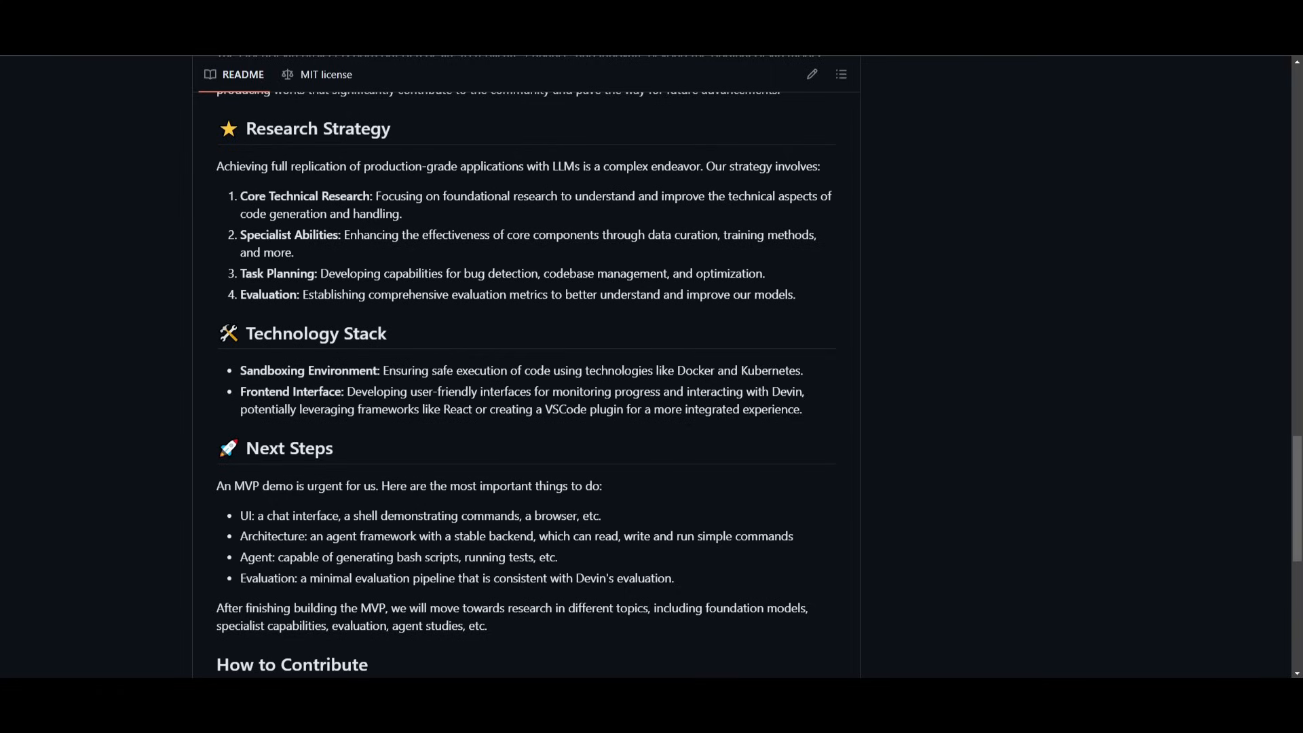
pyautogui.moveTo(208, 289)
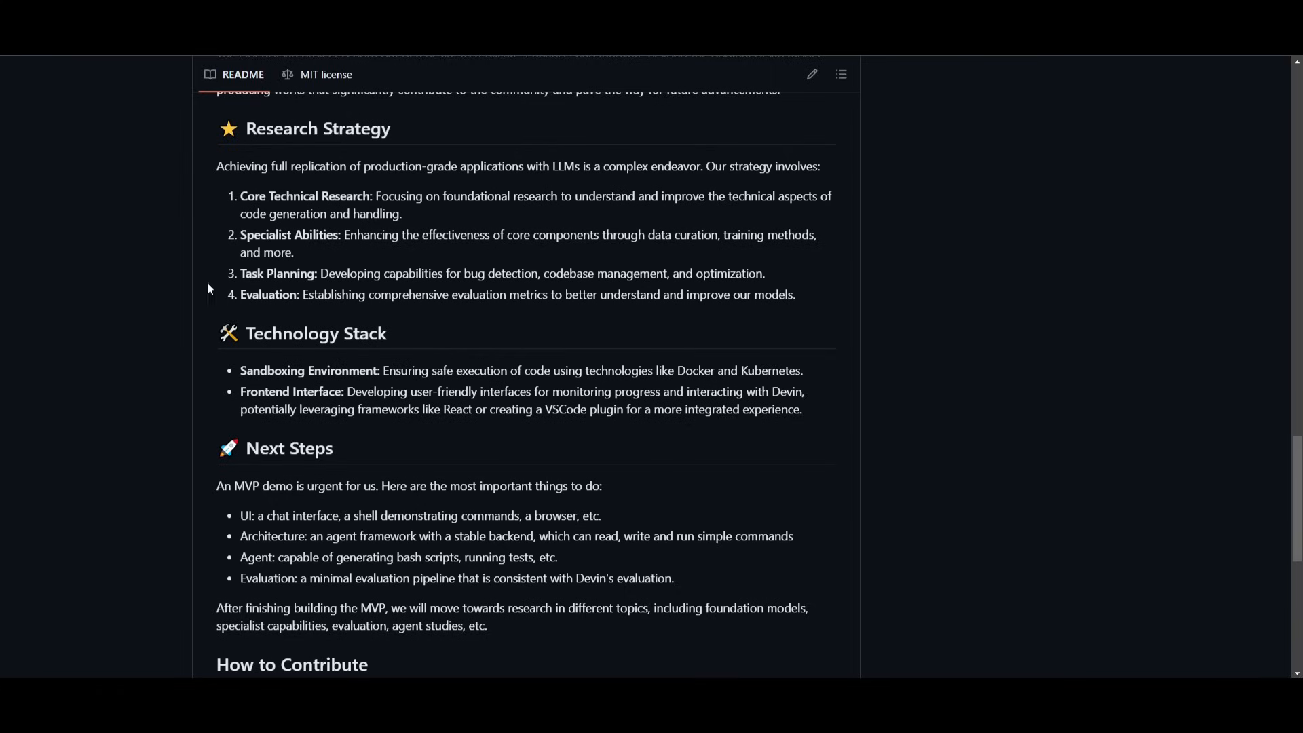
# - Scroll the README past Research Strategy and Next Steps to How to Contribute
pyautogui.scroll(-3)
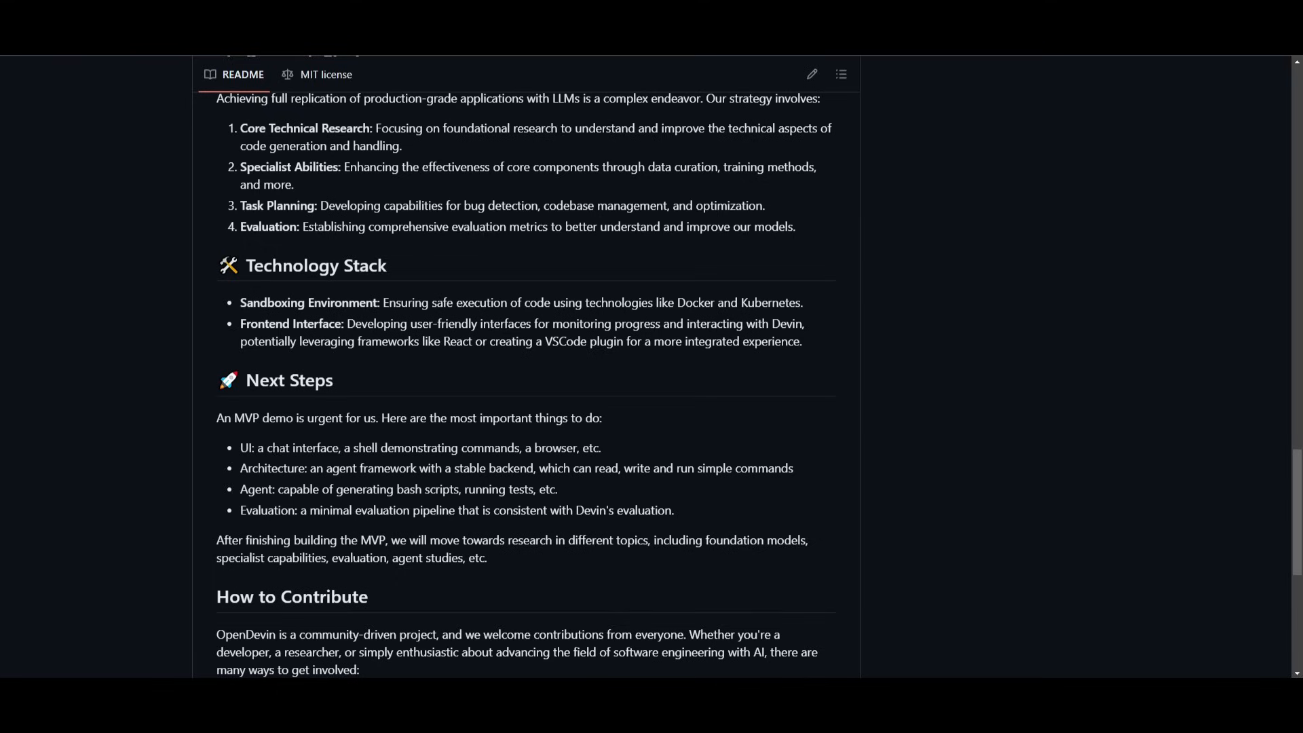
pyautogui.moveTo(243, 482)
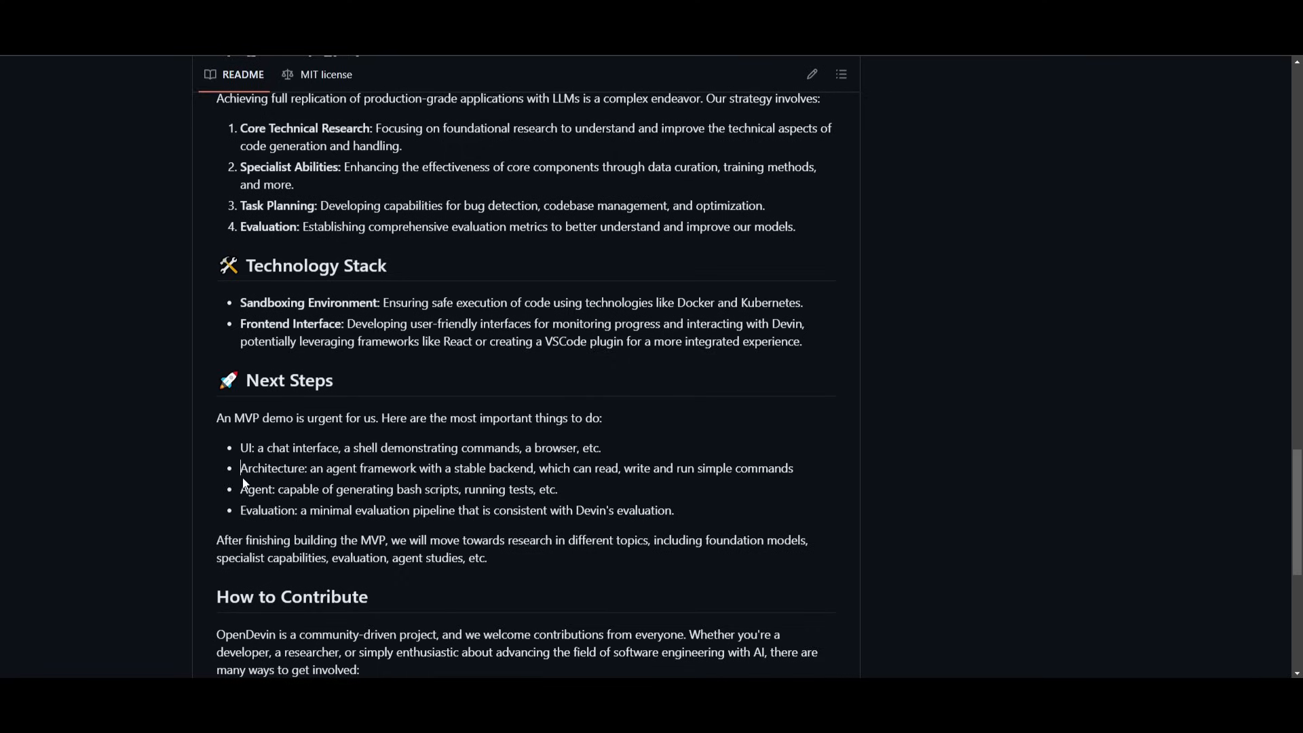
pyautogui.moveTo(589, 314)
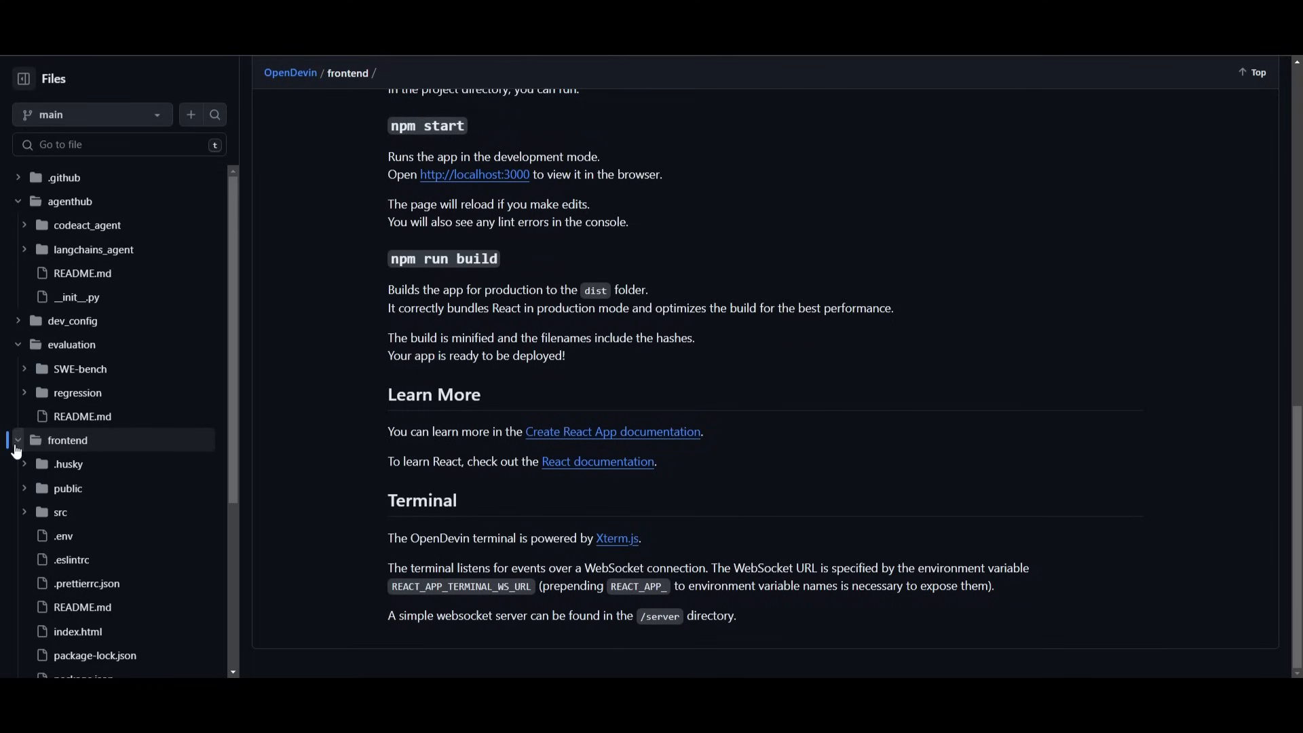
# - Collapse the frontend folder and scroll through the evaluation folder's README
pyautogui.click(16, 440)
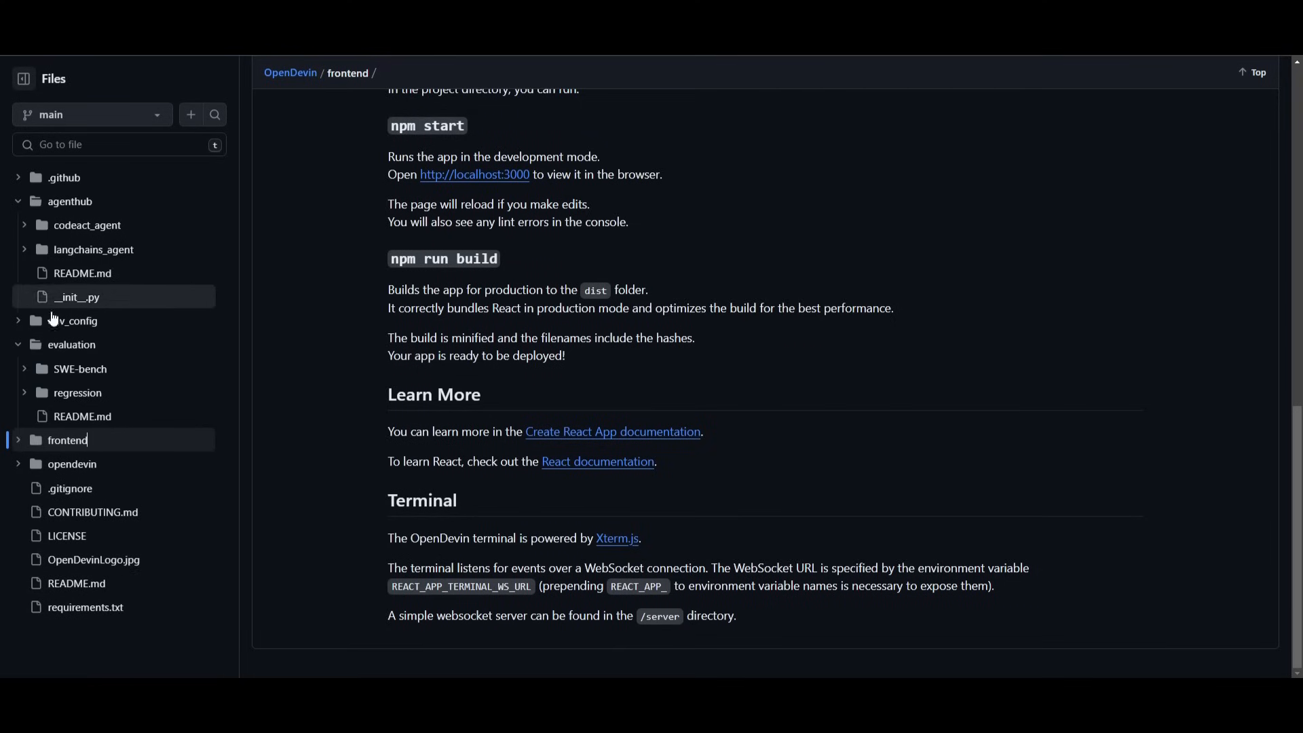
pyautogui.click(71, 346)
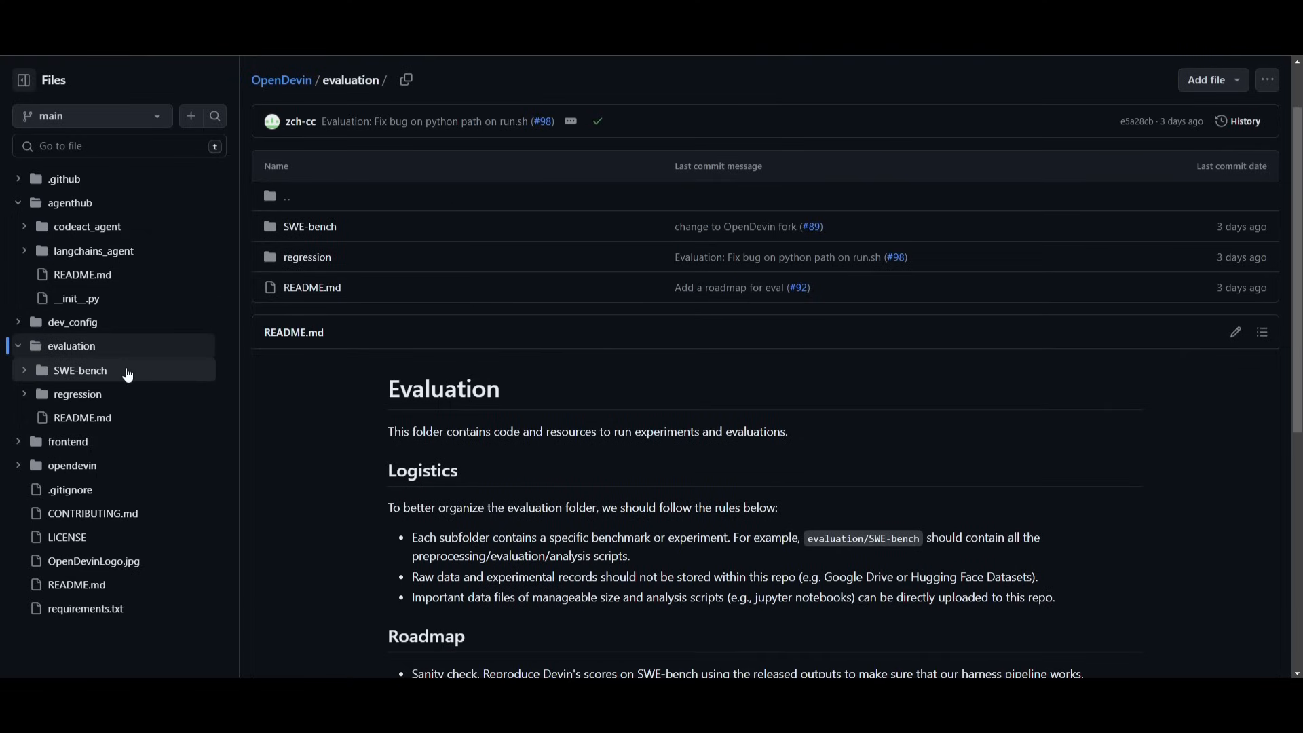
pyautogui.moveTo(114, 393)
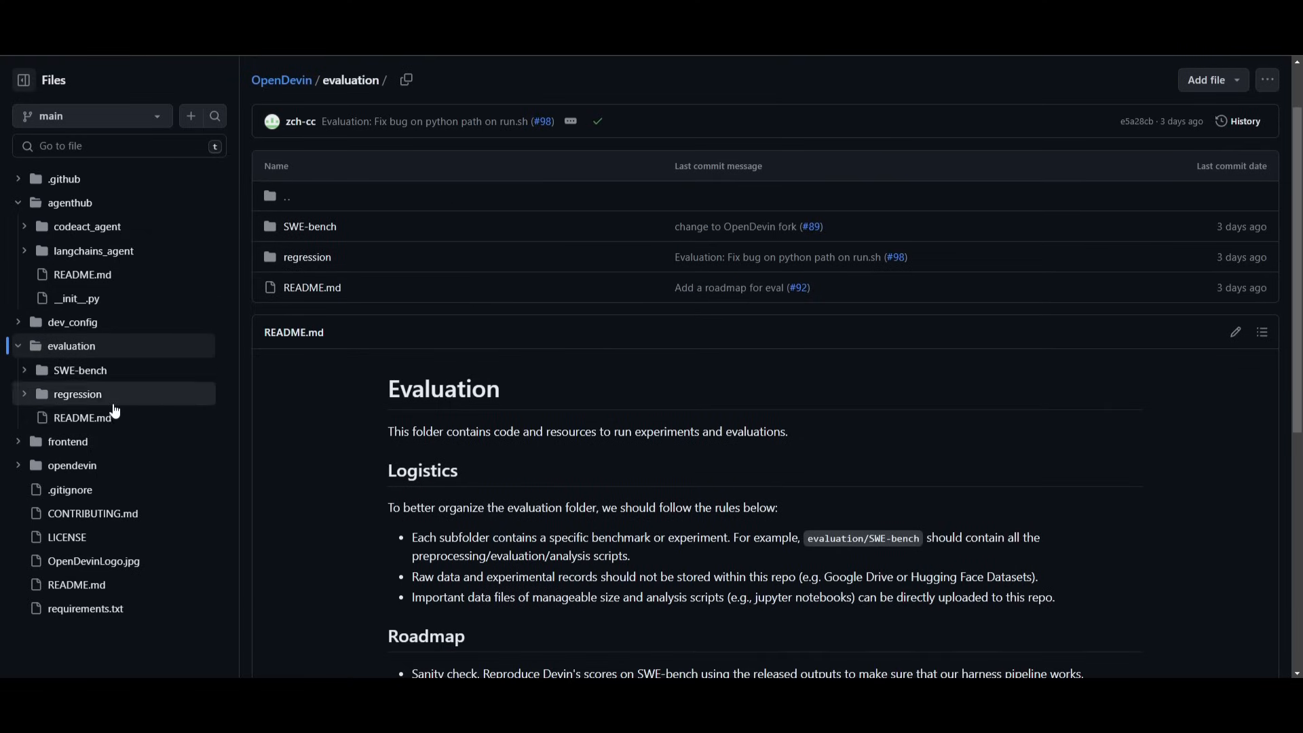
pyautogui.scroll(-3)
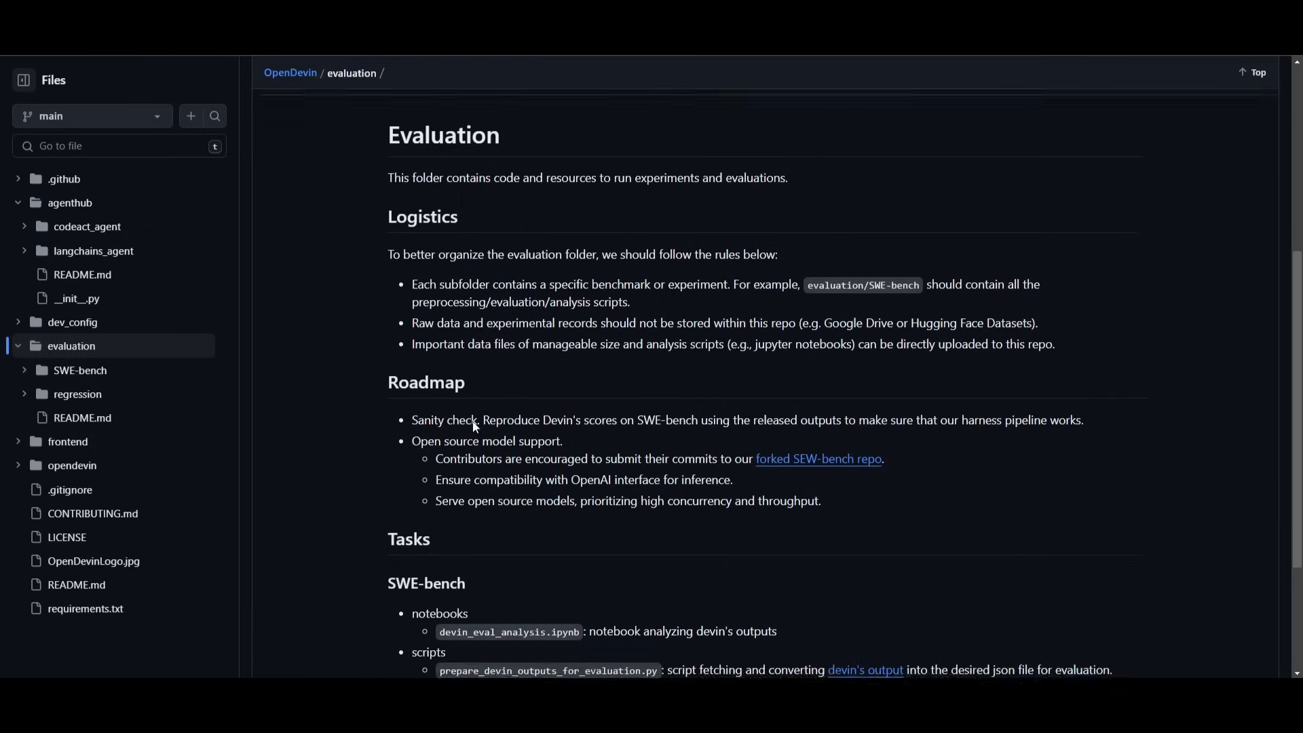
pyautogui.scroll(-3)
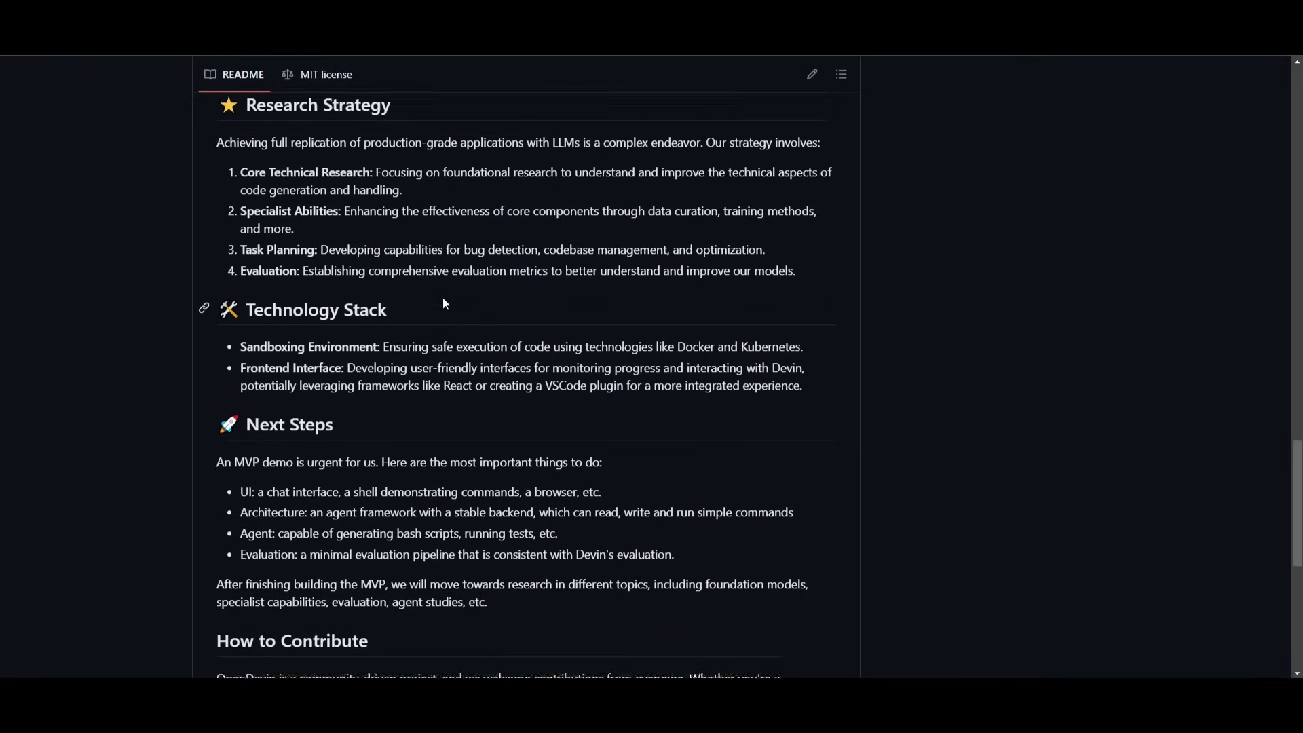
pyautogui.scroll(3)
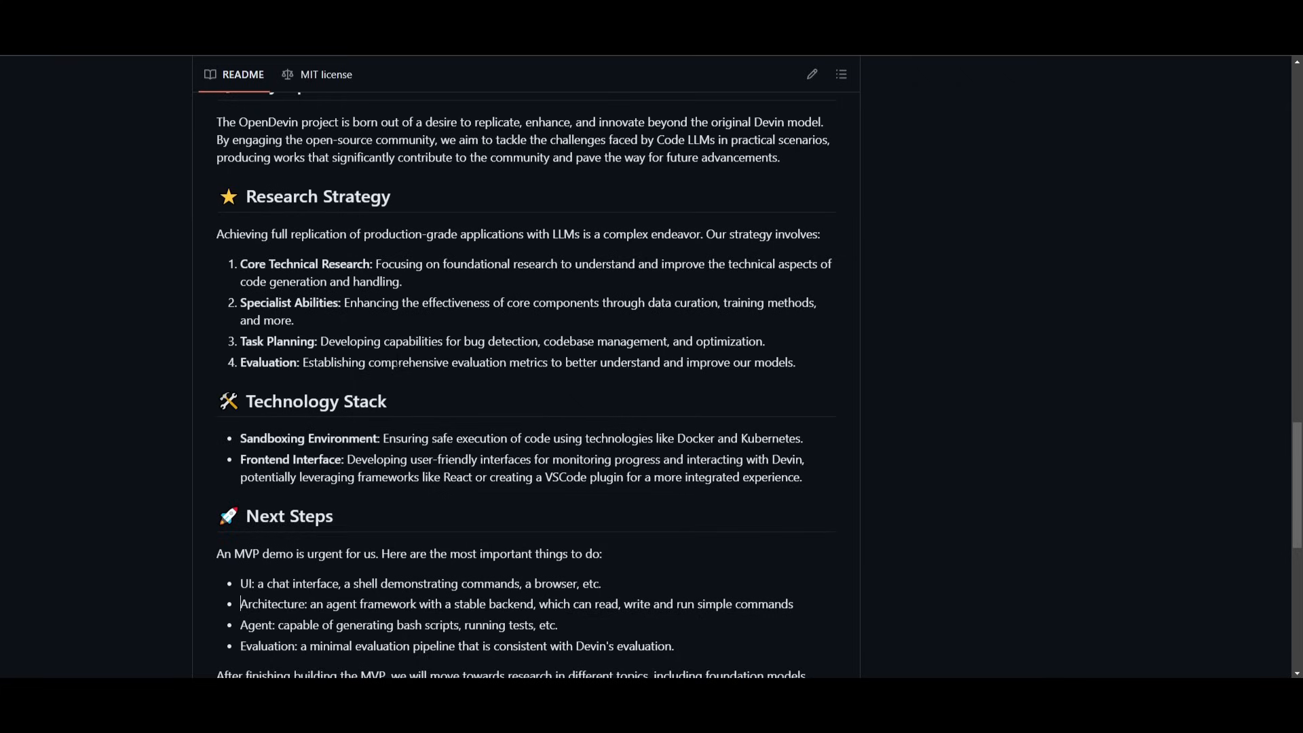
pyautogui.moveTo(523, 353)
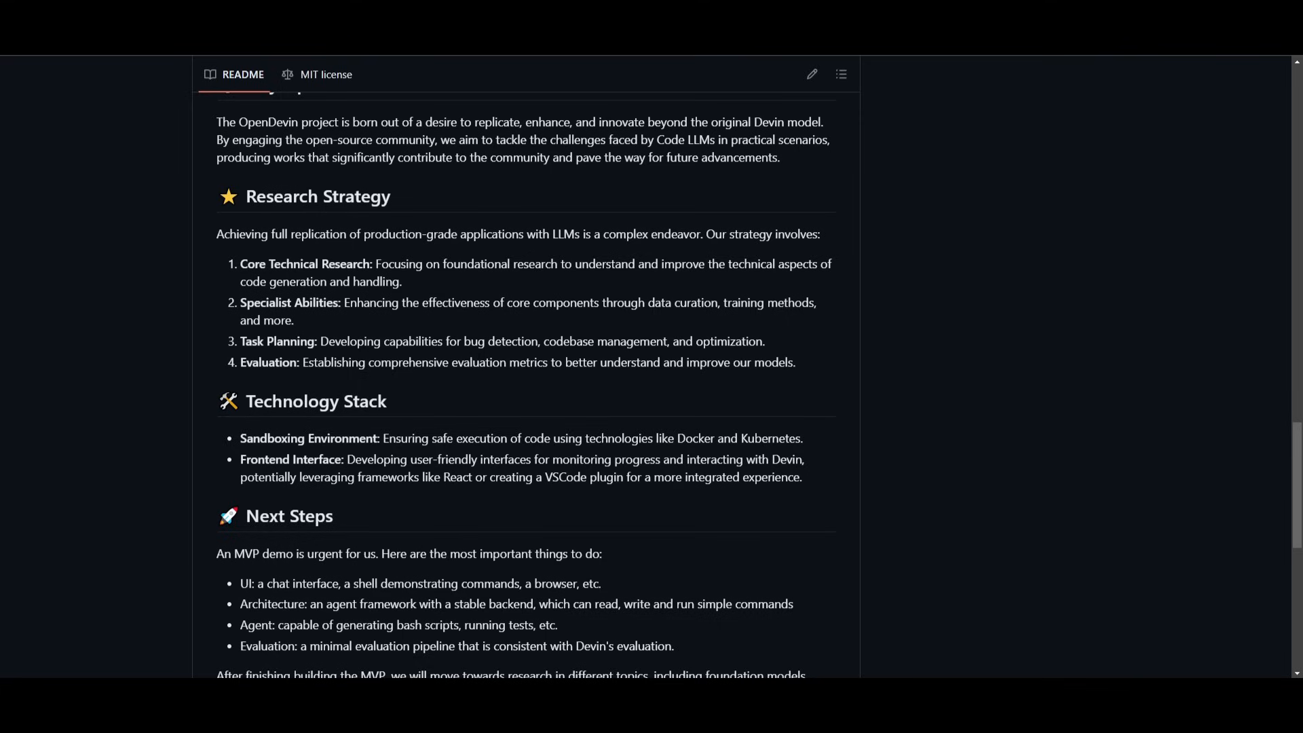
pyautogui.scroll(3)
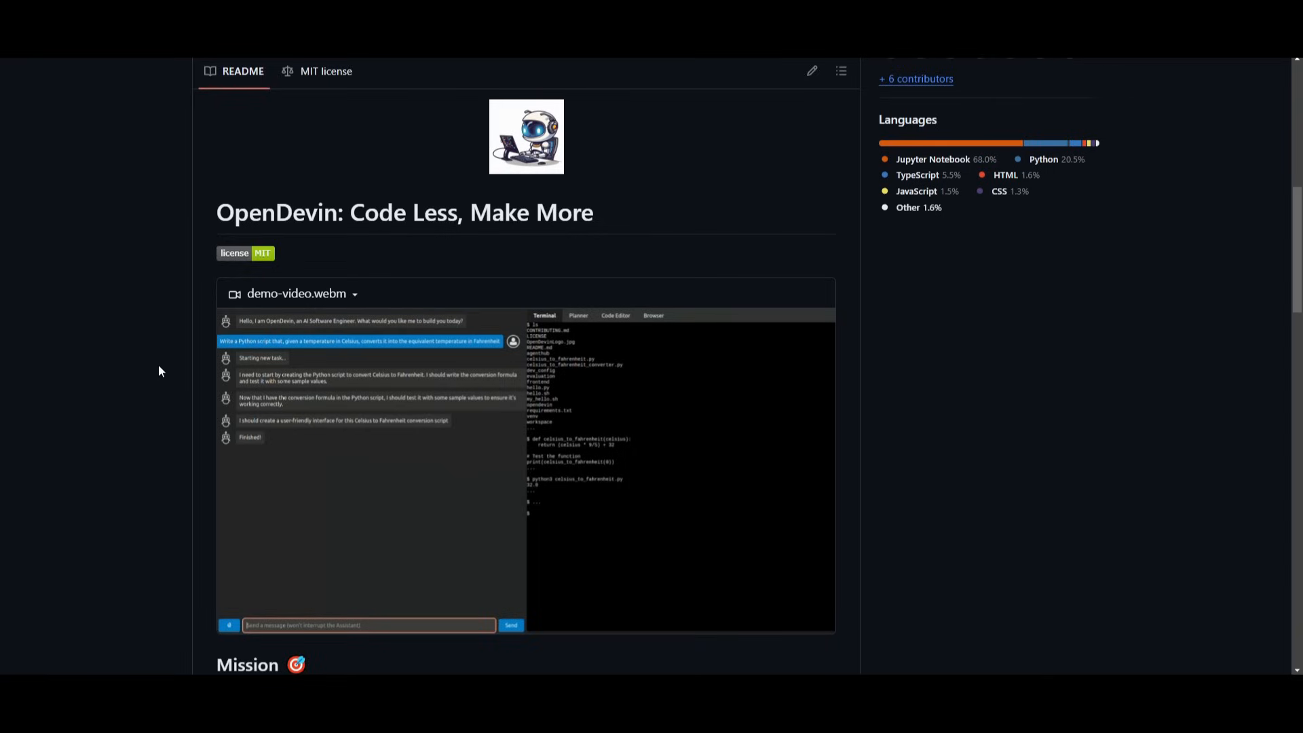
pyautogui.click(614, 315)
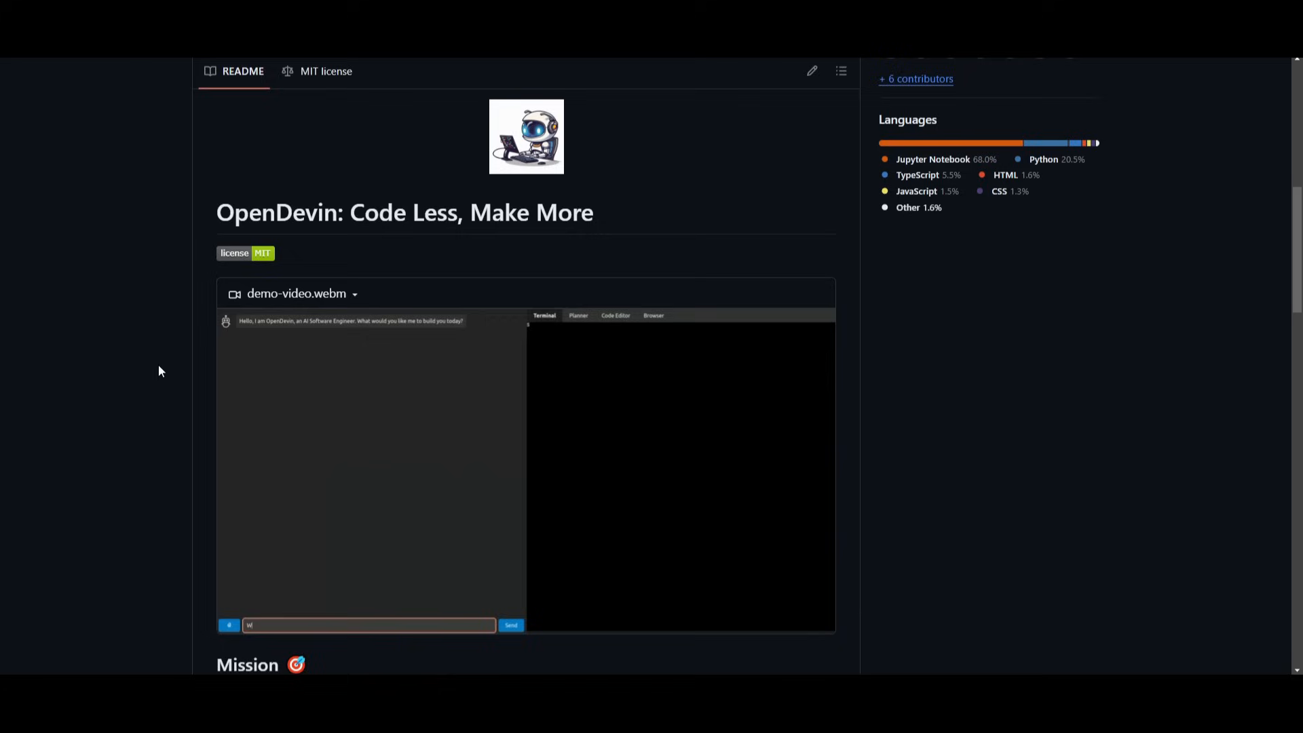
pyautogui.write('Write a Python script that, given a temperature in Celsius,')
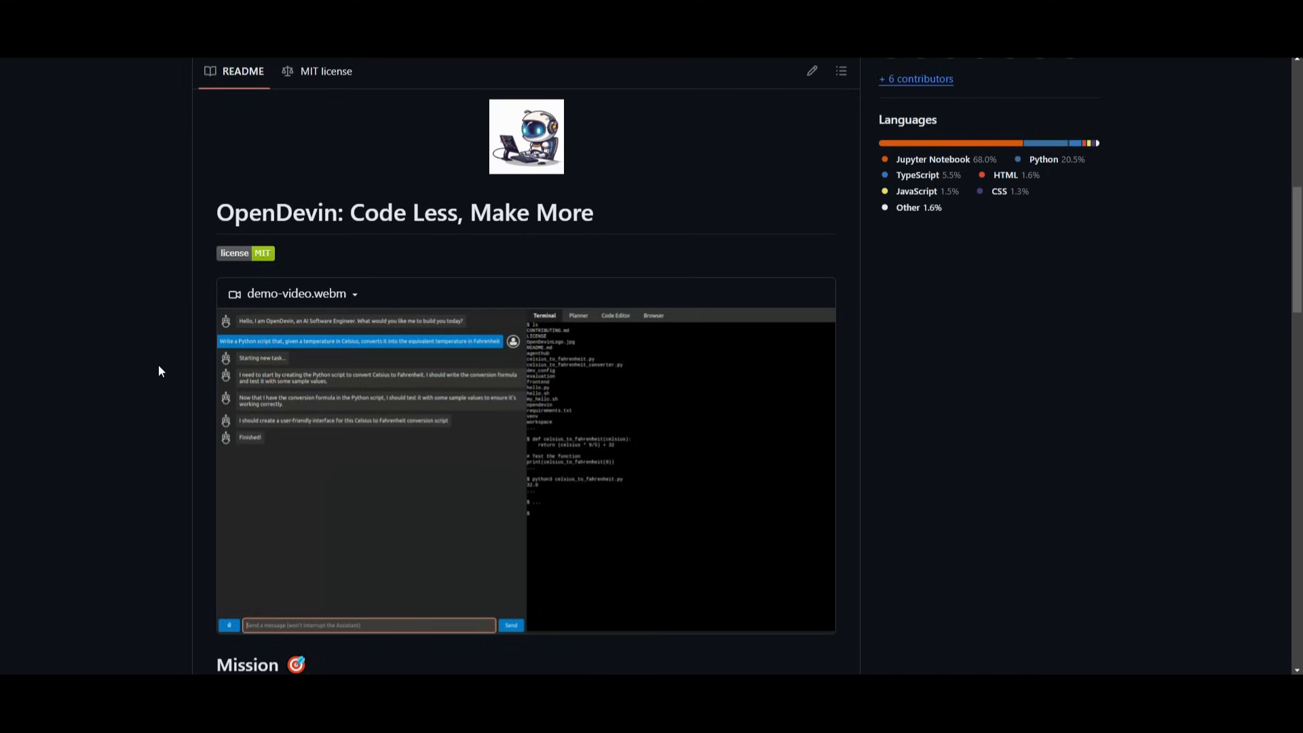
pyautogui.click(615, 315)
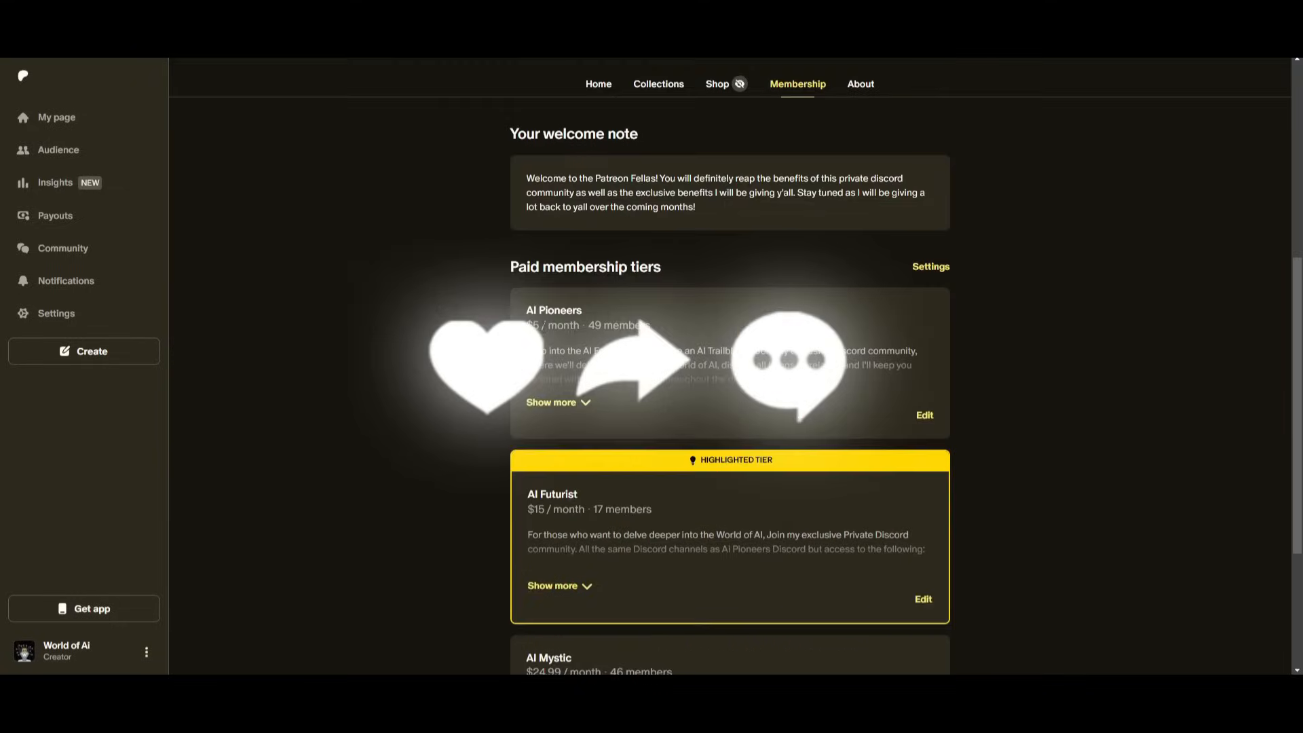
# - Scroll the Patreon tiers and WorldofAi X feed, then browse the channel's Videos grid
pyautogui.scroll(-3)
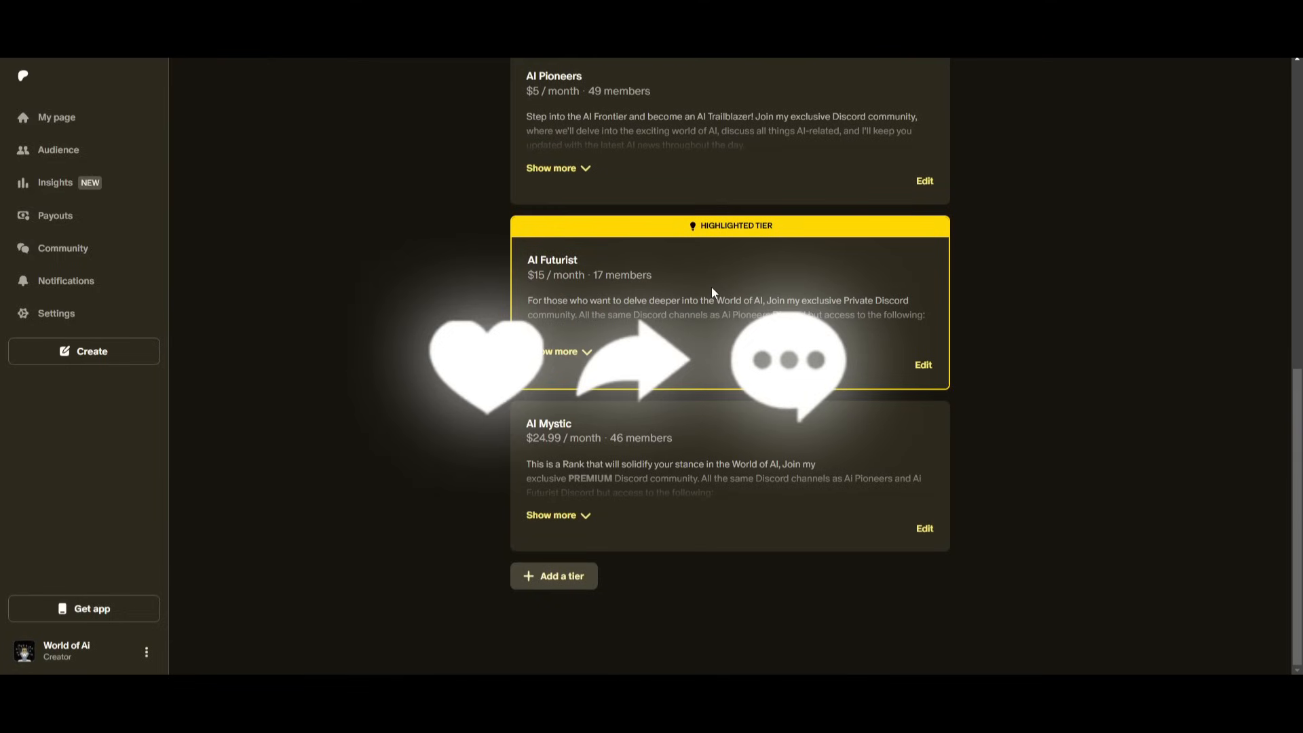
pyautogui.scroll(3)
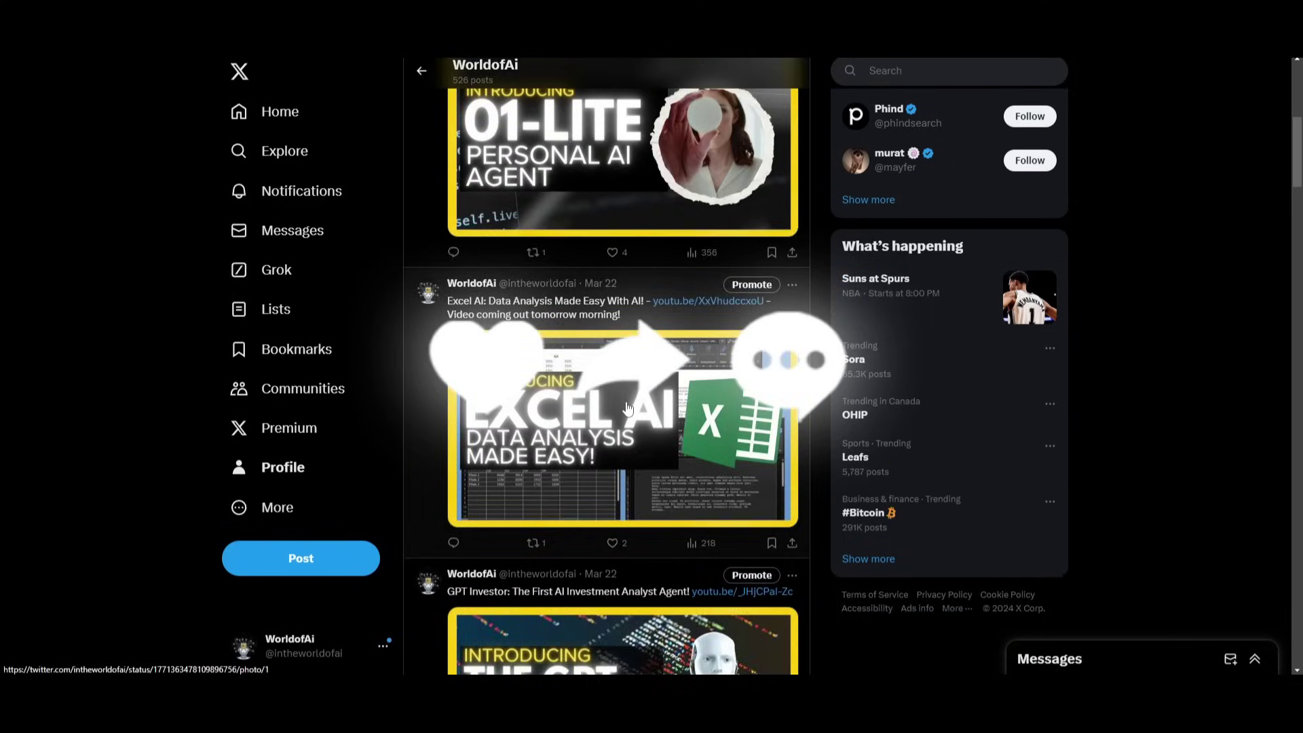
pyautogui.scroll(-3)
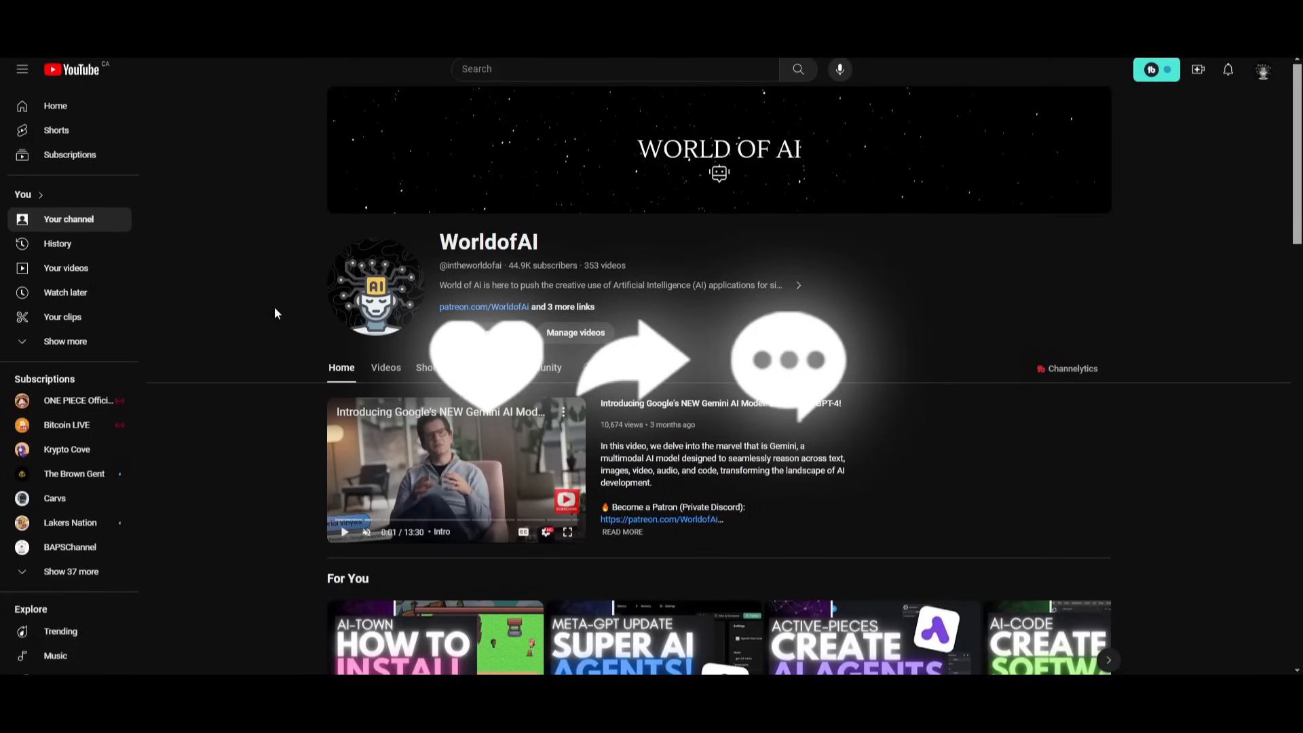
pyautogui.click(386, 367)
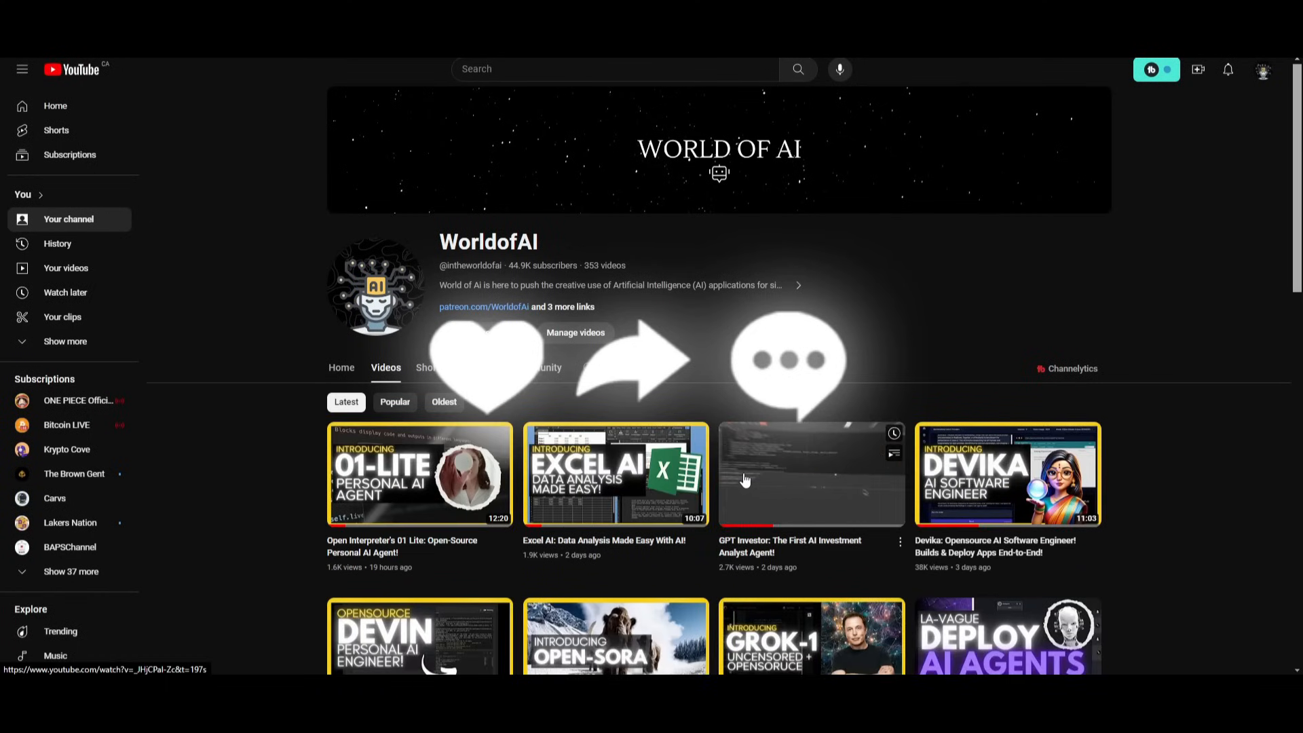
pyautogui.scroll(-3)
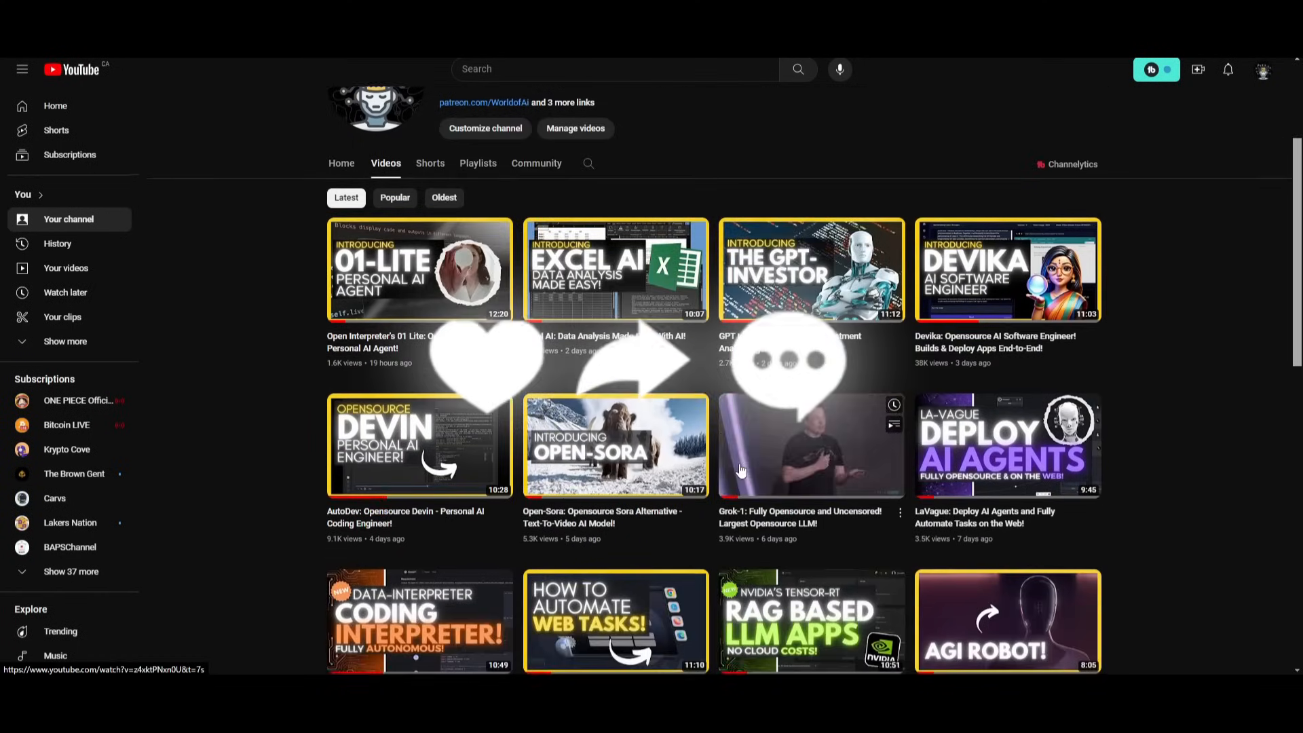
pyautogui.scroll(-3)
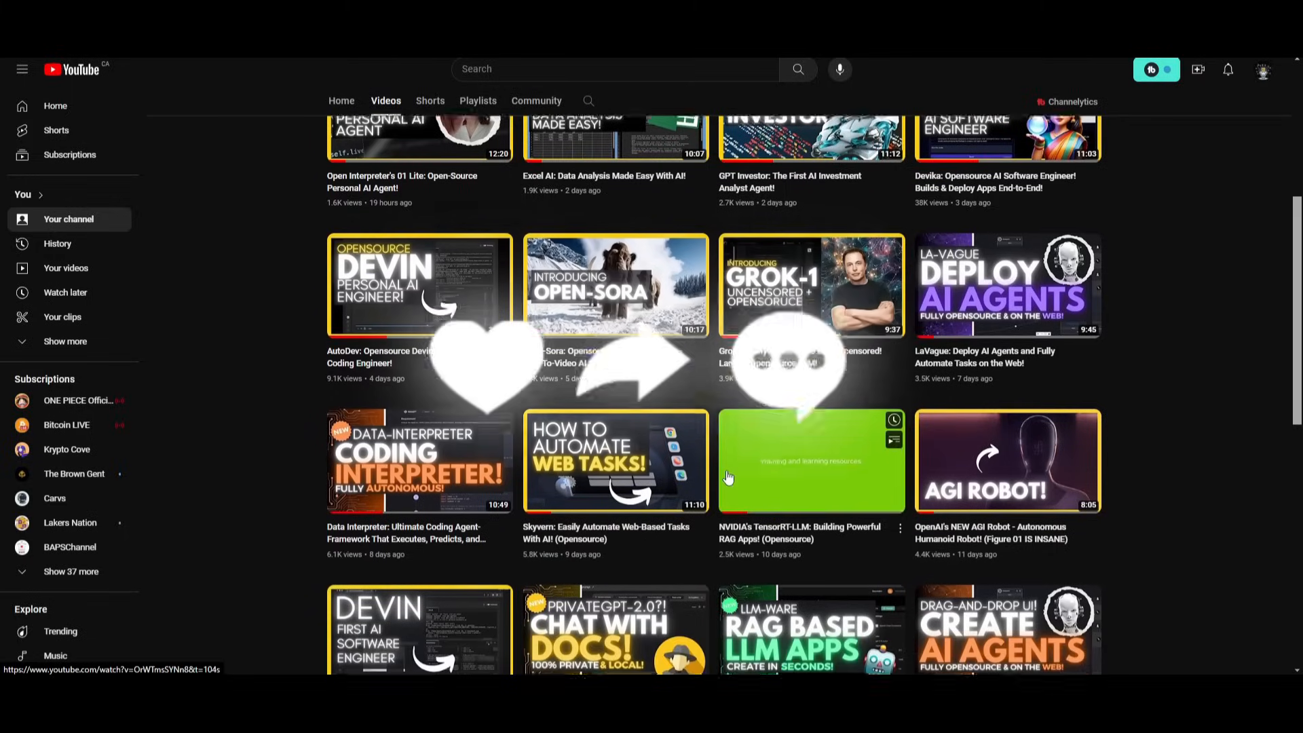